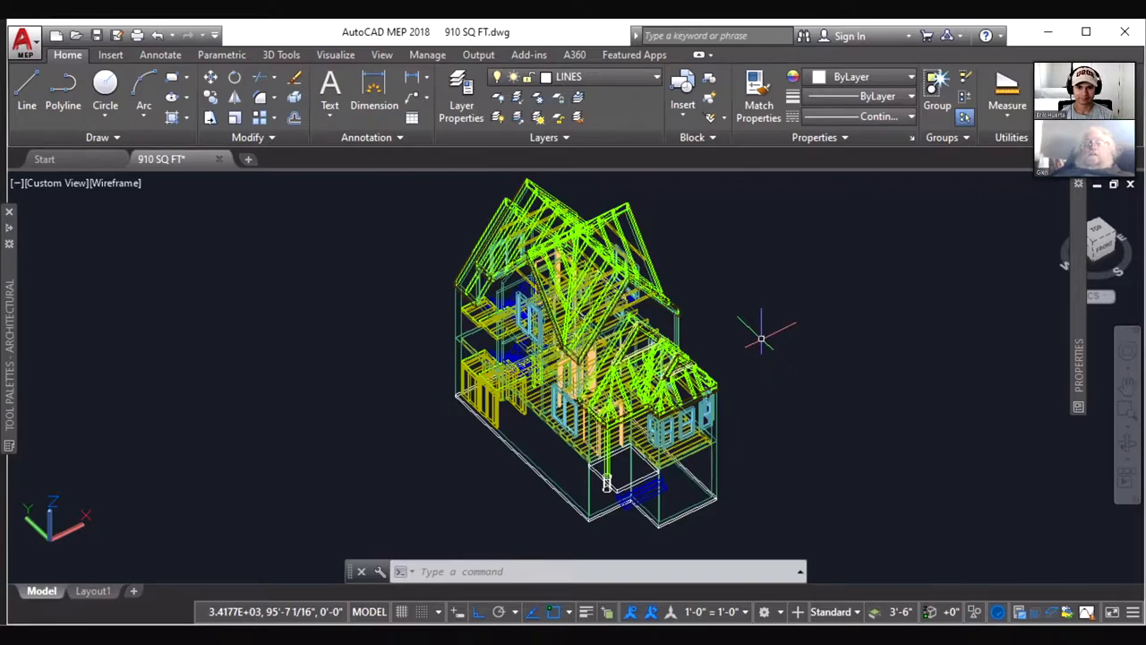
mouse_move(759, 339)
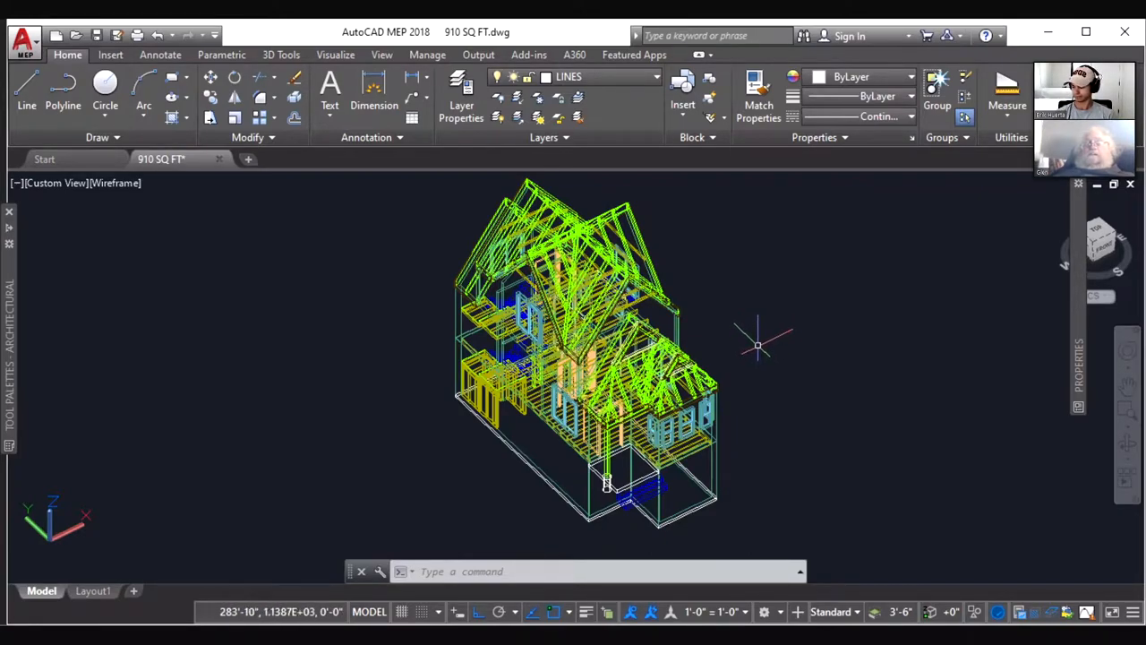
- Start 3D Orbit and rotate the framed house to view the gable-end wall framing
click(755, 338)
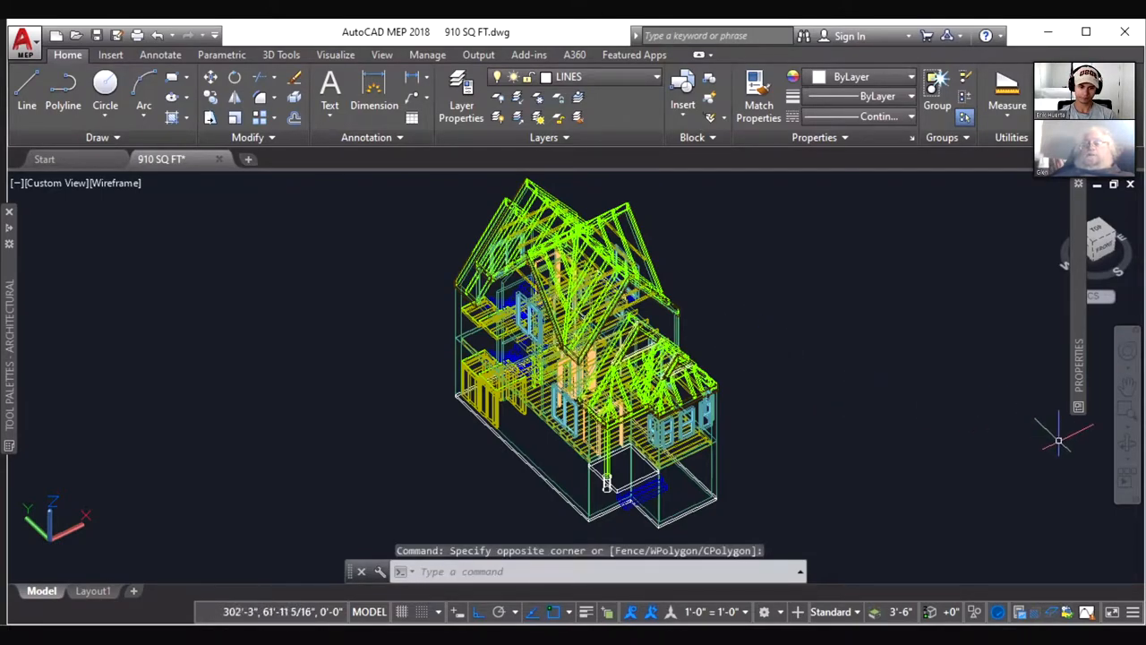
click(935, 444)
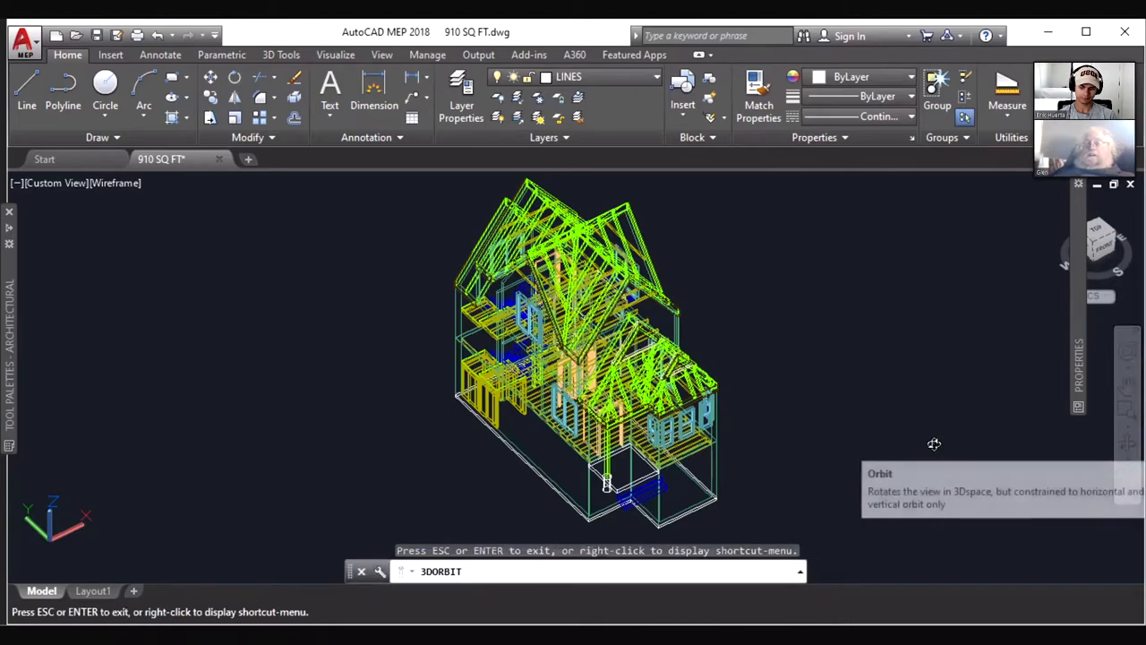
drag(935, 444, 834, 441)
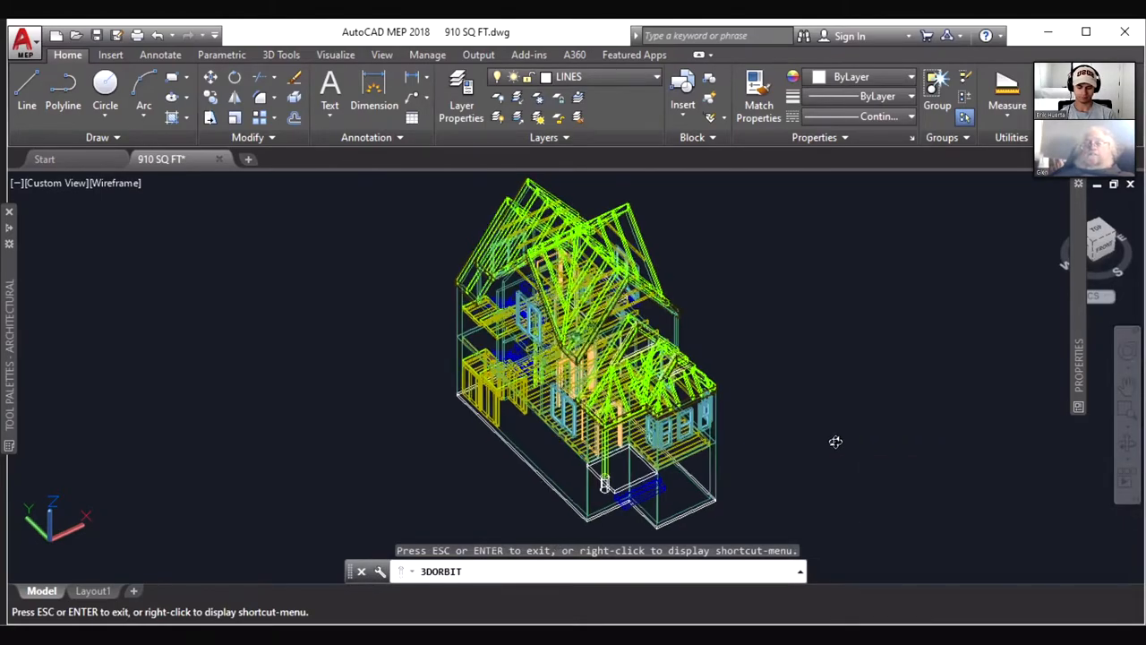
drag(833, 438, 845, 449)
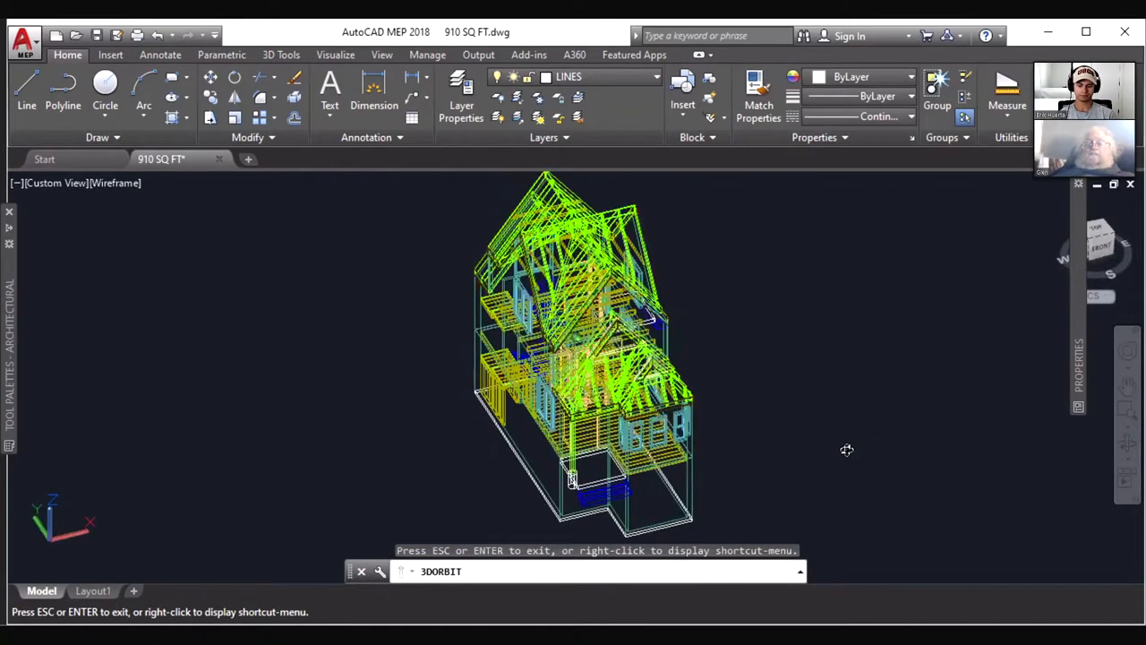
drag(845, 449, 880, 455)
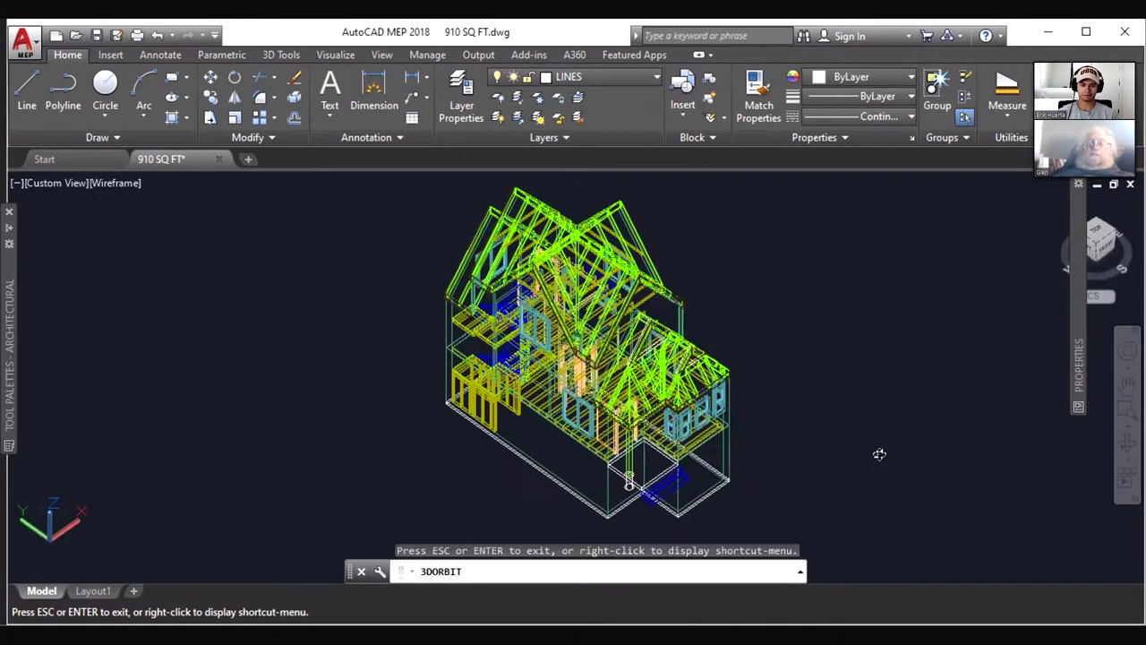
drag(880, 454, 862, 450)
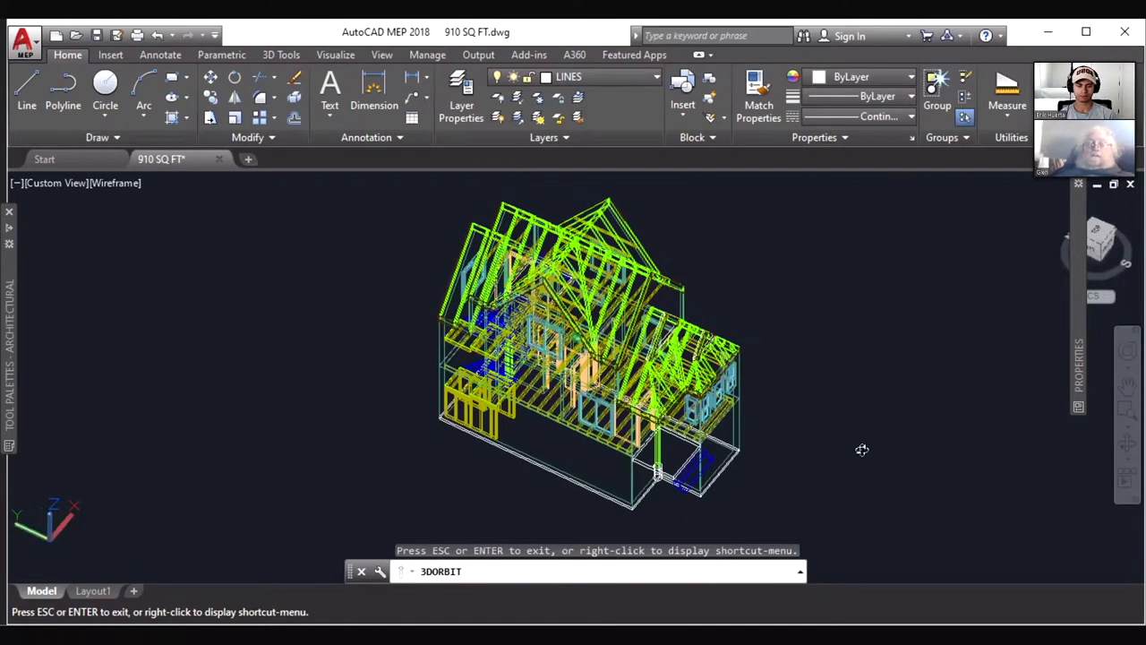
drag(862, 449, 749, 419)
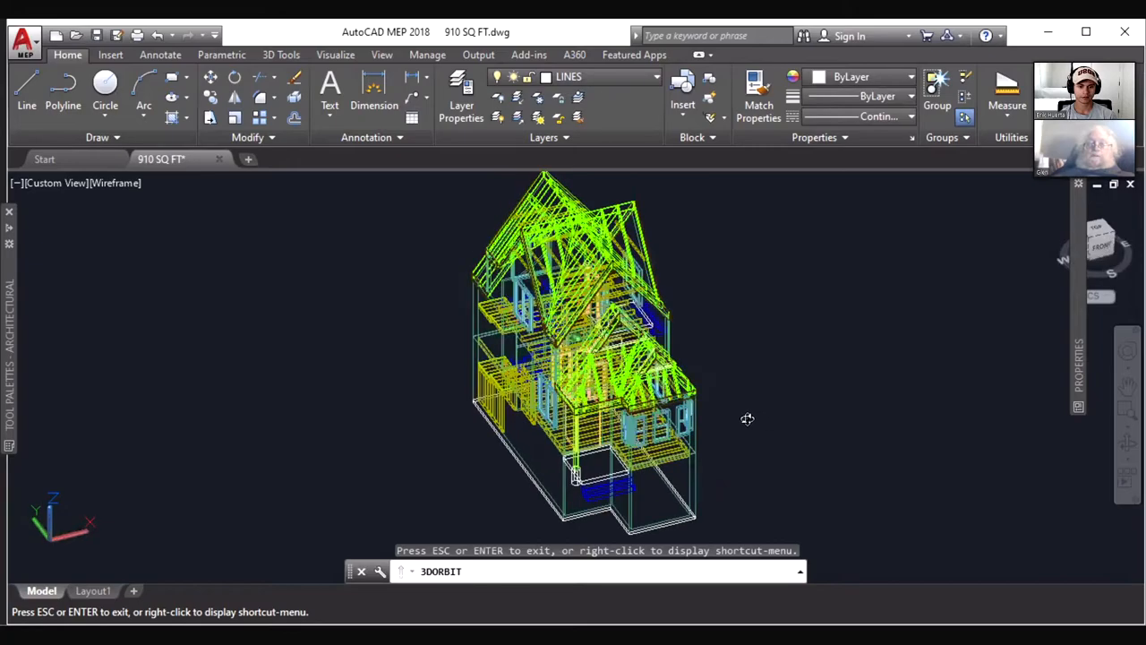
drag(748, 419, 731, 414)
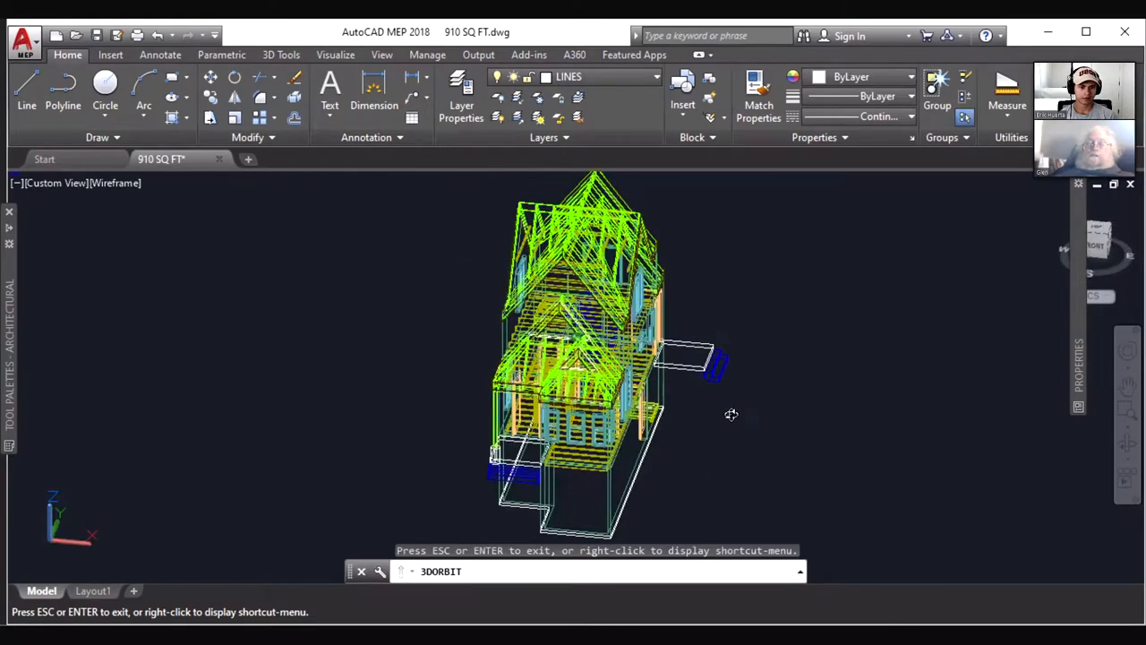
drag(730, 414, 735, 420)
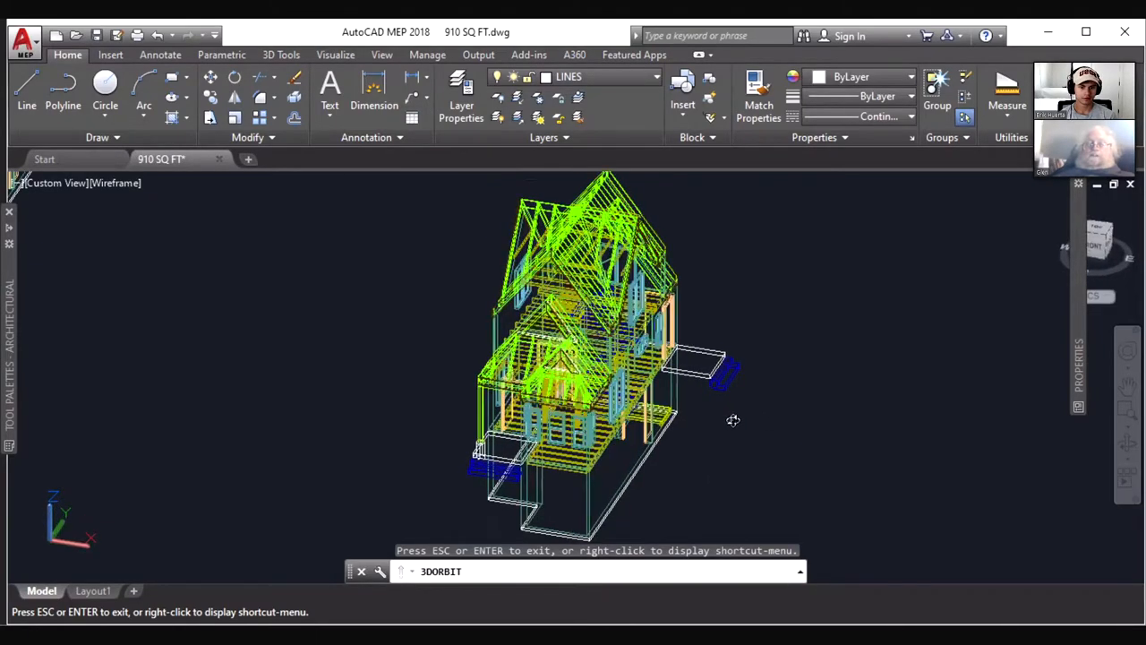
drag(734, 420, 795, 433)
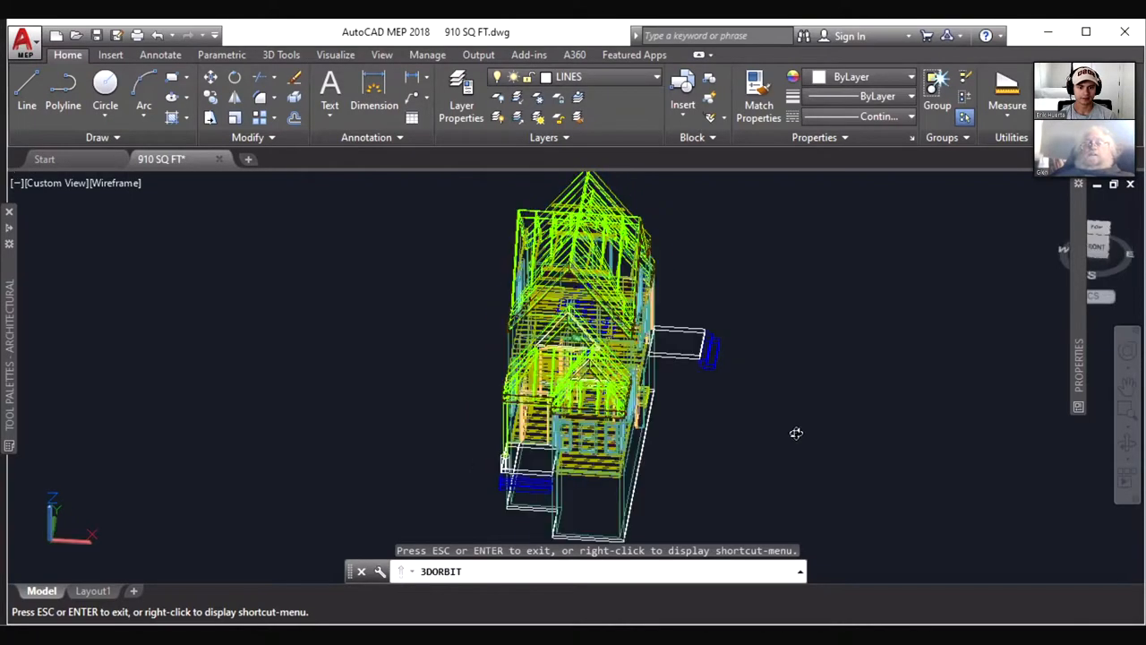
drag(796, 433, 806, 437)
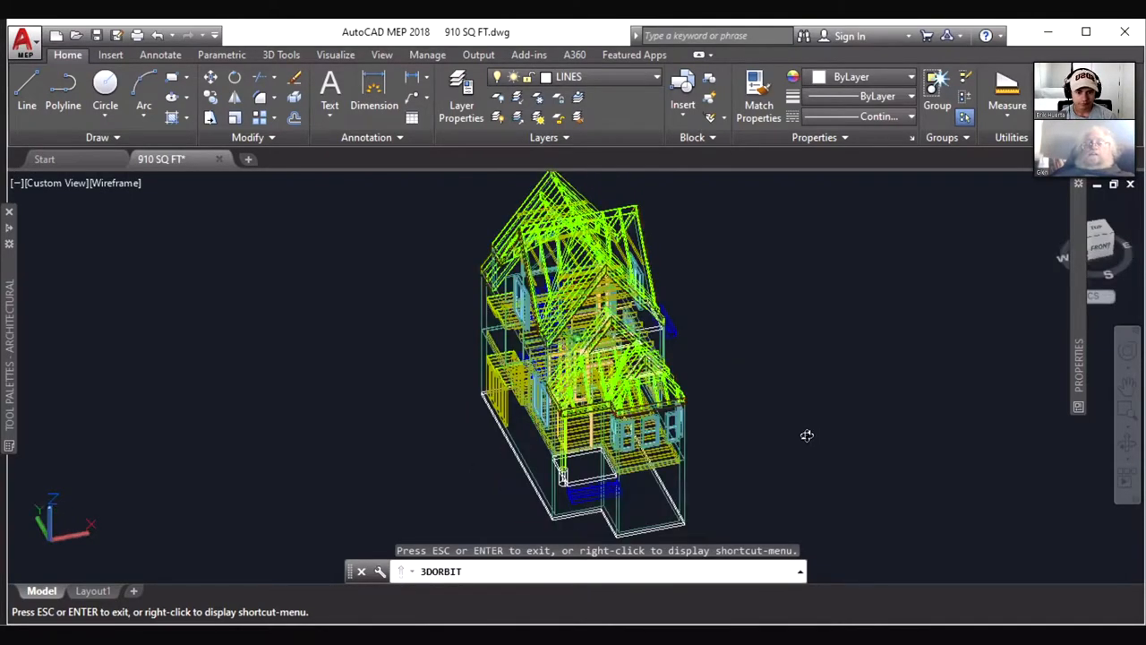
drag(806, 437, 732, 423)
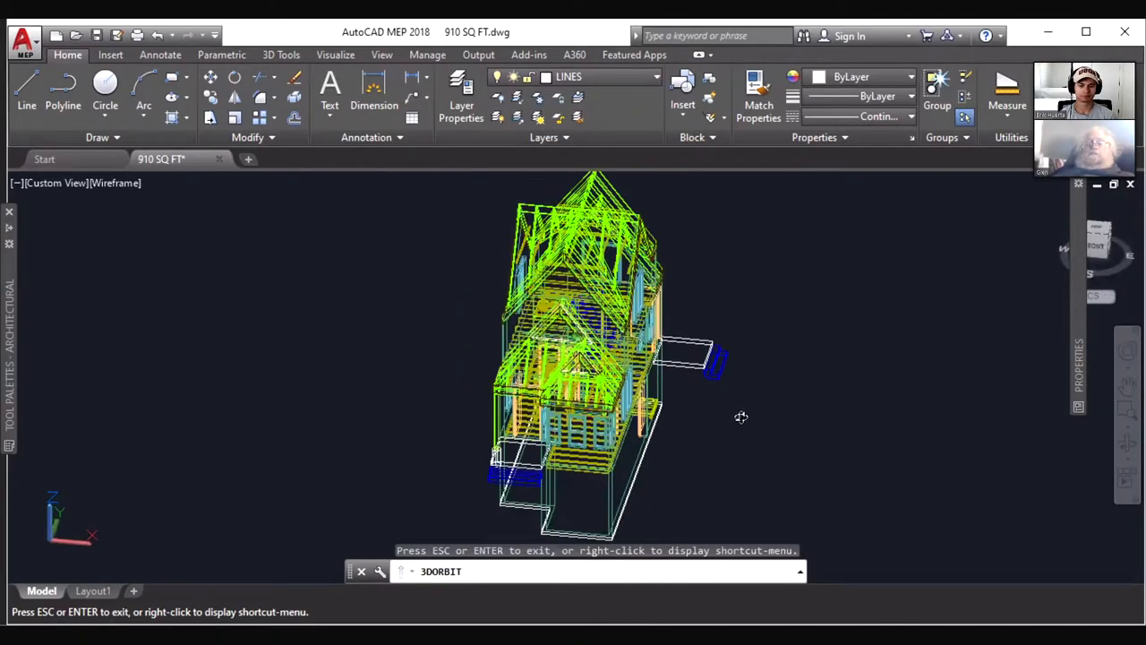
- Orbit to the other side showing roof trusses and porch, then show the orbit shortcut menu
drag(741, 416, 797, 410)
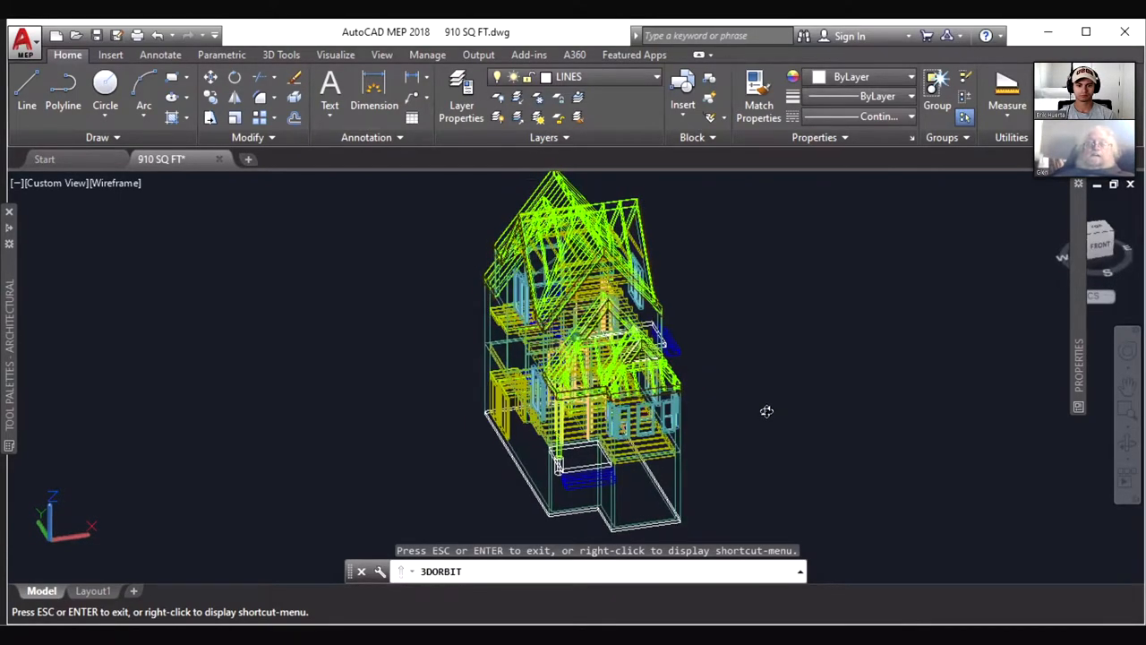
drag(767, 410, 778, 416)
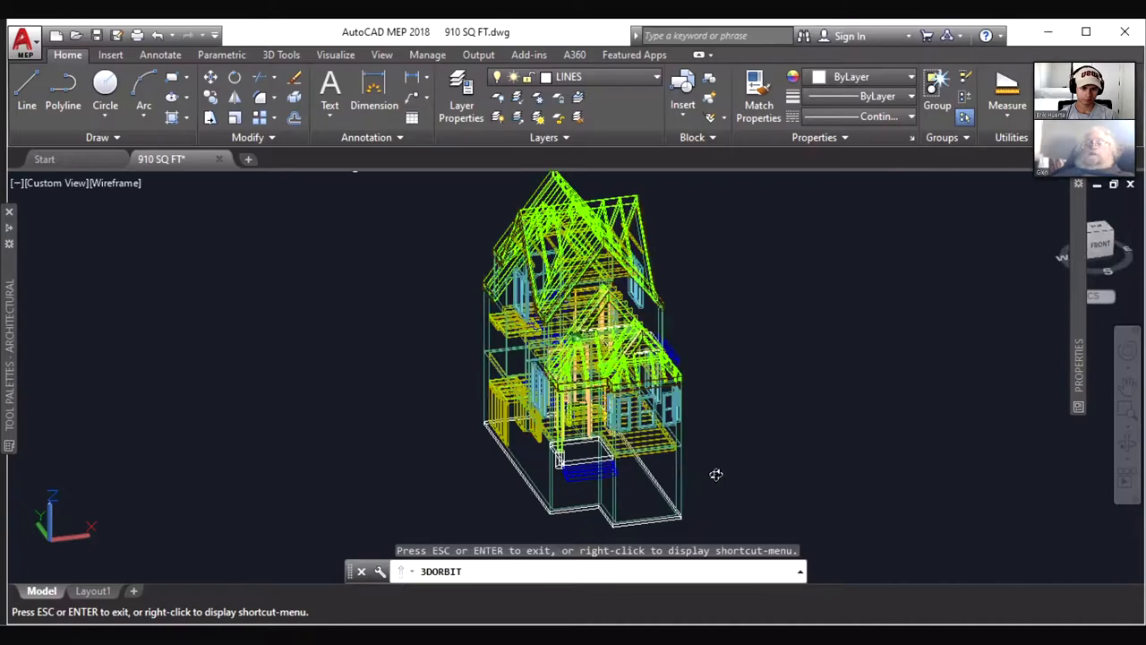
drag(717, 474, 727, 469)
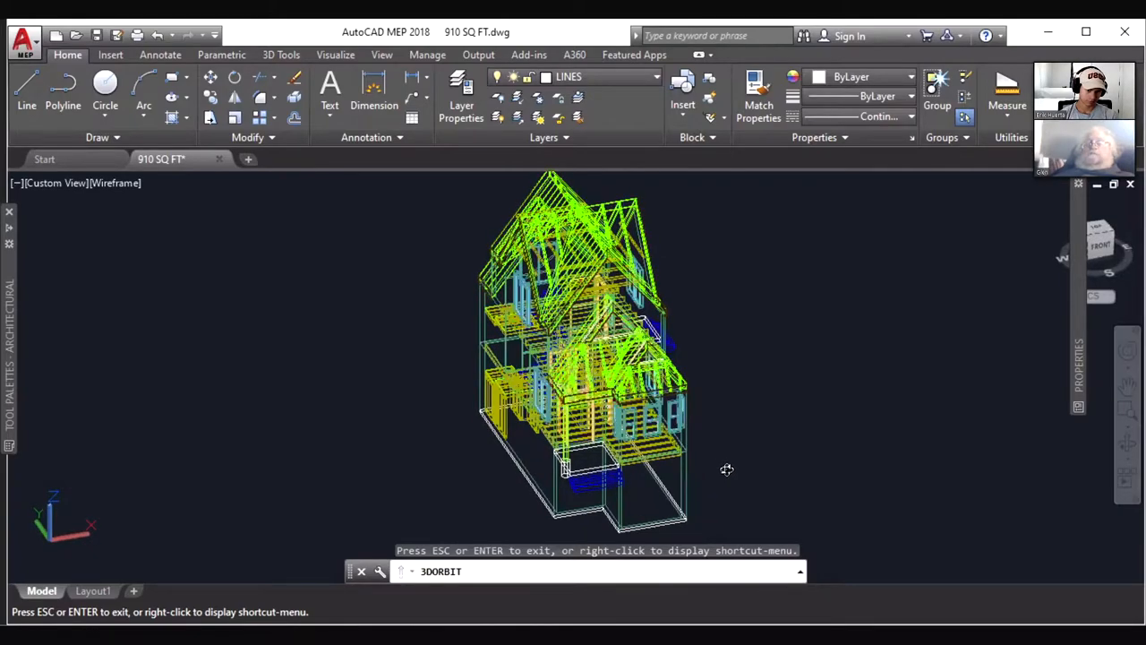
drag(727, 469, 723, 462)
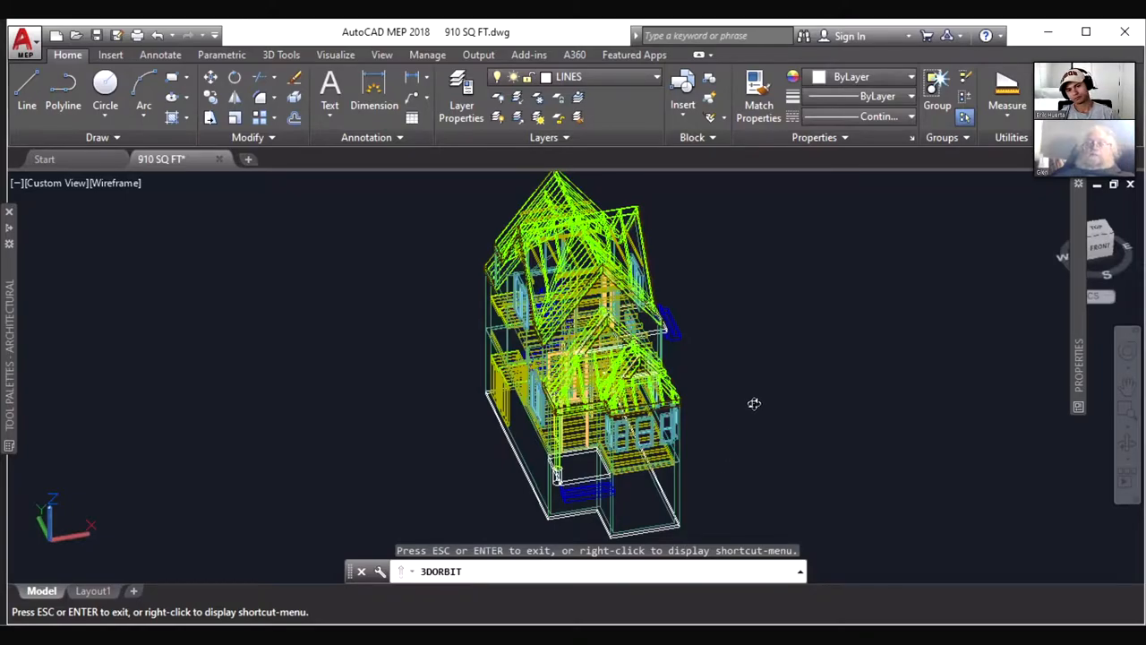
drag(754, 403, 631, 411)
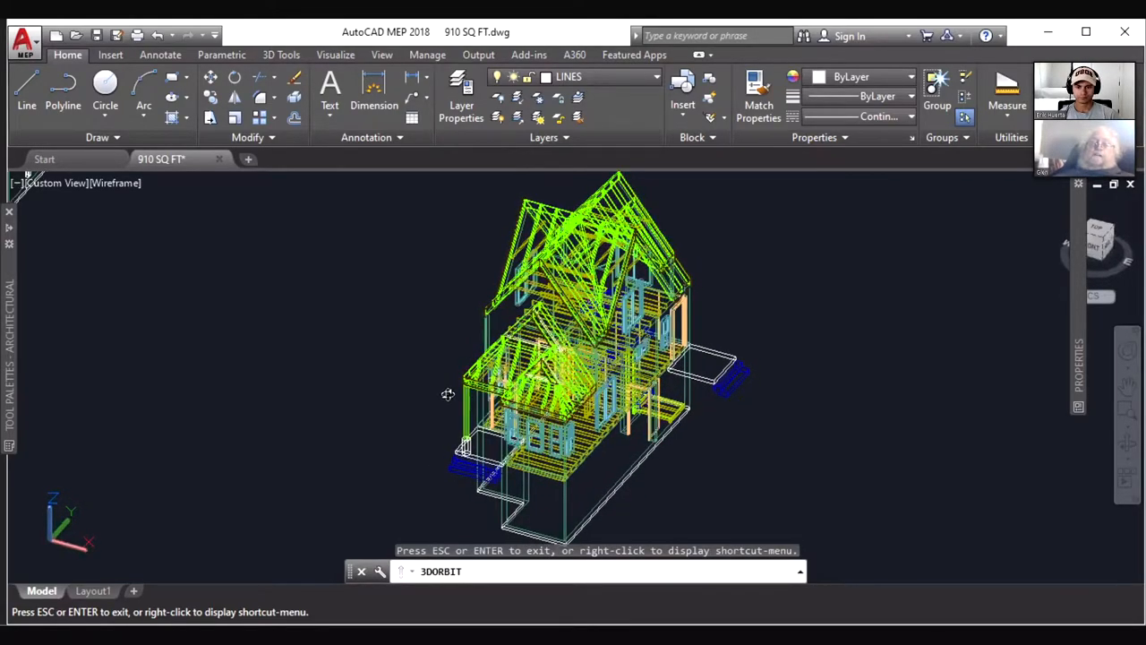
drag(448, 394, 423, 358)
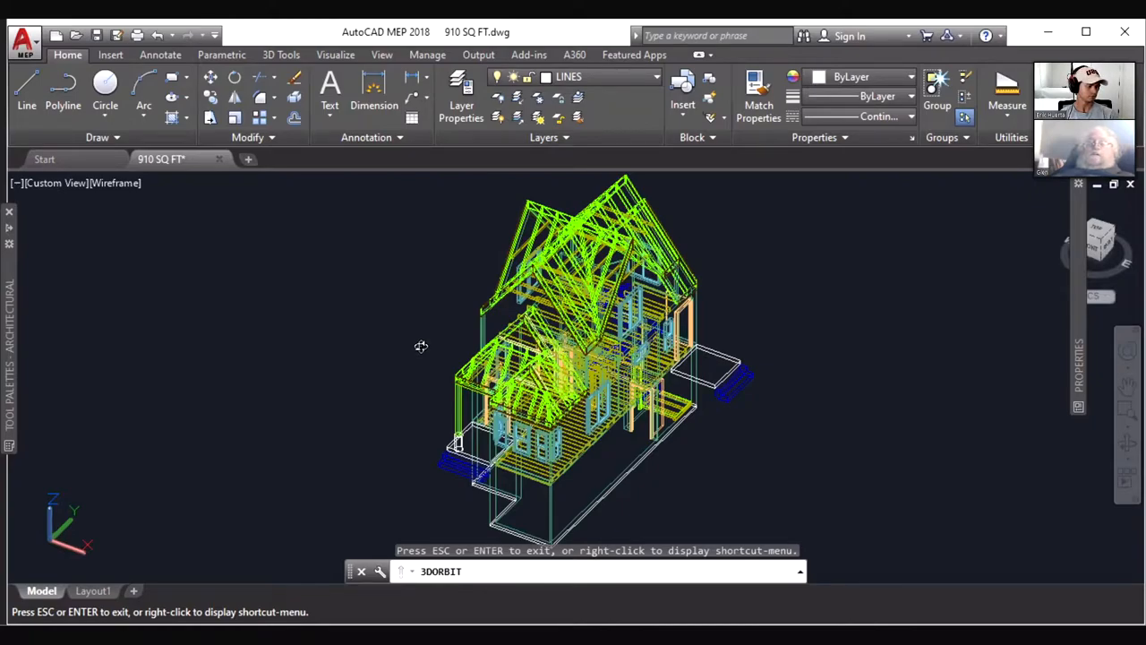
mouse_move(416, 349)
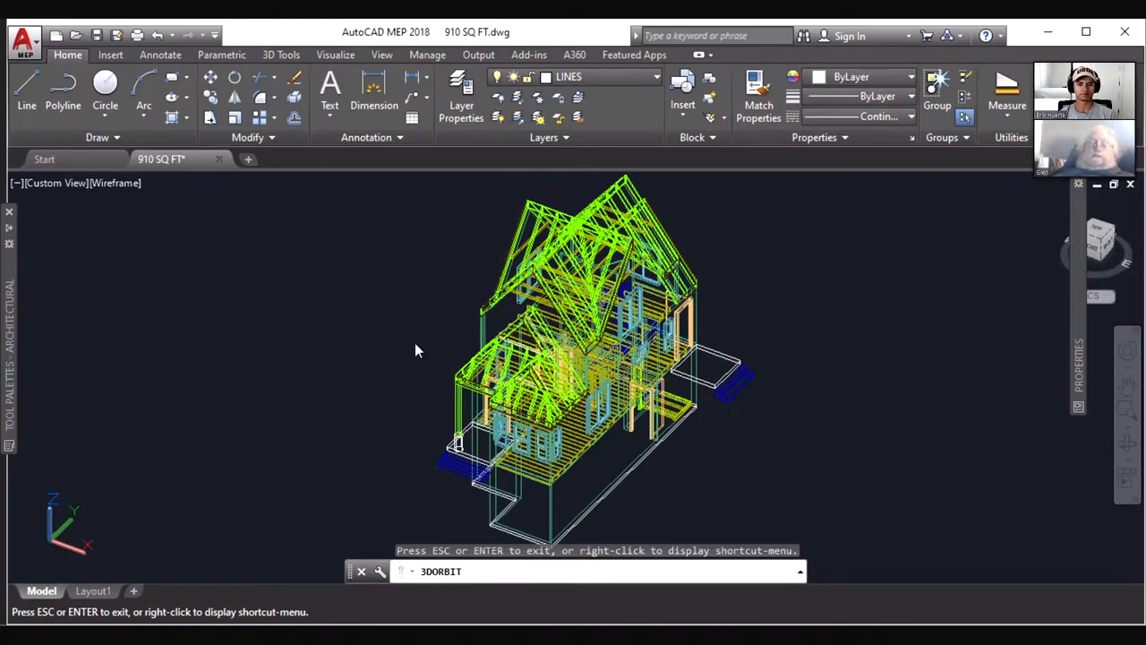
right_click(415, 349)
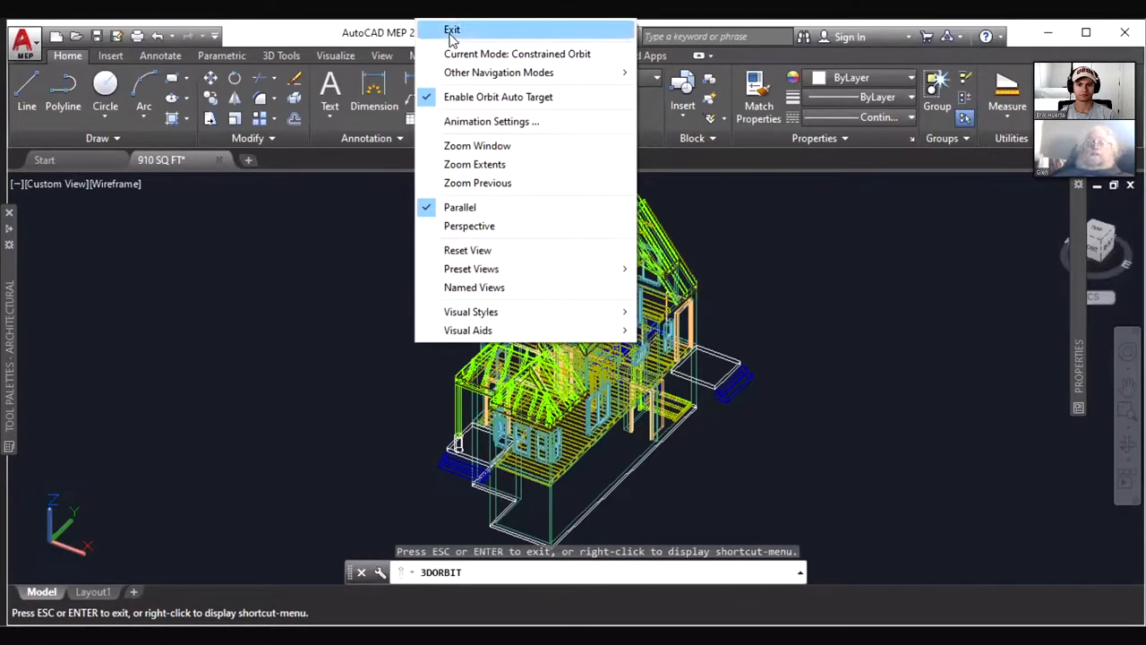
- Exit the 3DORBIT session, leaving the framed house at an angled corner view
click(451, 28)
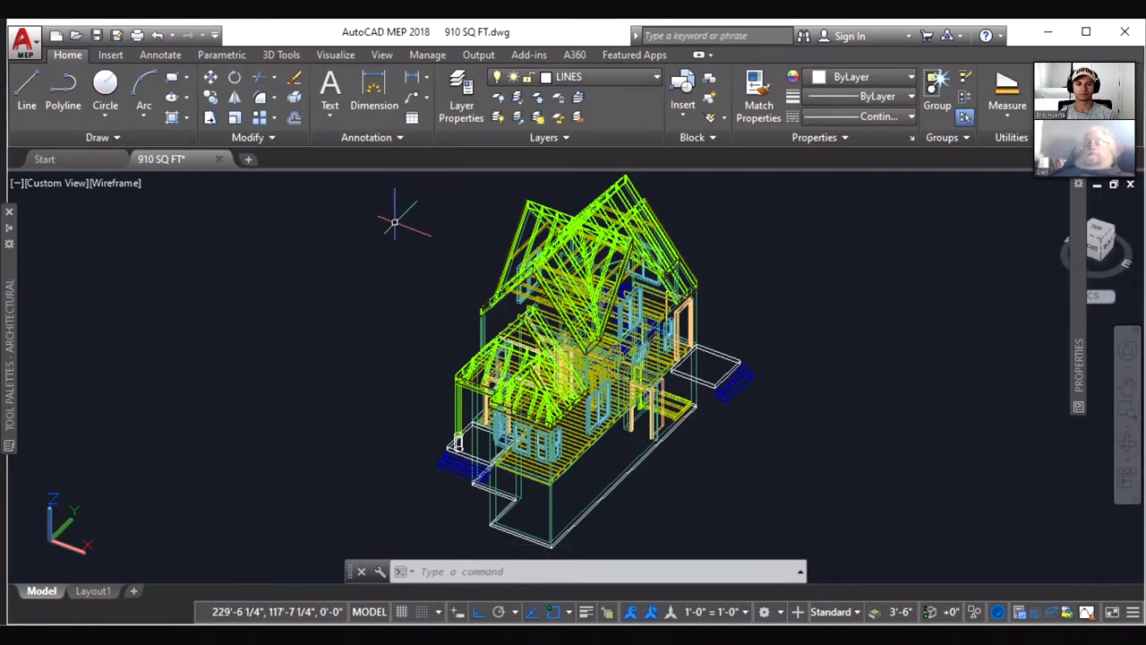
mouse_move(401, 229)
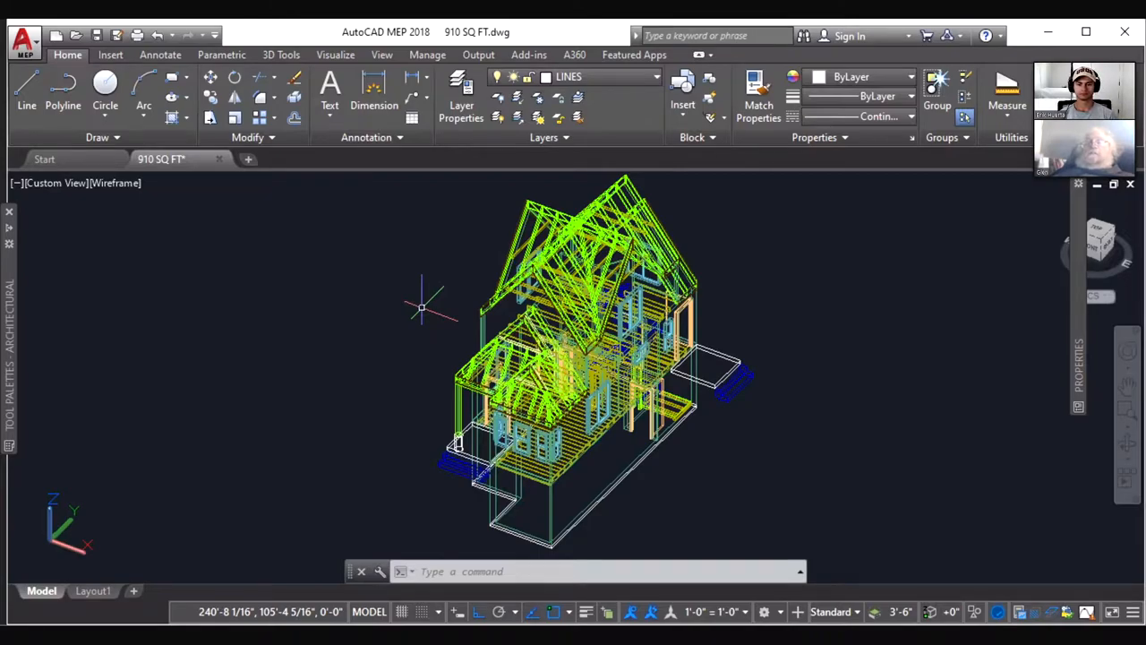
mouse_move(426, 303)
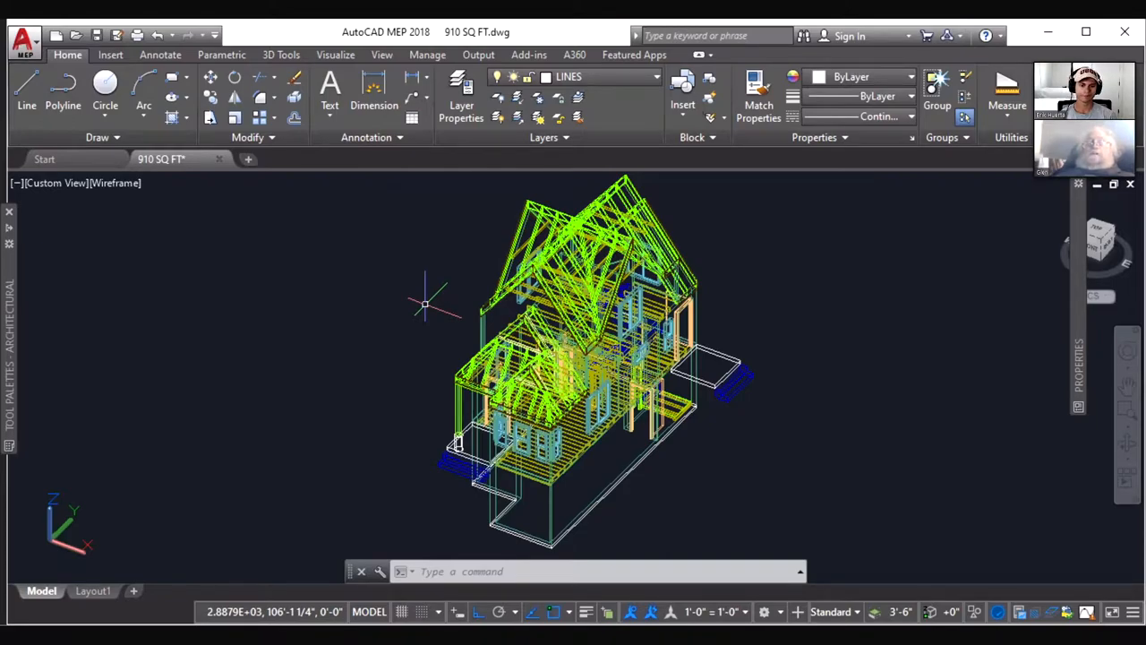
mouse_move(444, 296)
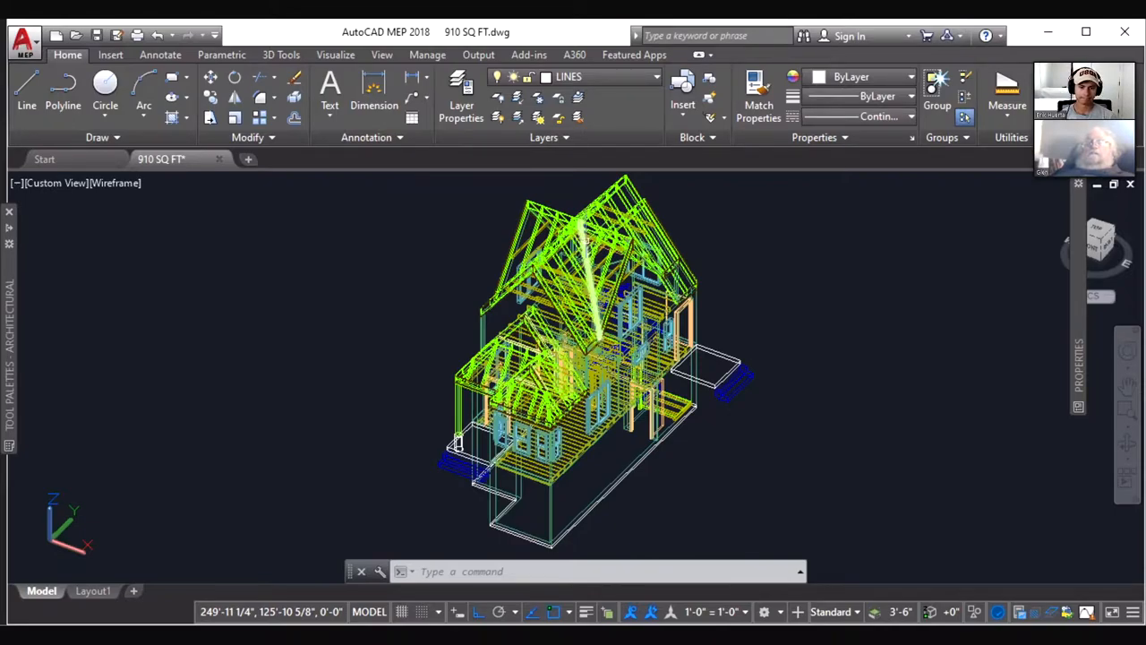
mouse_move(768, 431)
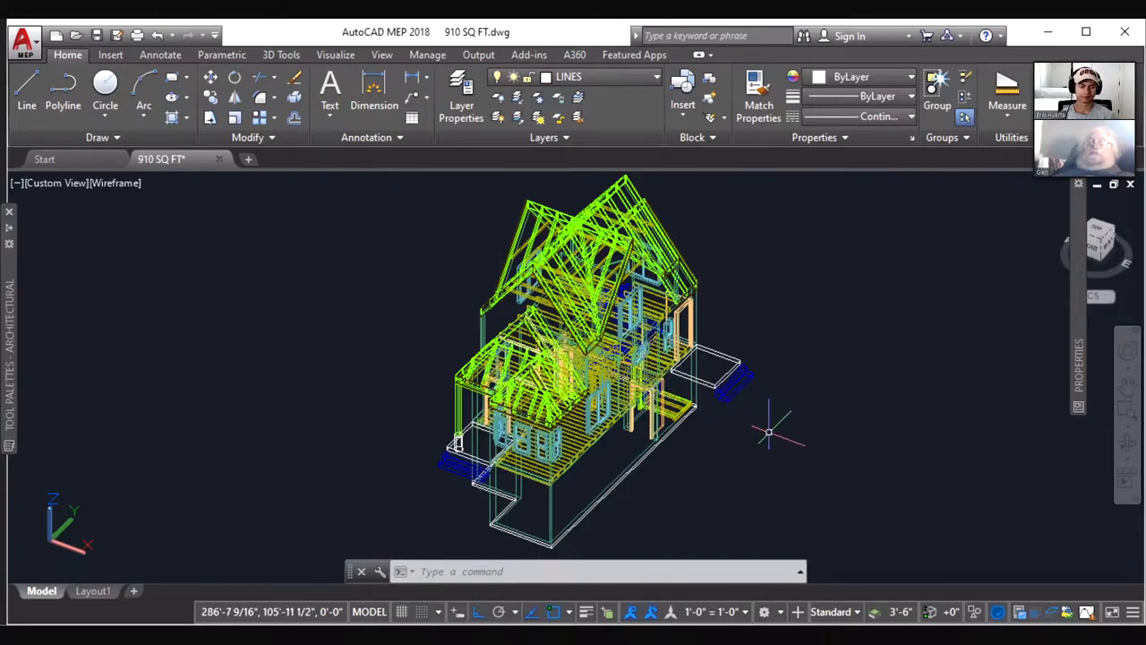
mouse_move(769, 419)
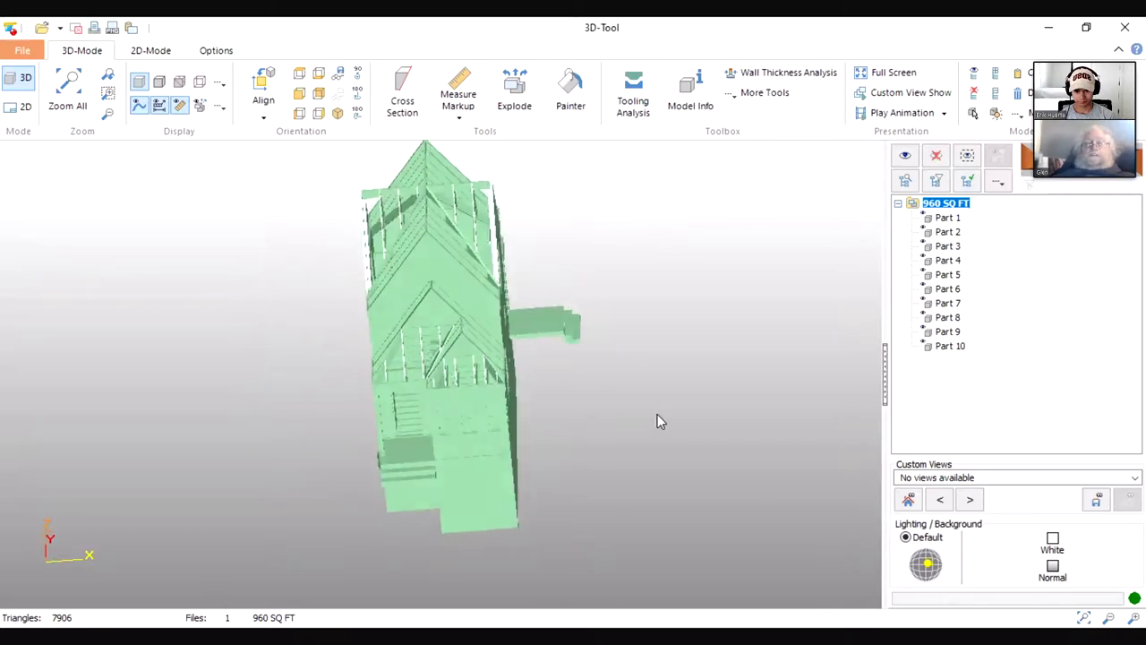
- Orbit the green 960 SQ FT house to see porch, entrance, back and roof framing from above
drag(663, 420, 709, 416)
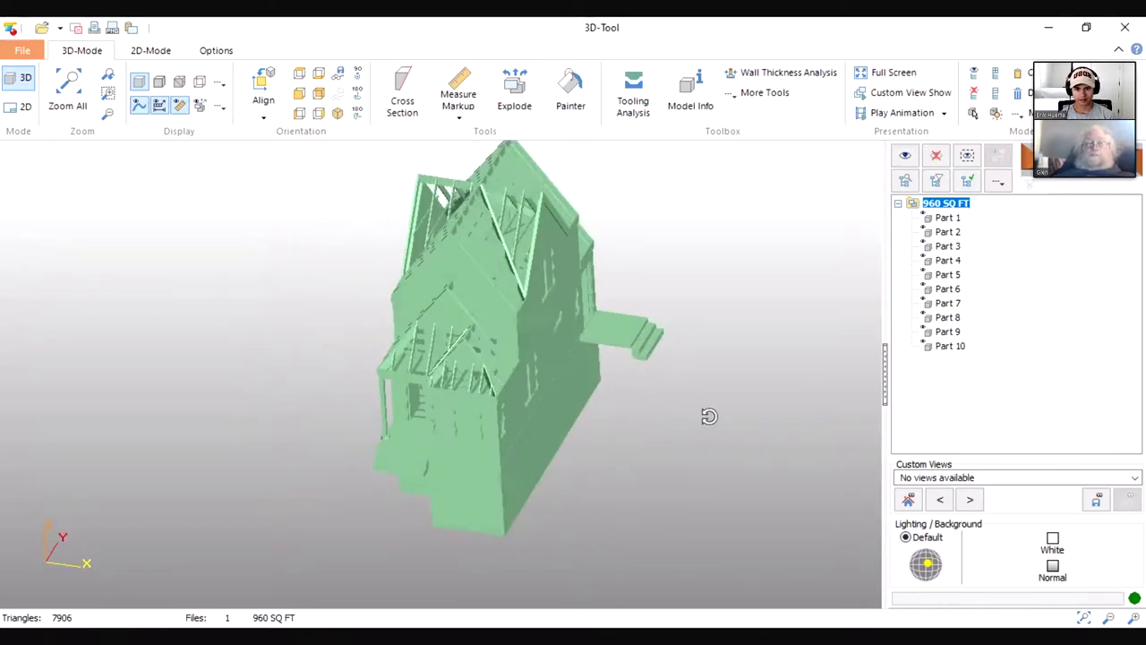
drag(709, 415, 632, 406)
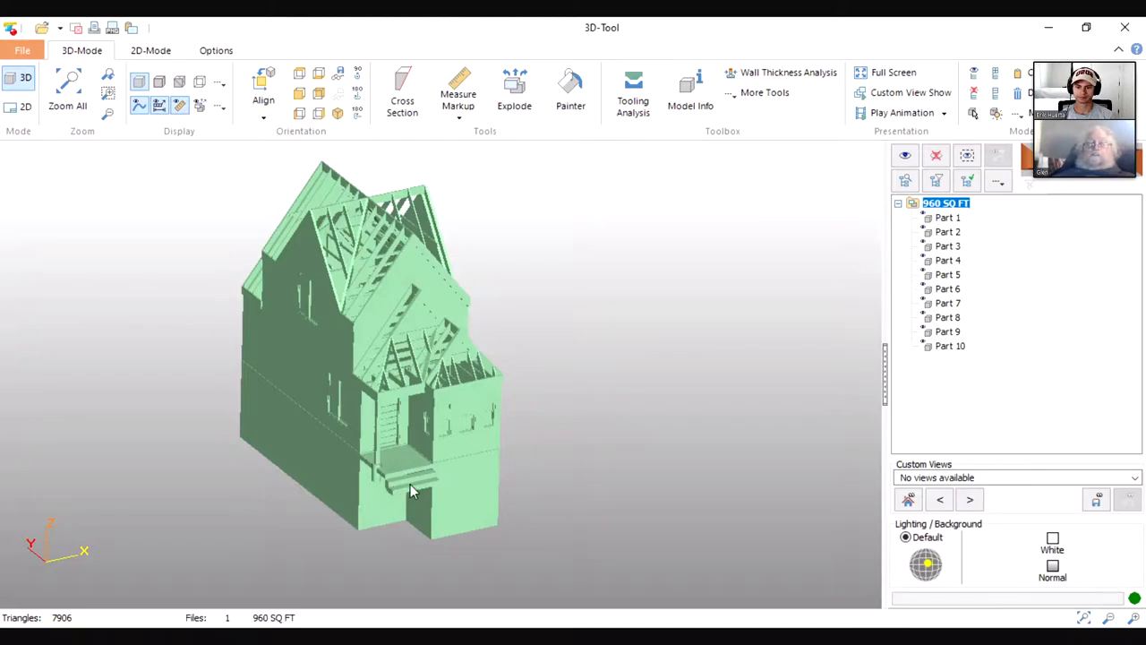
mouse_move(398, 468)
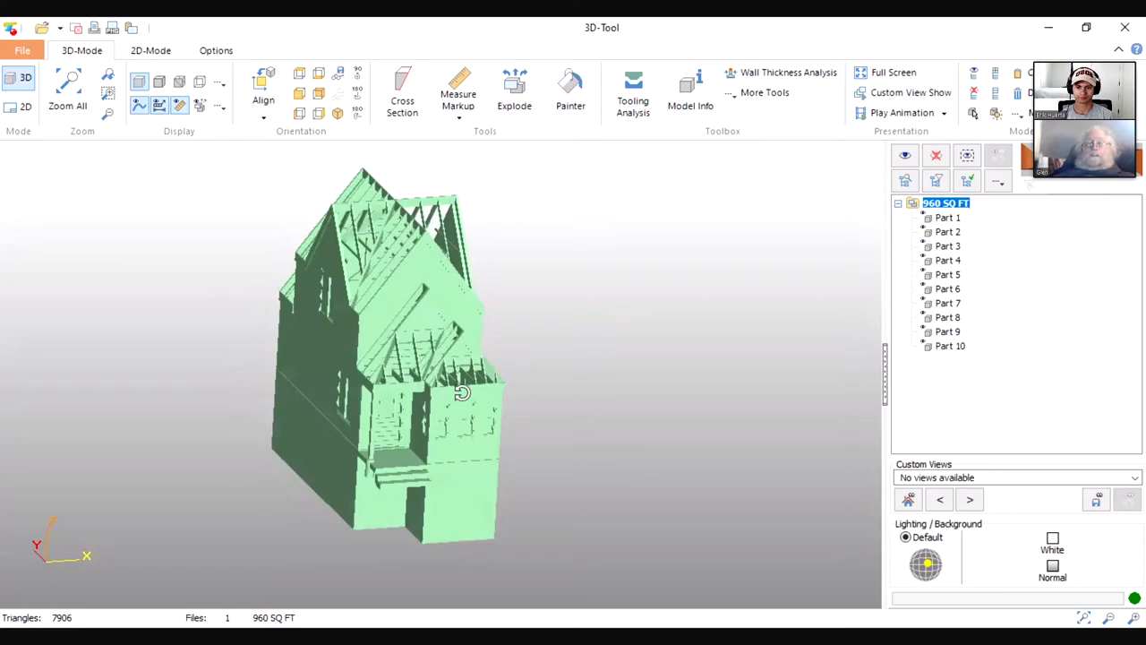
drag(462, 392, 376, 411)
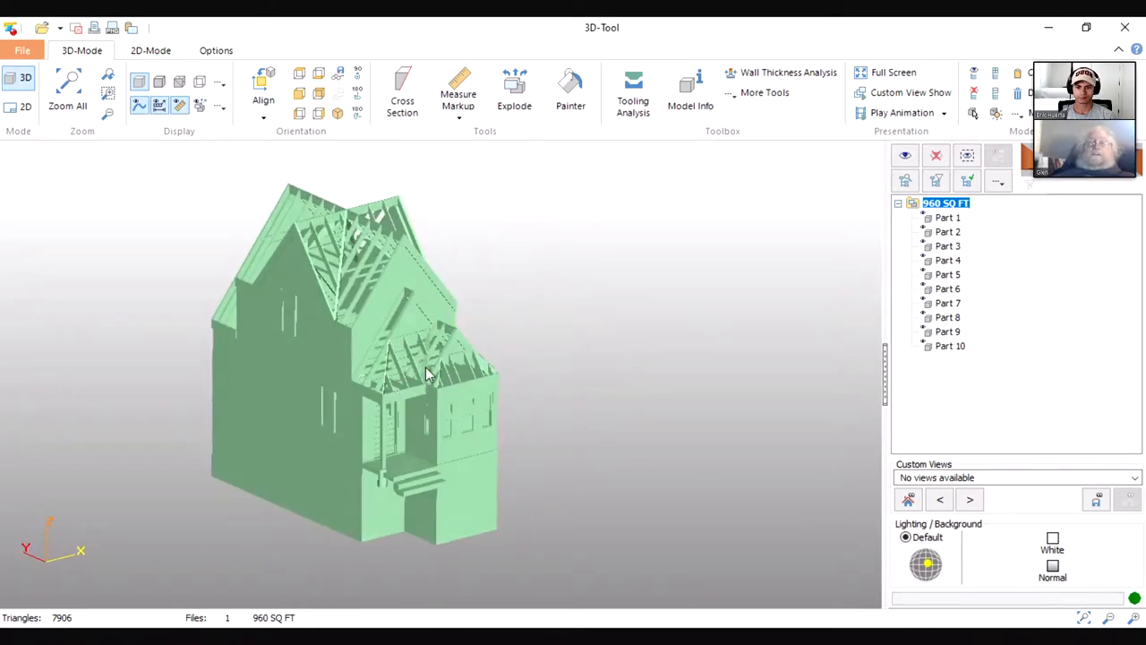
mouse_move(439, 385)
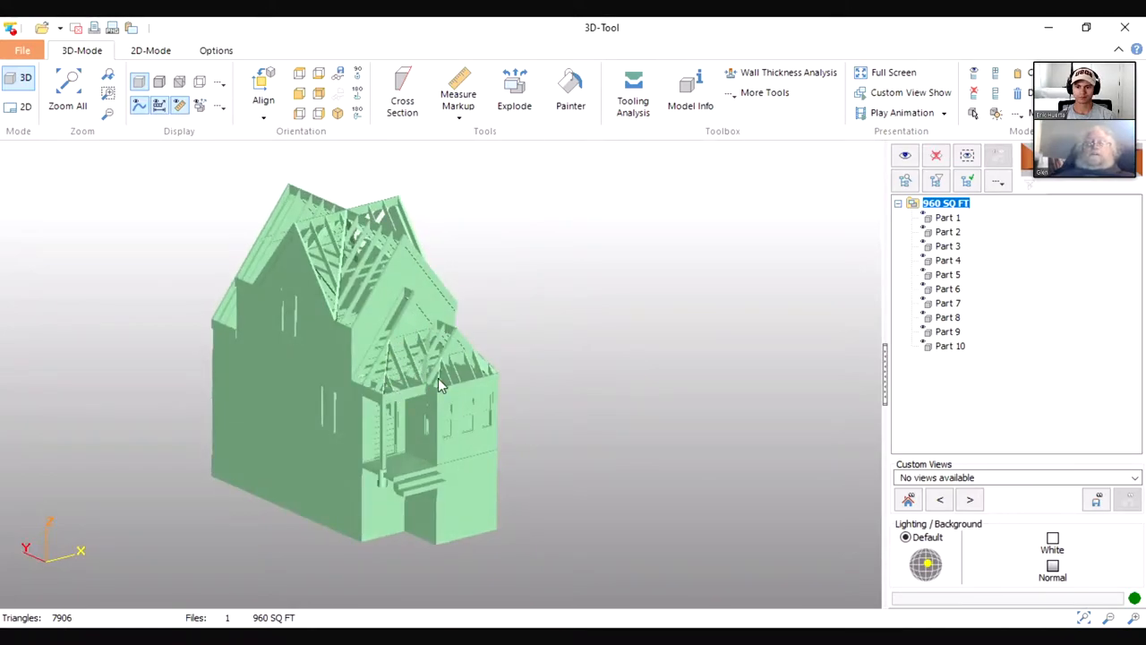
drag(439, 385, 457, 354)
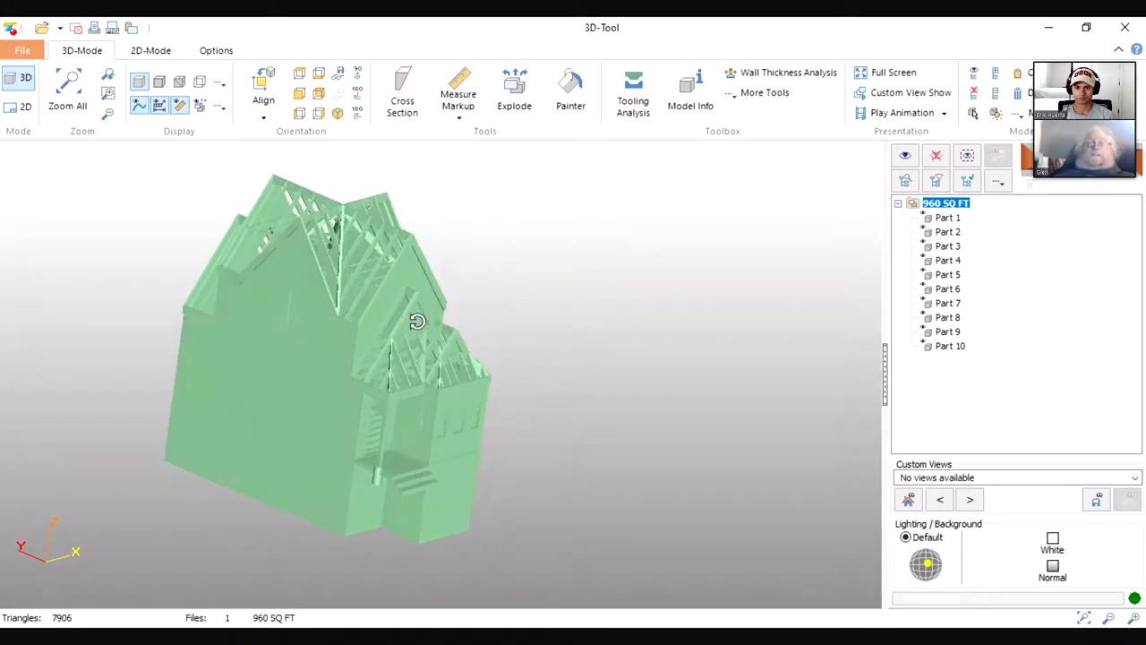
drag(416, 320, 383, 383)
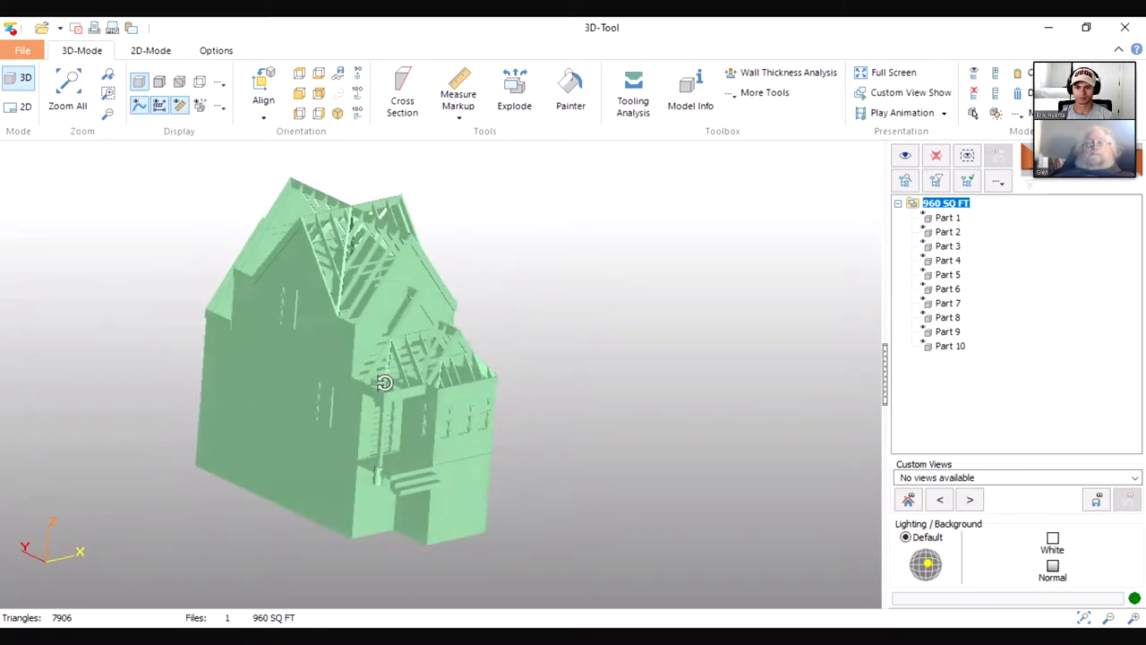
drag(383, 384, 383, 394)
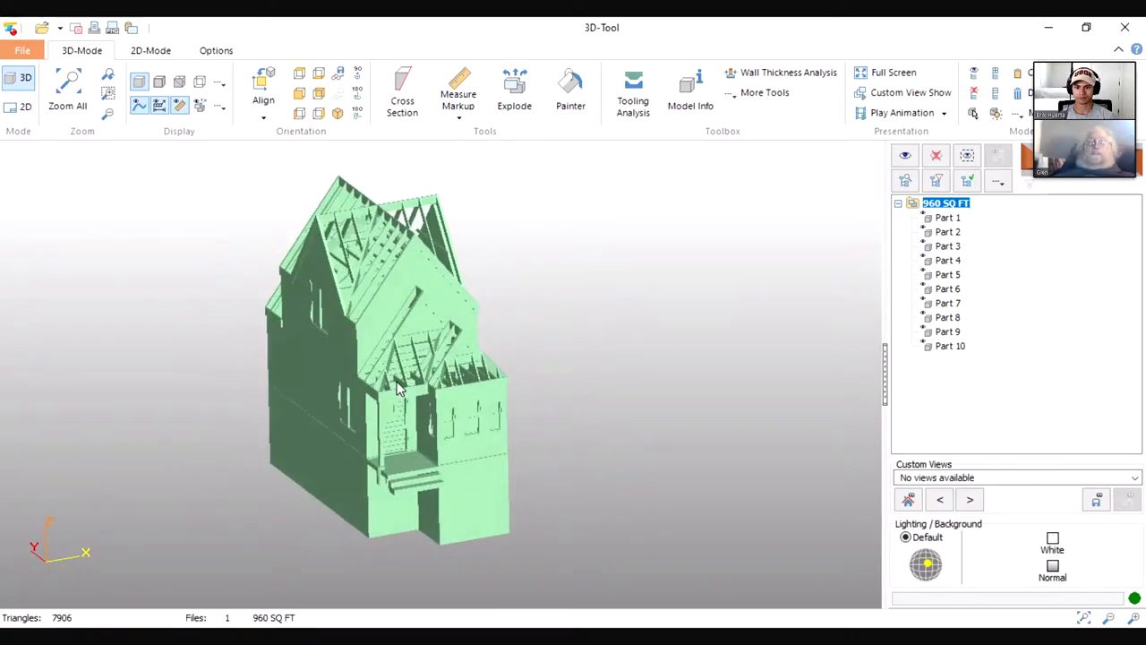
drag(397, 390, 456, 423)
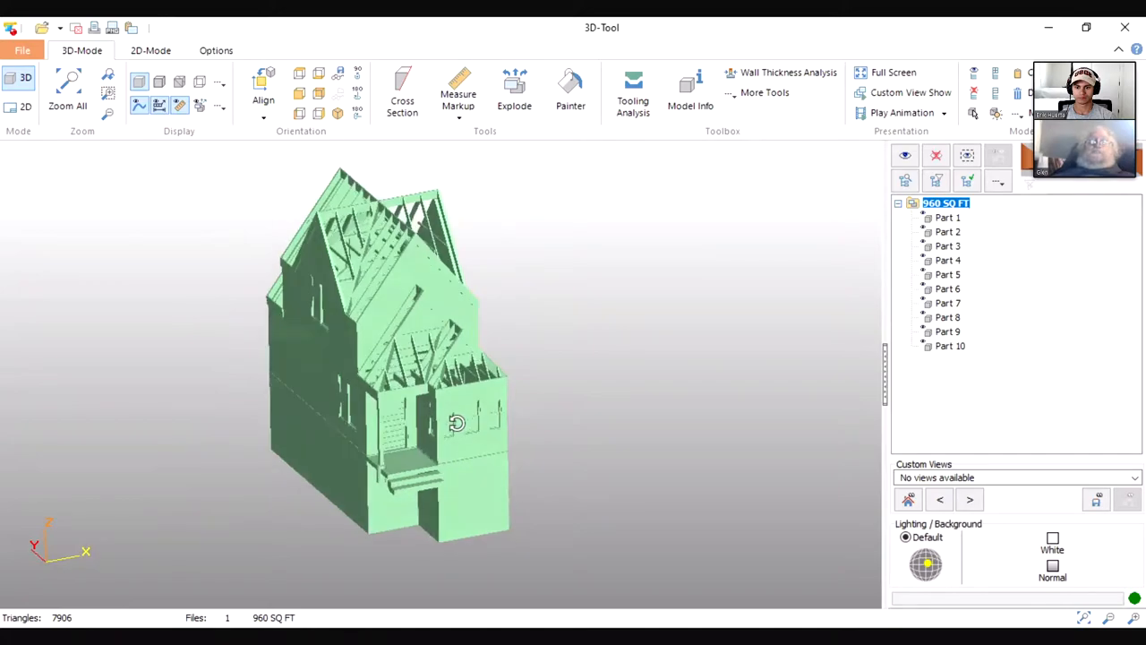
drag(457, 423, 502, 439)
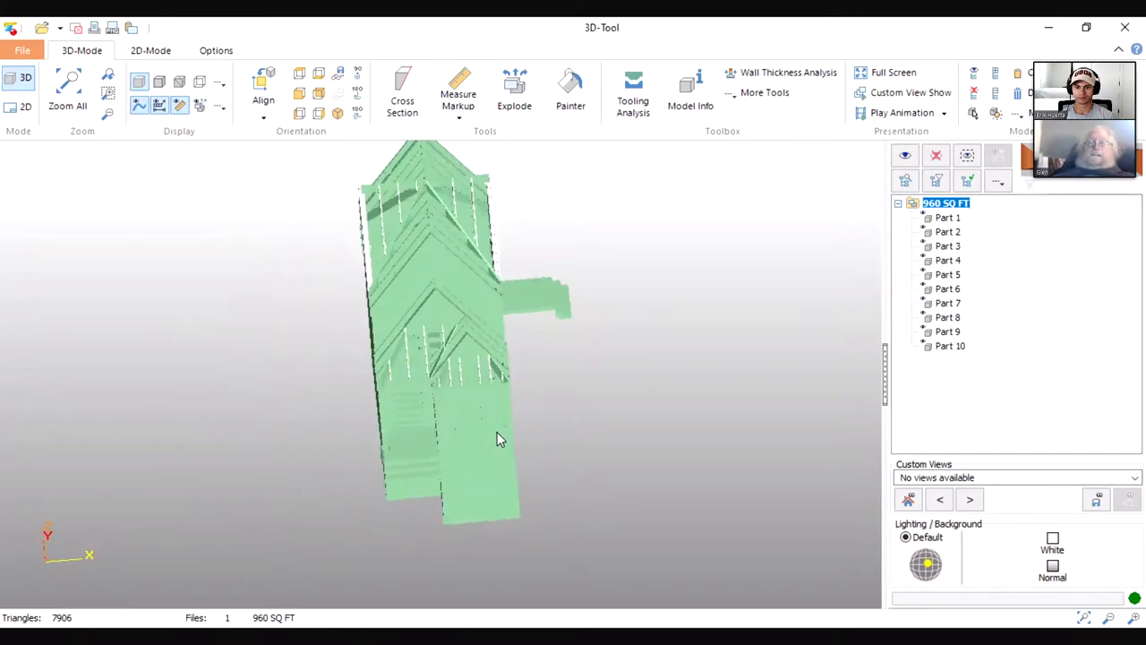
drag(500, 439, 347, 385)
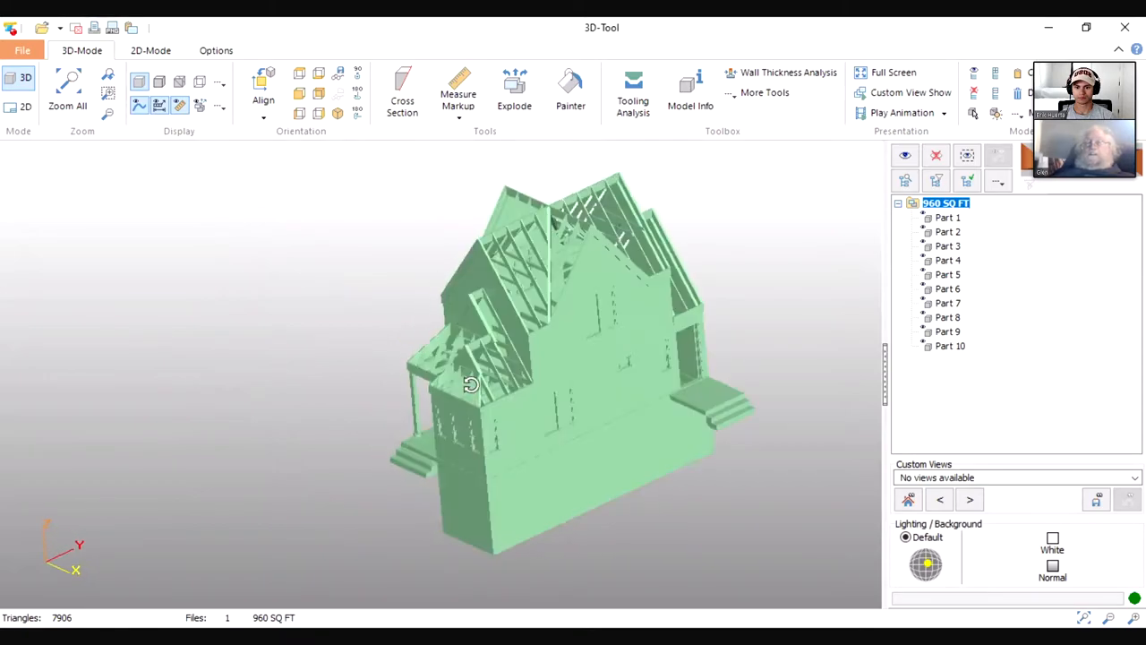
drag(469, 385, 677, 337)
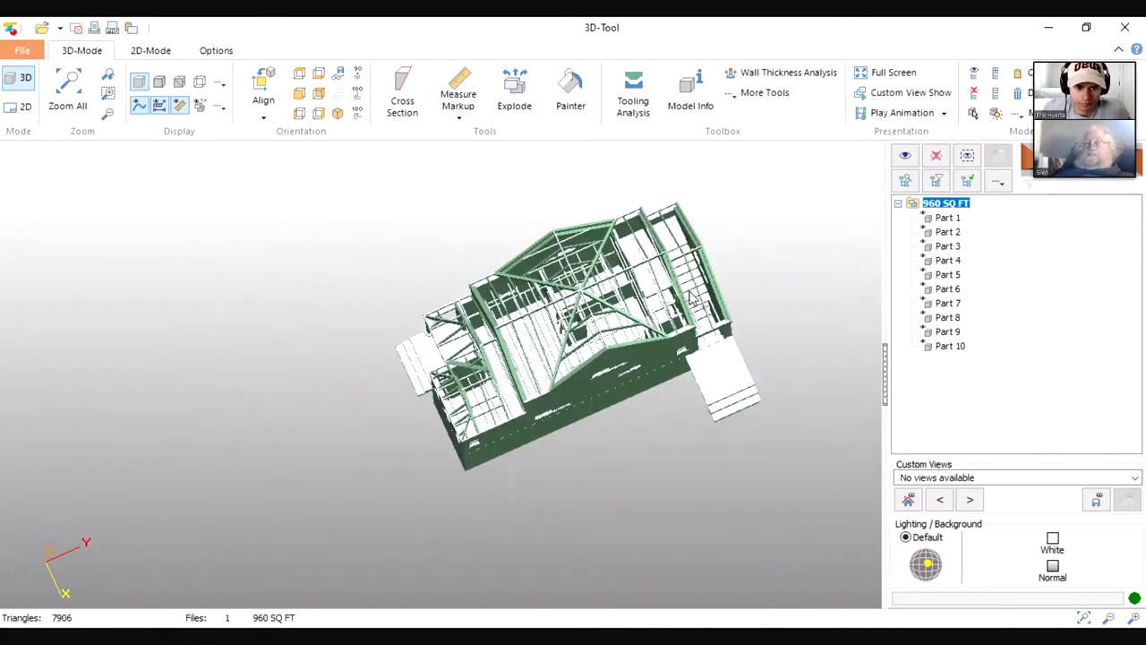
mouse_move(652, 273)
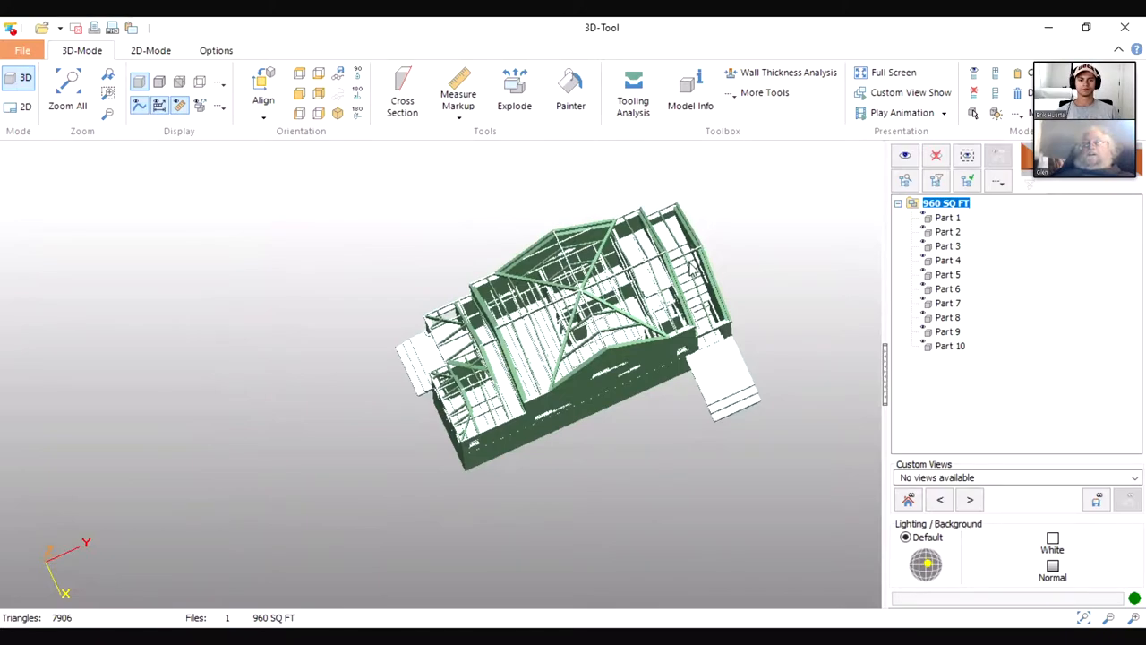
mouse_move(688, 270)
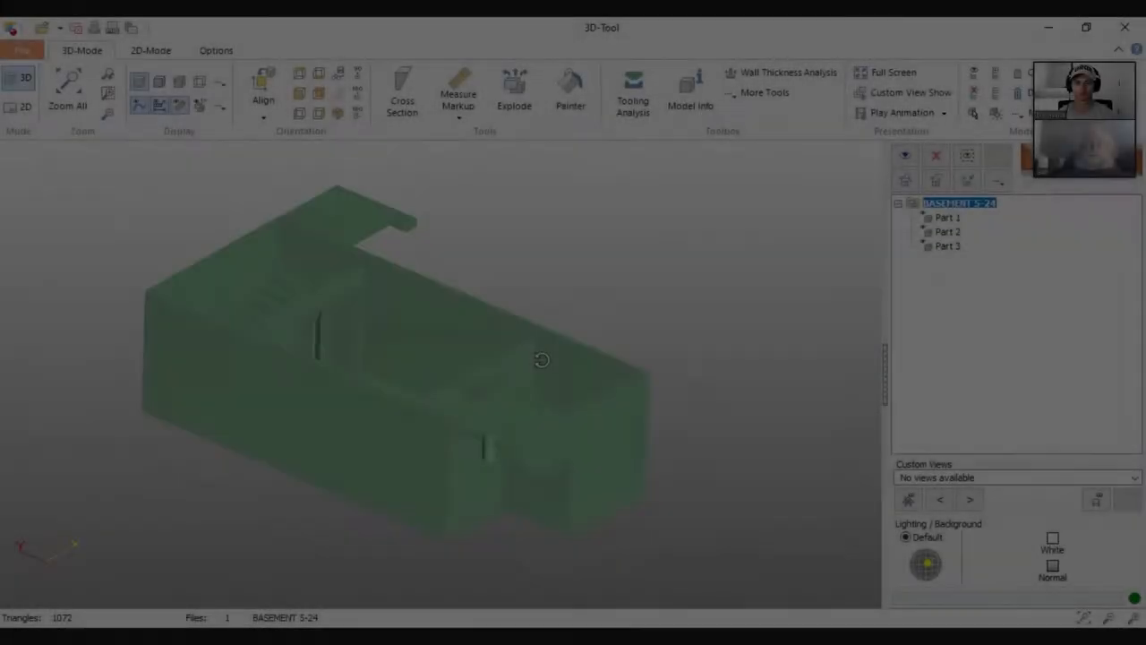
- Orbit and zoom the BASEMENT 5-24 model to inspect its stairs, rooms and outer walls from overhead
drag(541, 358, 533, 375)
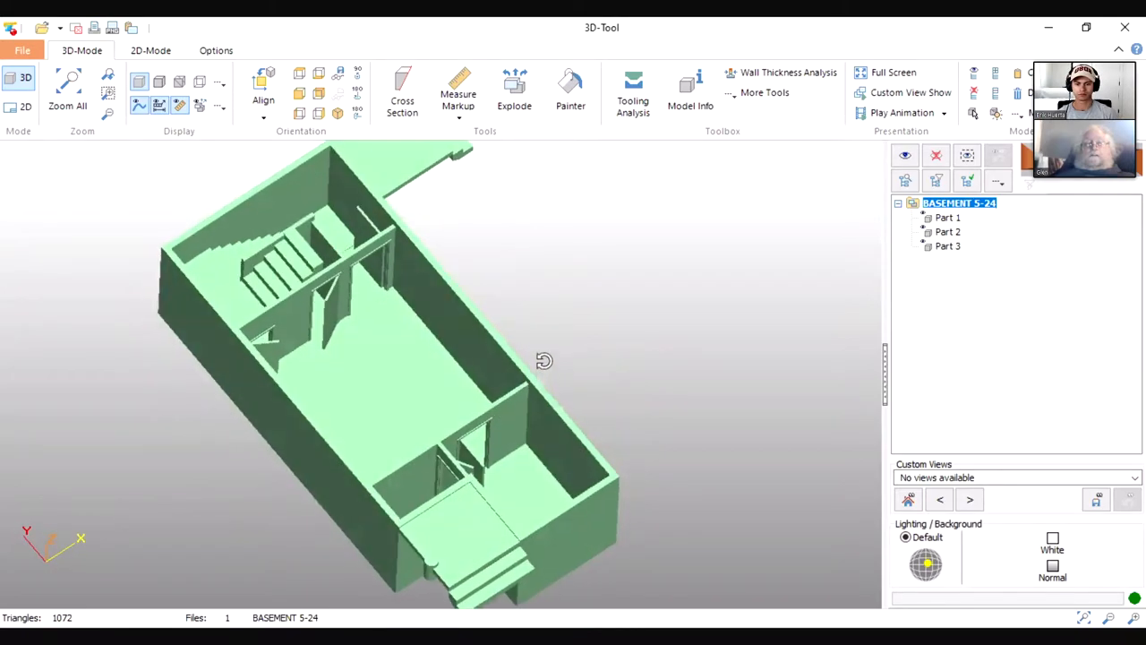
drag(545, 360, 696, 397)
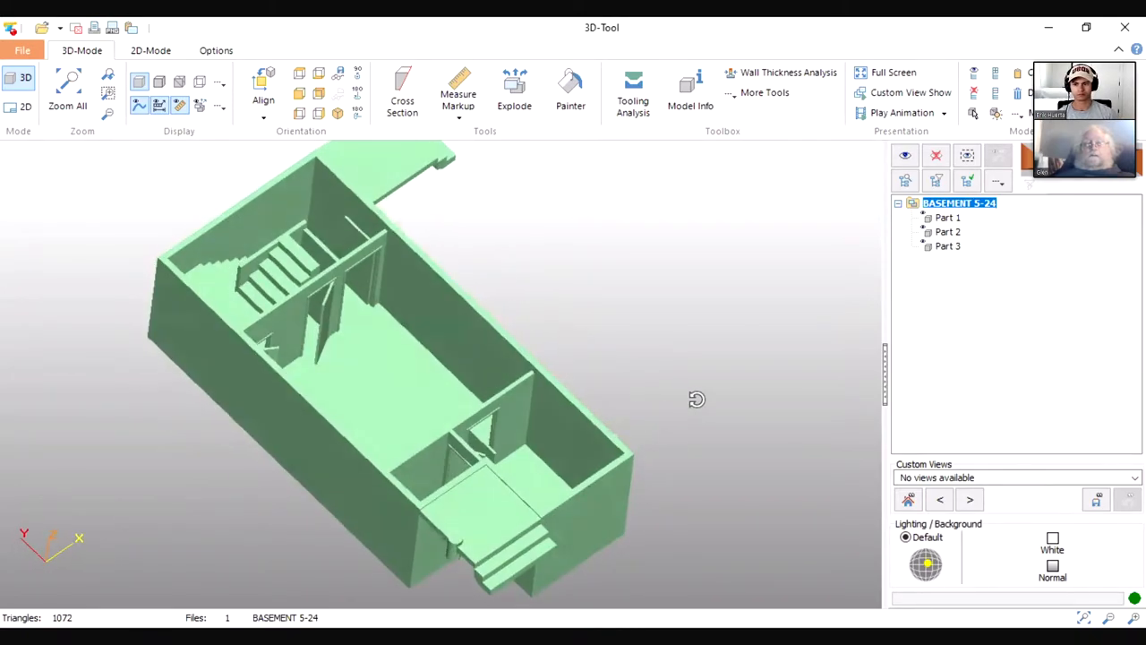
drag(697, 398, 458, 419)
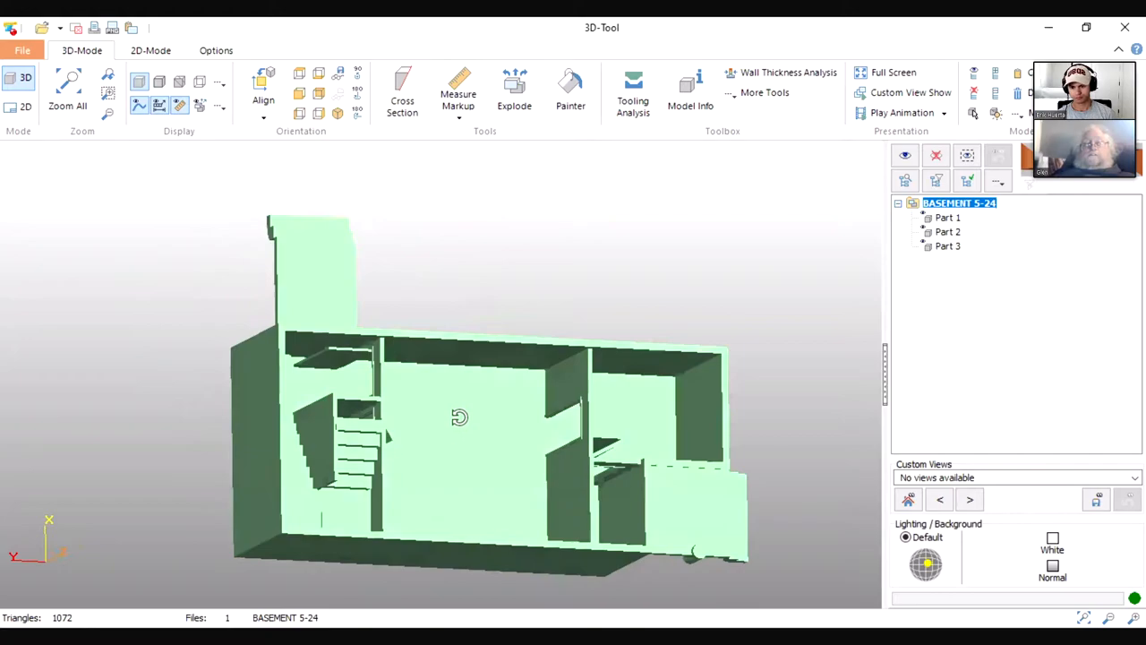
drag(458, 415, 677, 367)
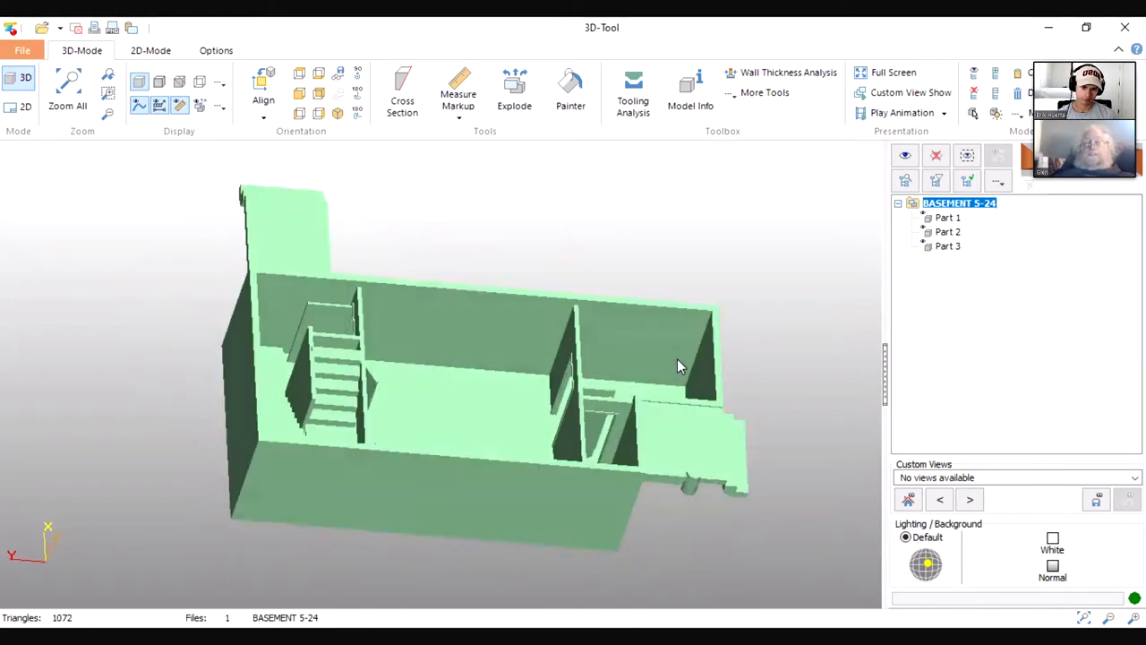
drag(677, 366, 439, 360)
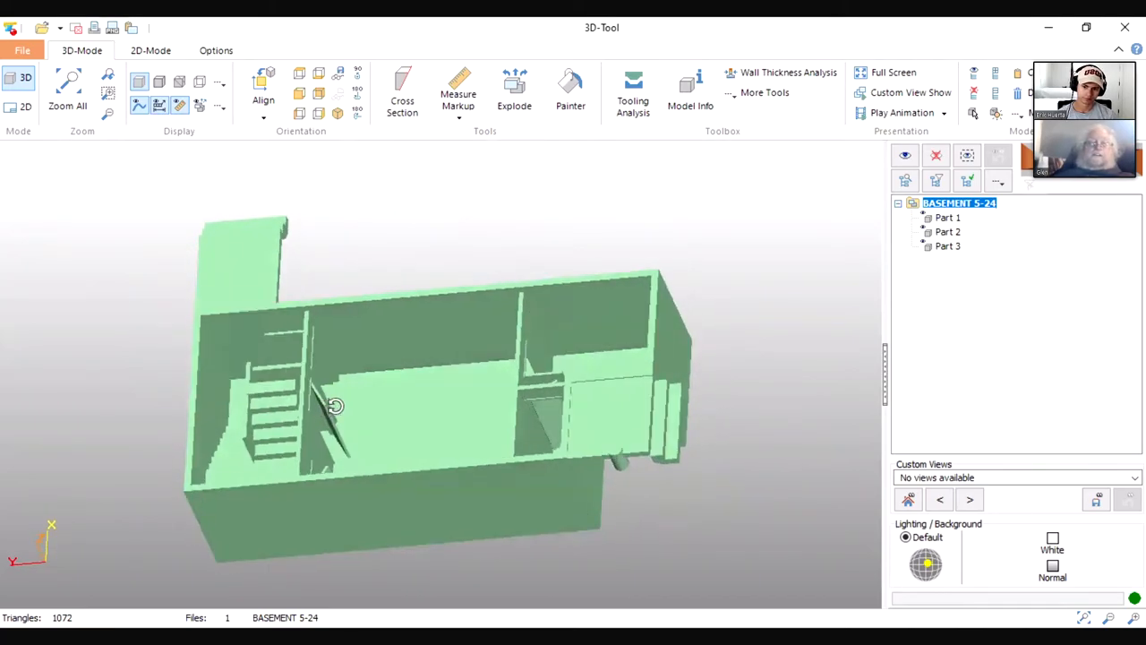
drag(336, 404, 349, 431)
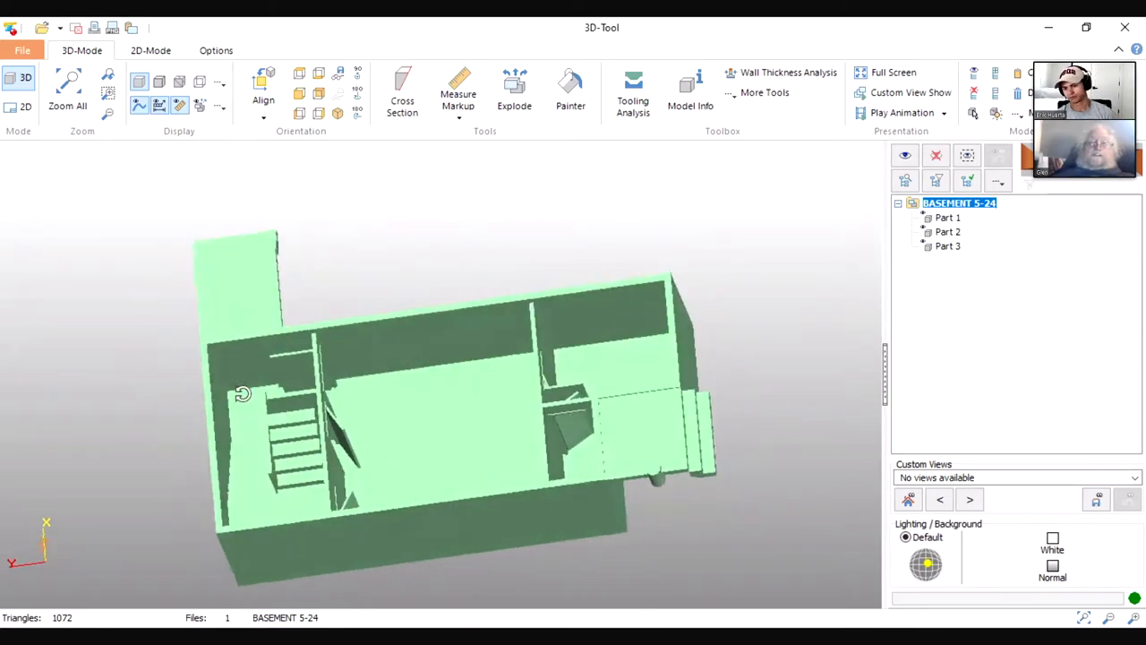
drag(242, 394, 269, 390)
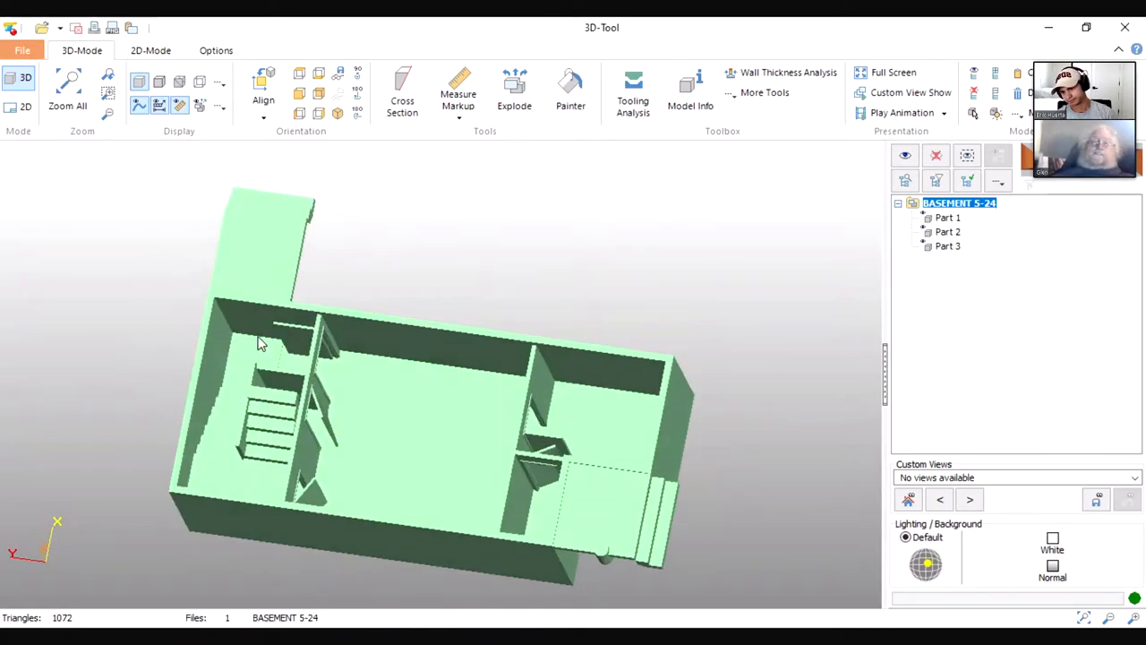
mouse_move(224, 367)
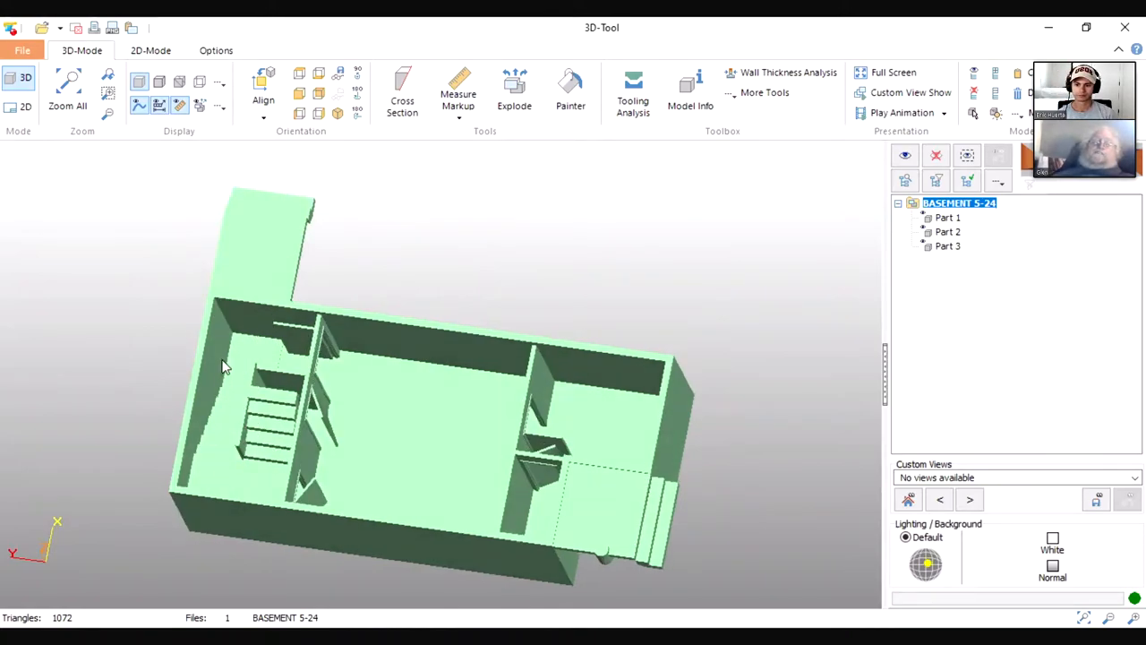
mouse_move(248, 366)
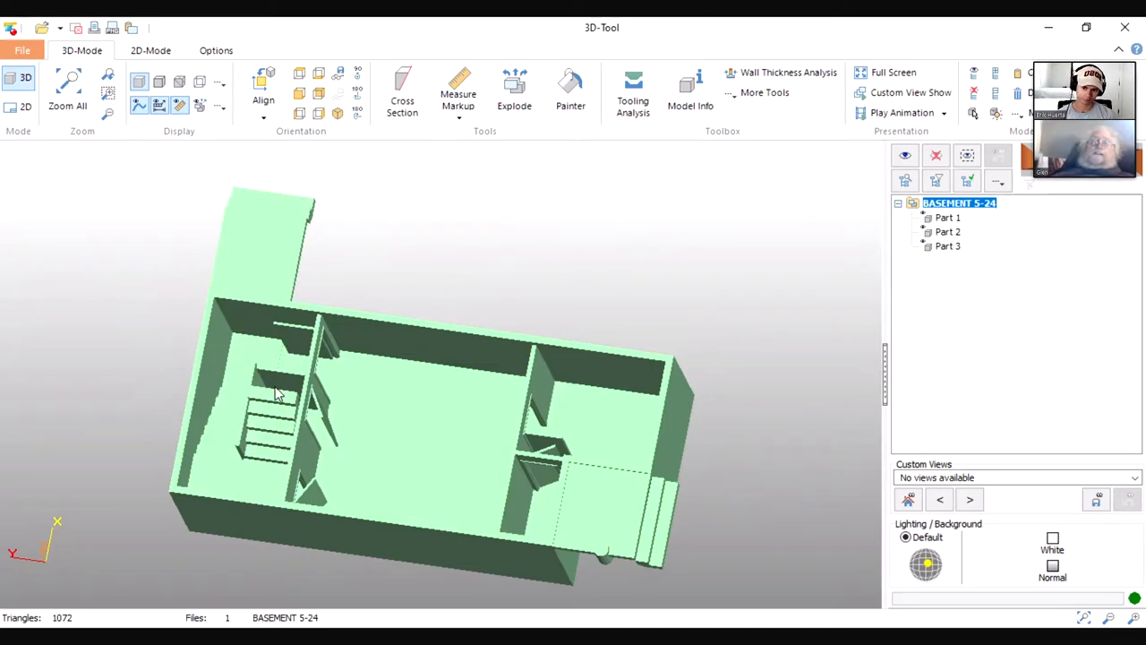
drag(277, 394, 267, 337)
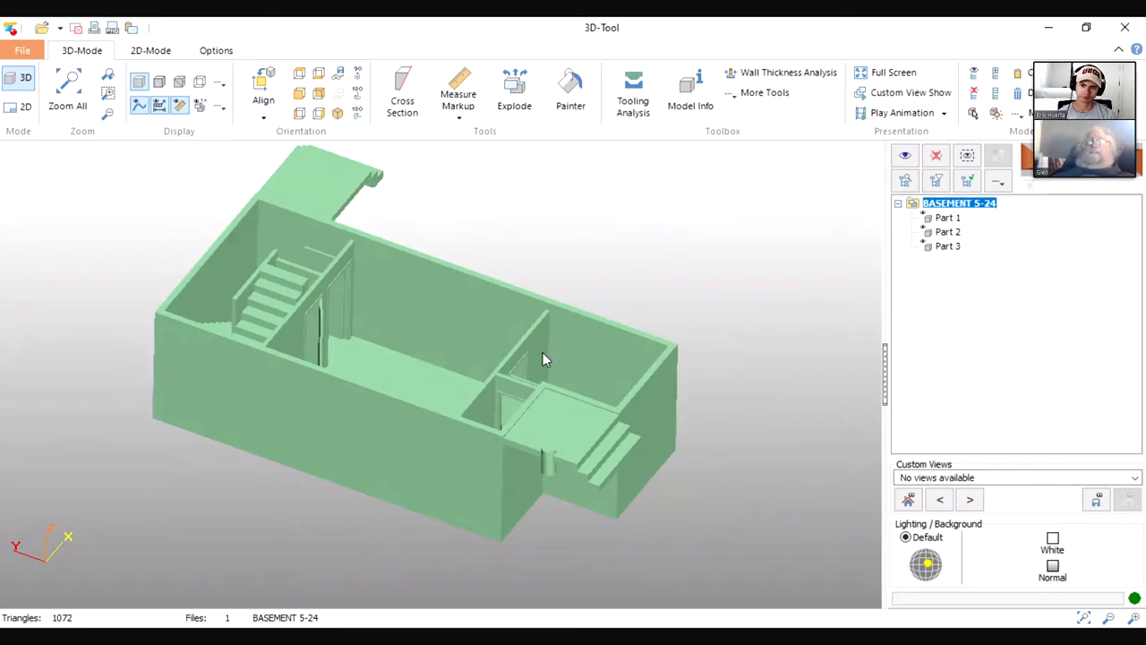
mouse_move(423, 360)
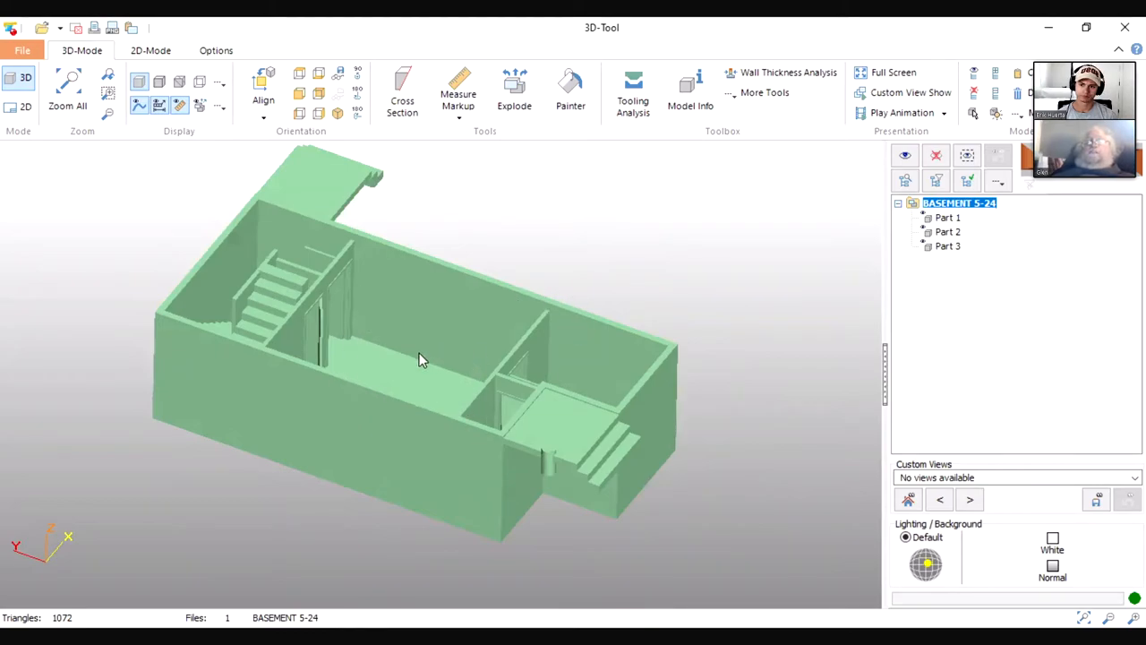
mouse_move(400, 313)
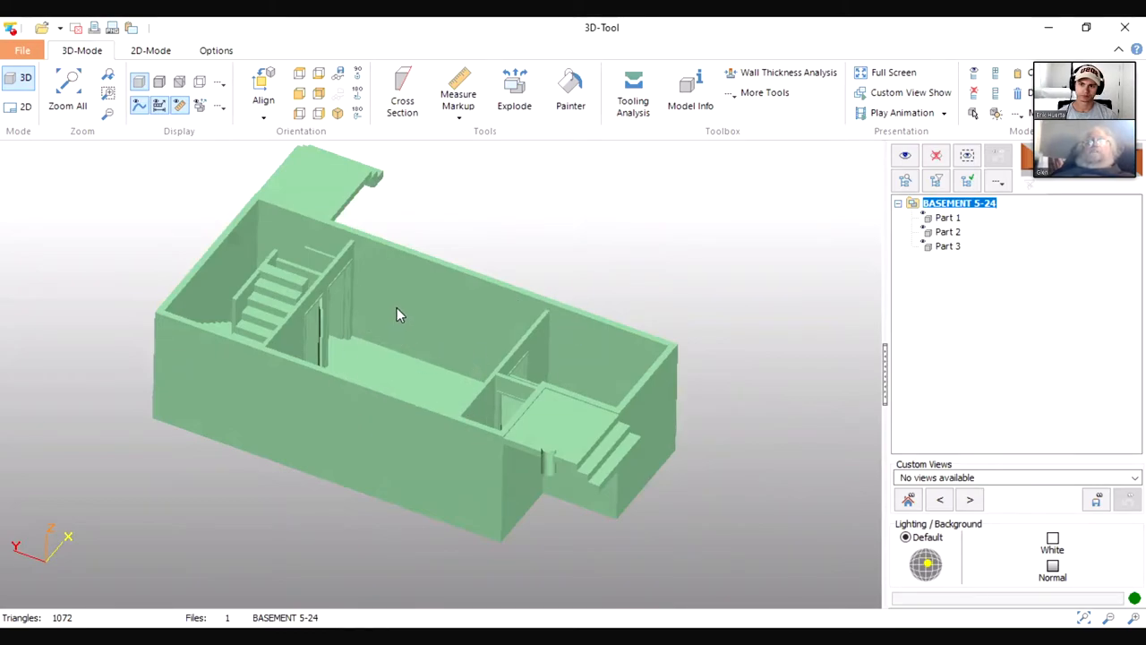
mouse_move(322, 397)
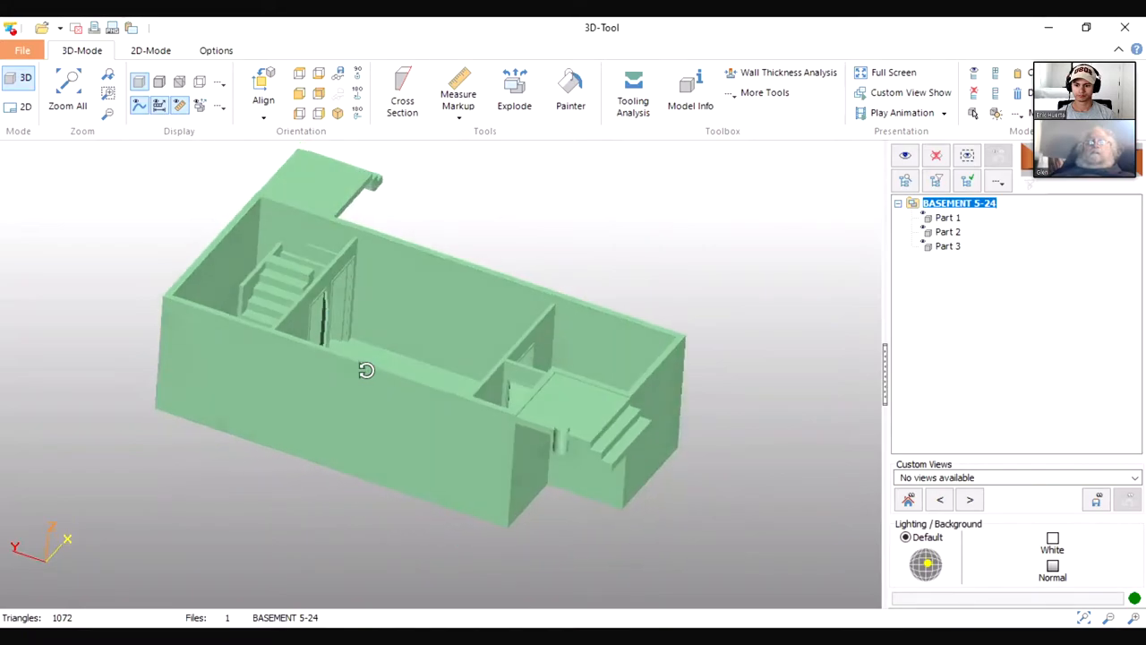
drag(365, 369, 333, 330)
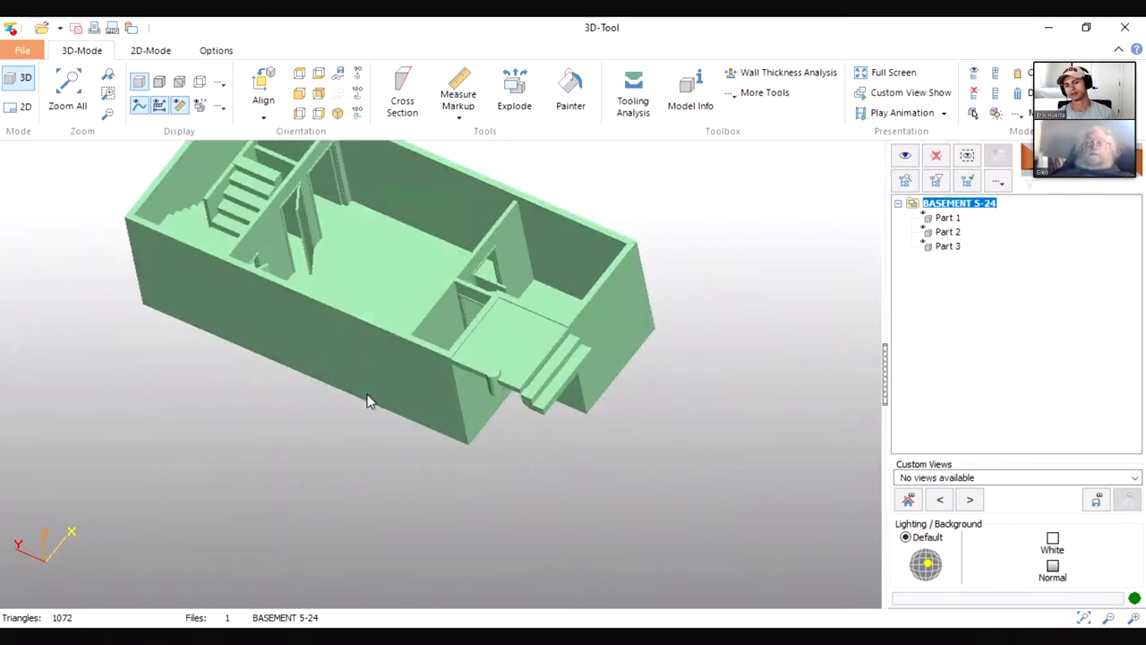
drag(367, 403, 390, 374)
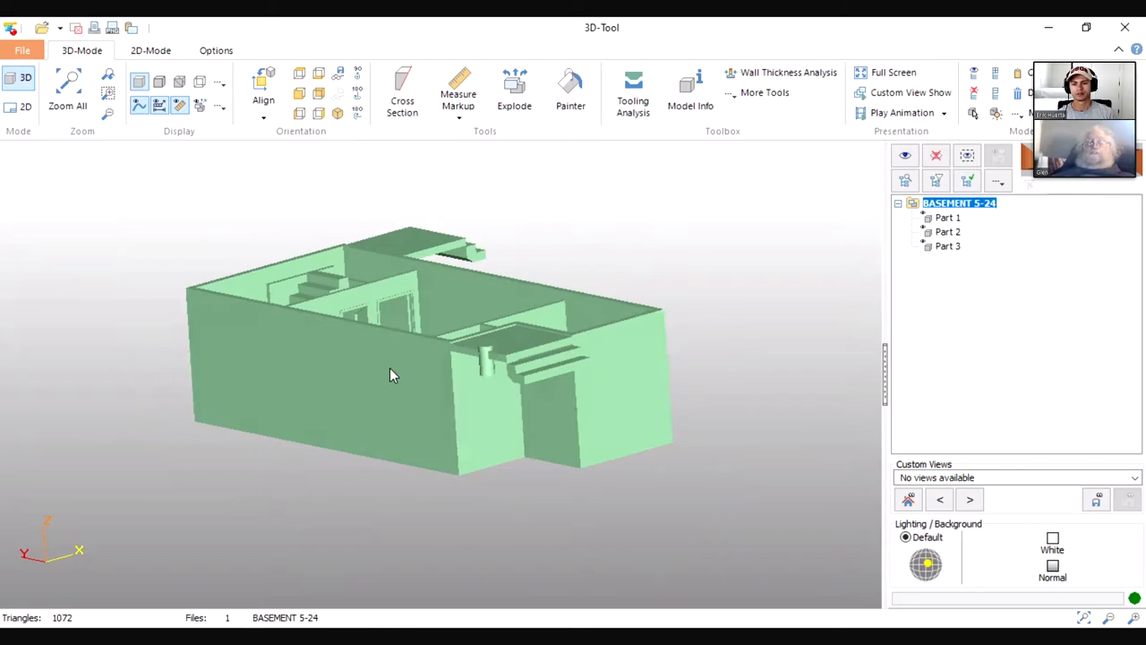
drag(390, 374, 662, 326)
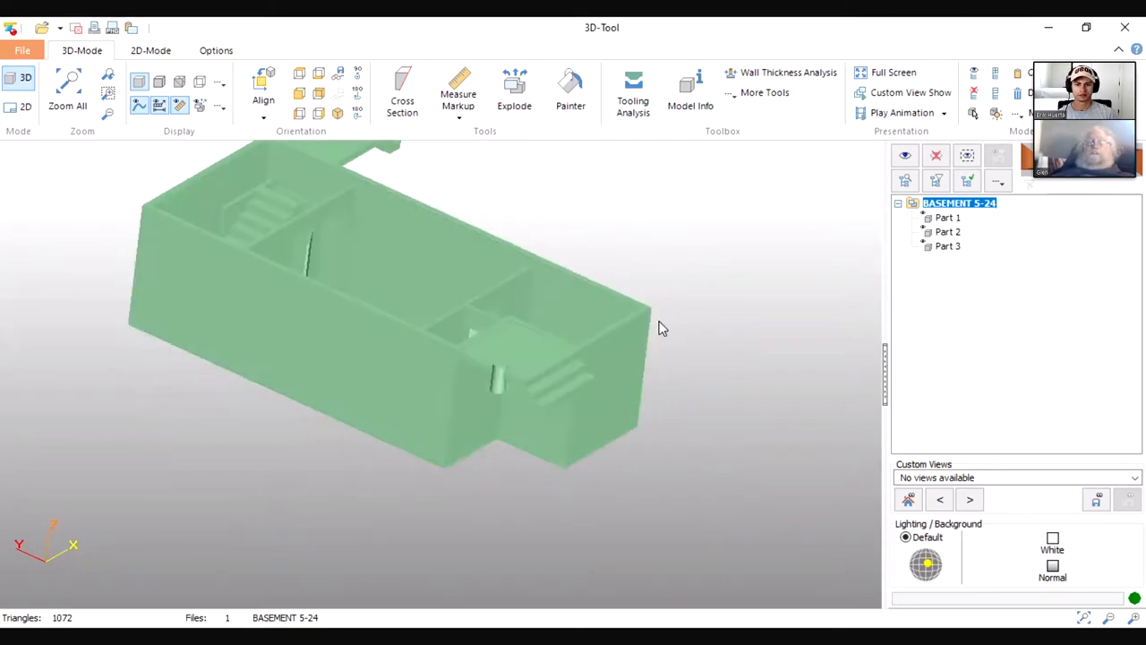
drag(663, 326, 290, 229)
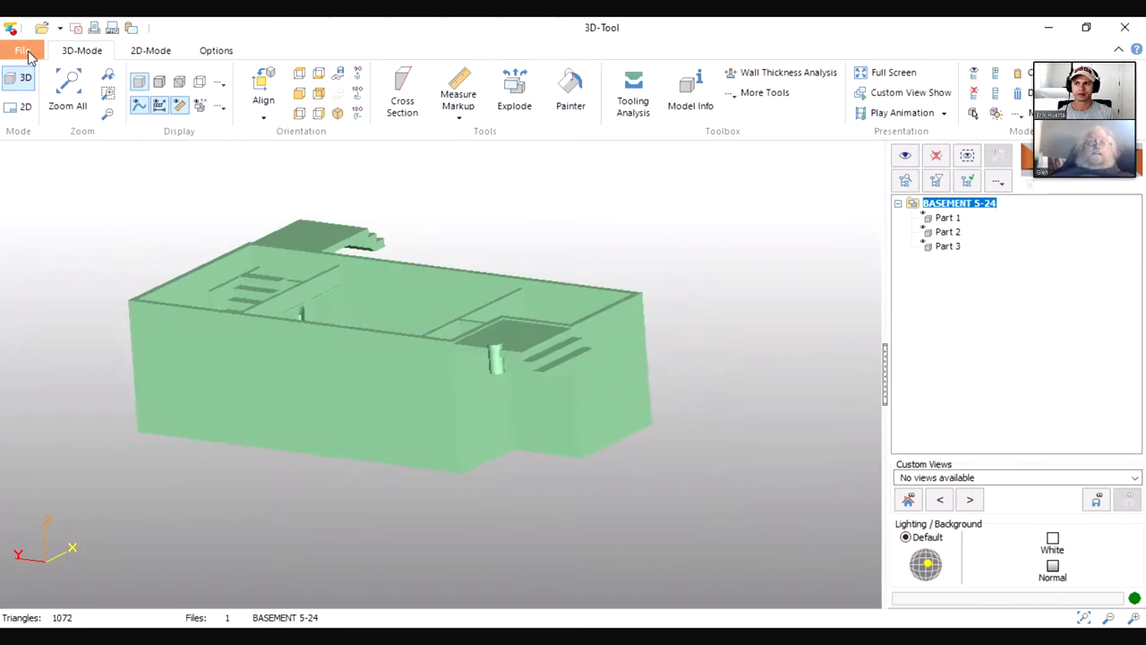
- Load BASEMENT W BELL HEATER.stl from Recent Documents, discarding the current basement
click(21, 50)
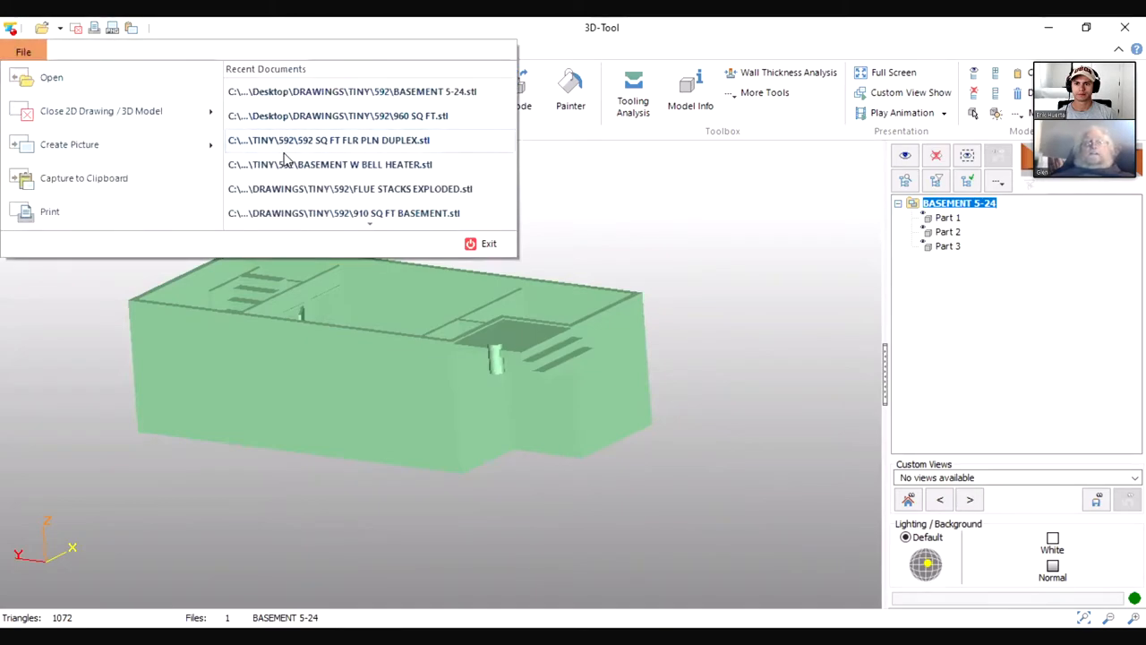
mouse_move(455, 299)
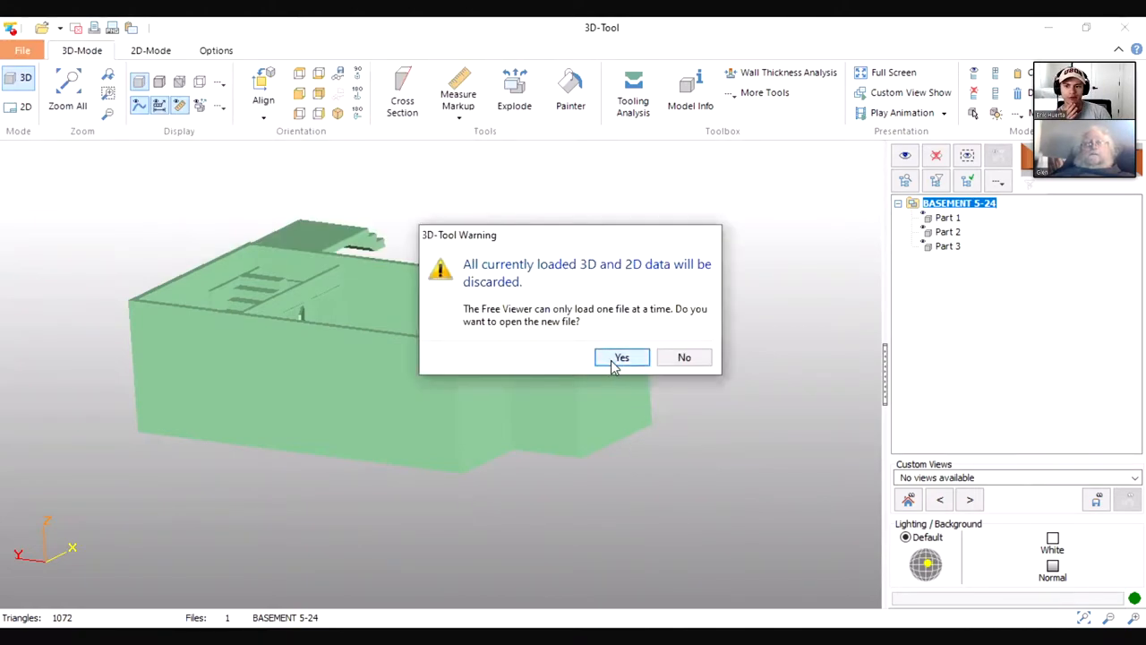
click(622, 356)
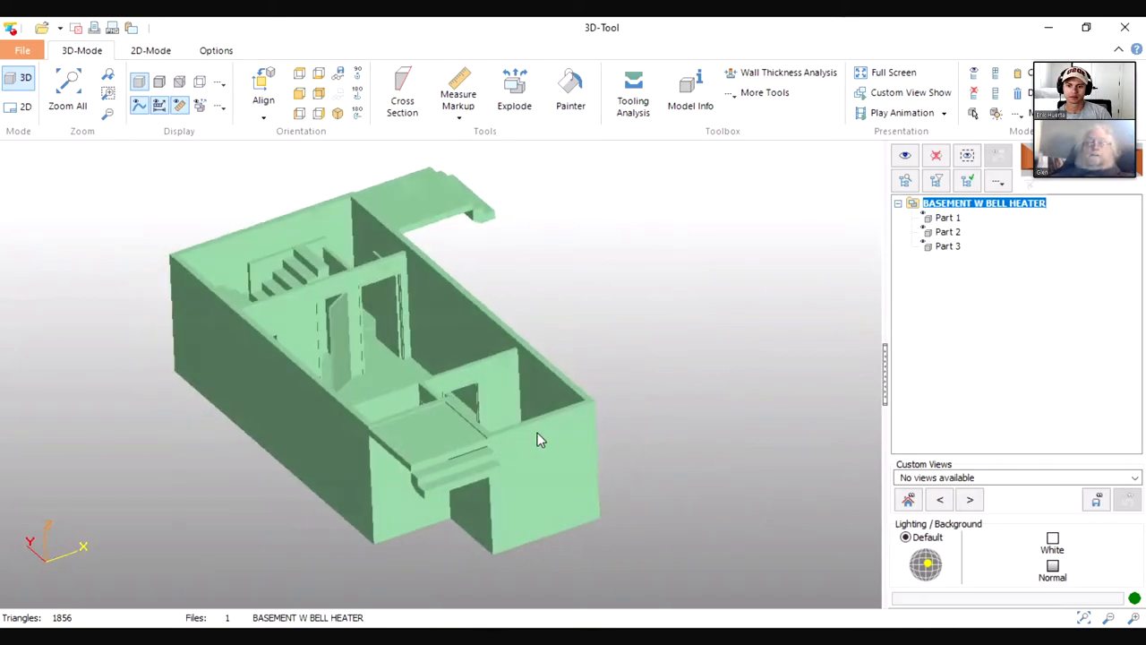
- Orbit the bell heater basement to look inside at the two tall heater columns
drag(537, 439, 408, 481)
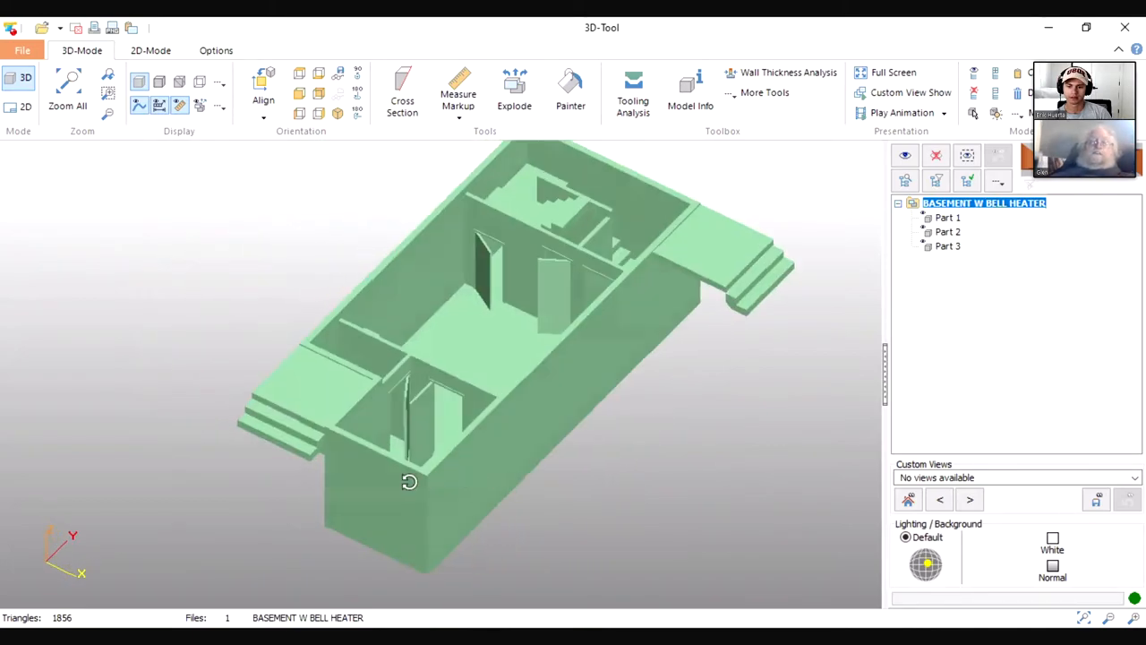
drag(408, 482, 439, 490)
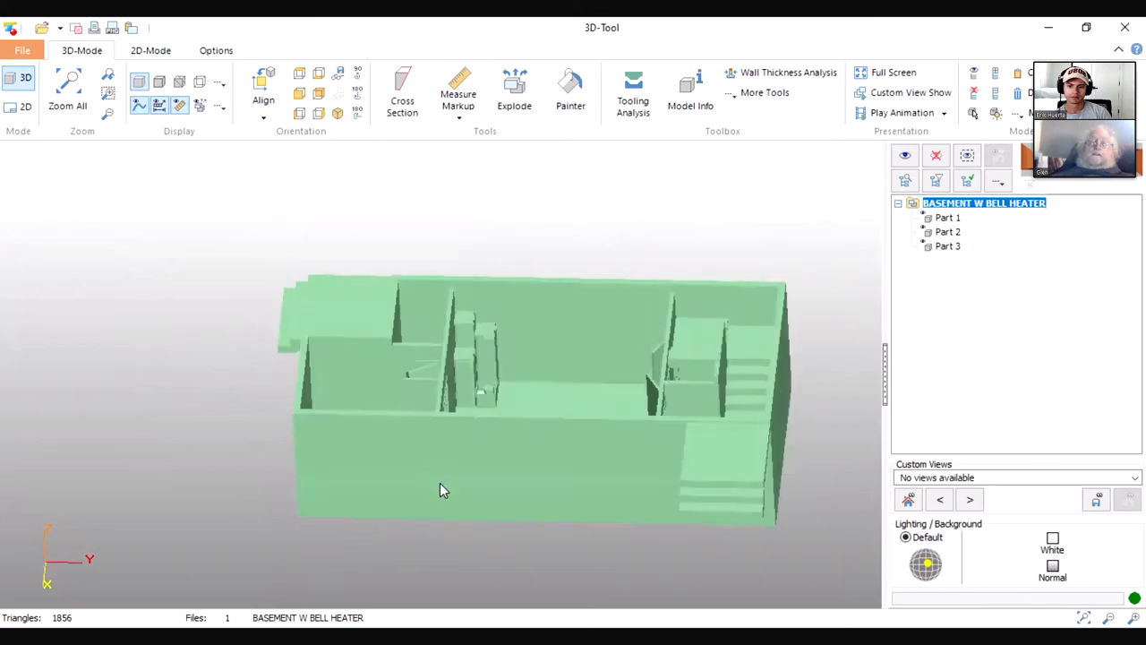
drag(439, 491, 484, 426)
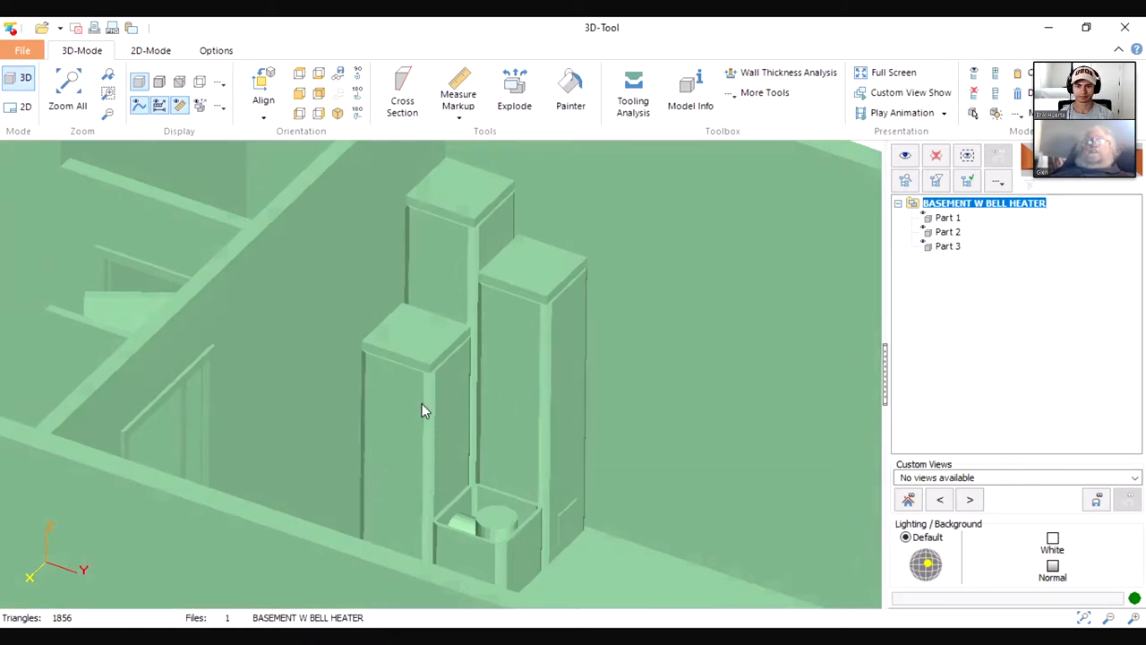
mouse_move(510, 405)
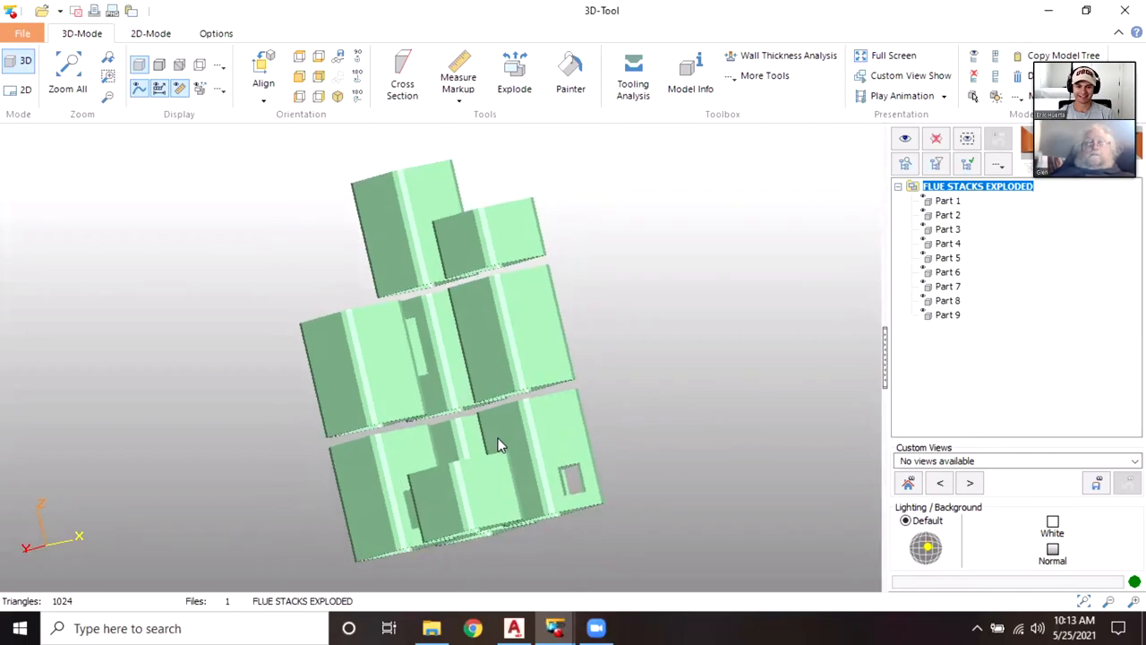
- Orbit the FLUE STACKS EXPLODED model to look down into its hollow square sections
drag(501, 448, 497, 401)
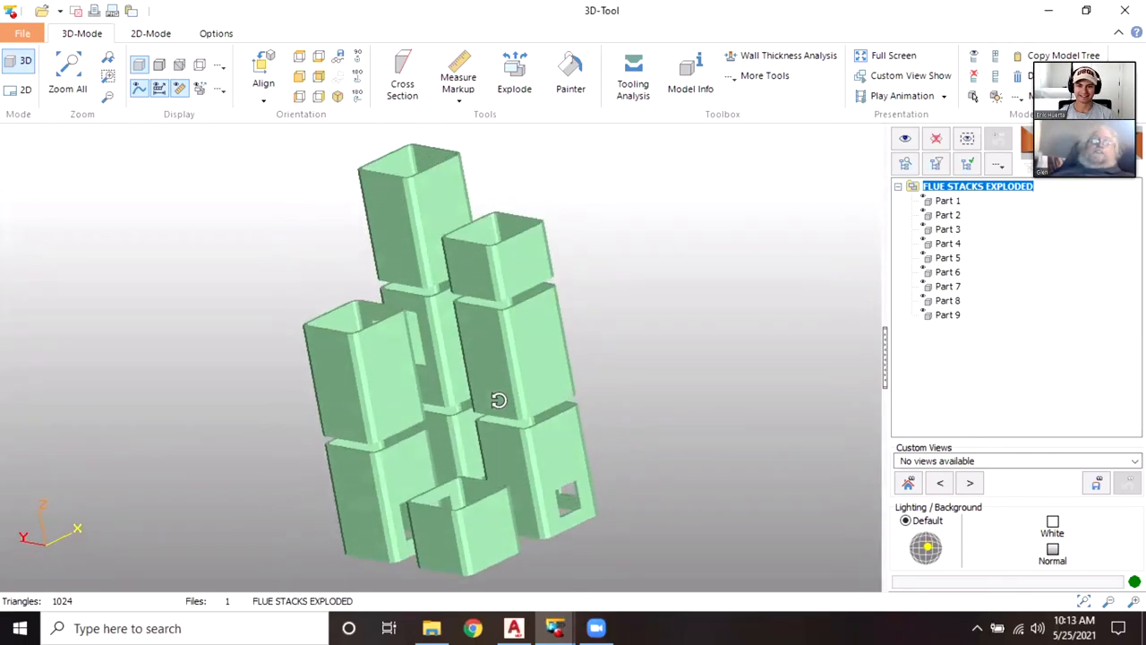
drag(498, 401, 551, 410)
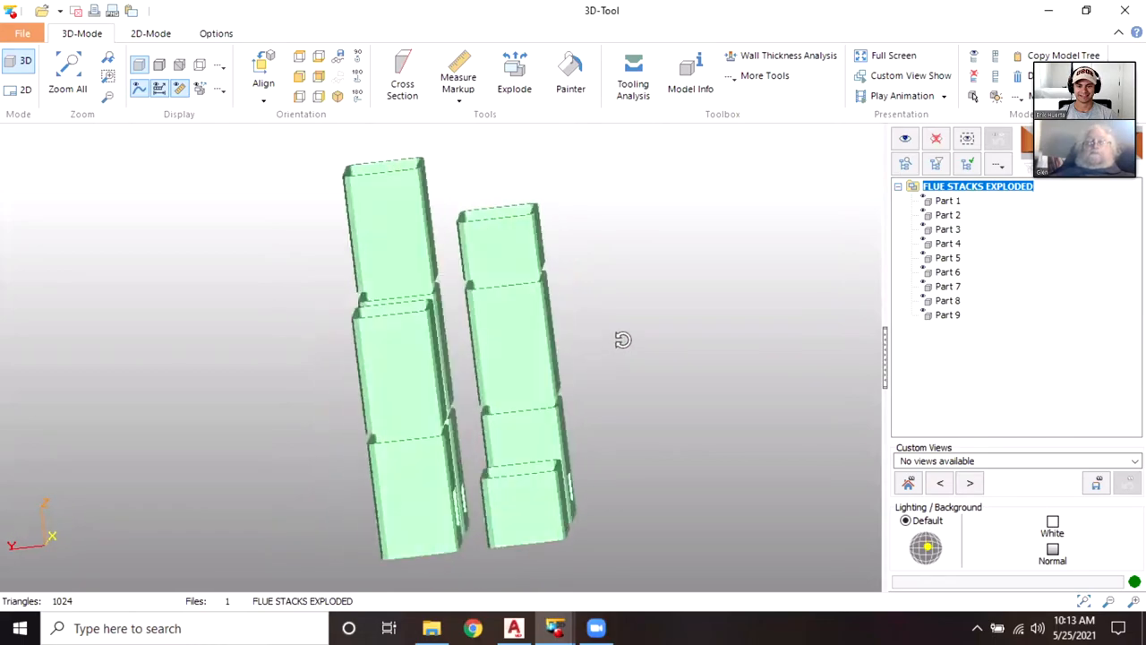
drag(623, 341, 330, 449)
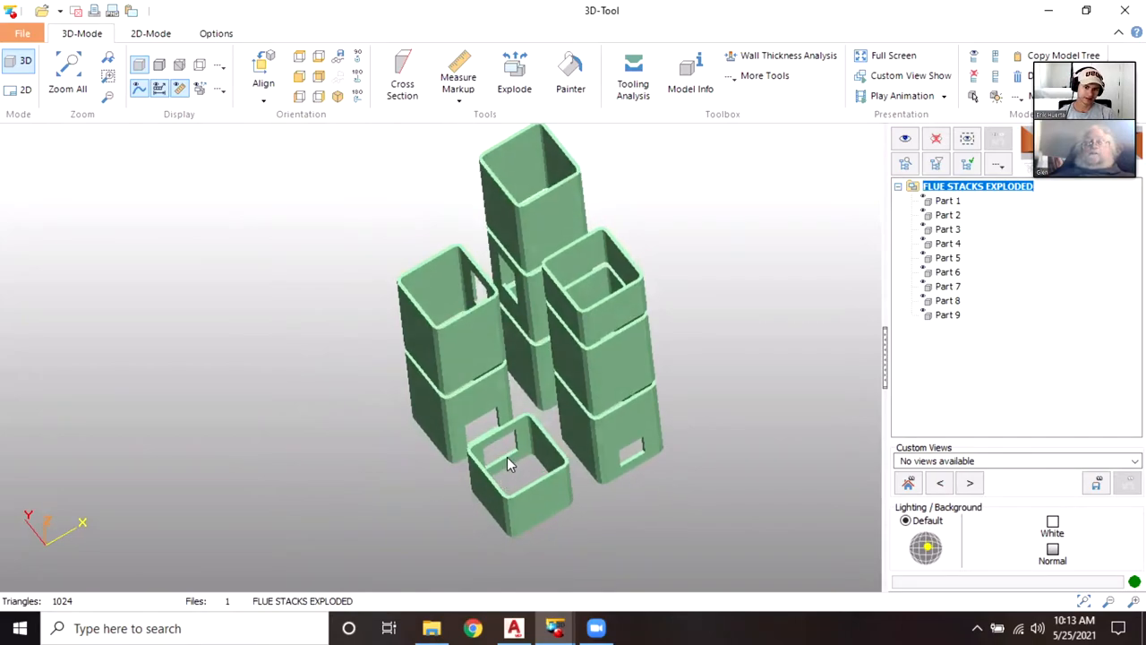
mouse_move(465, 421)
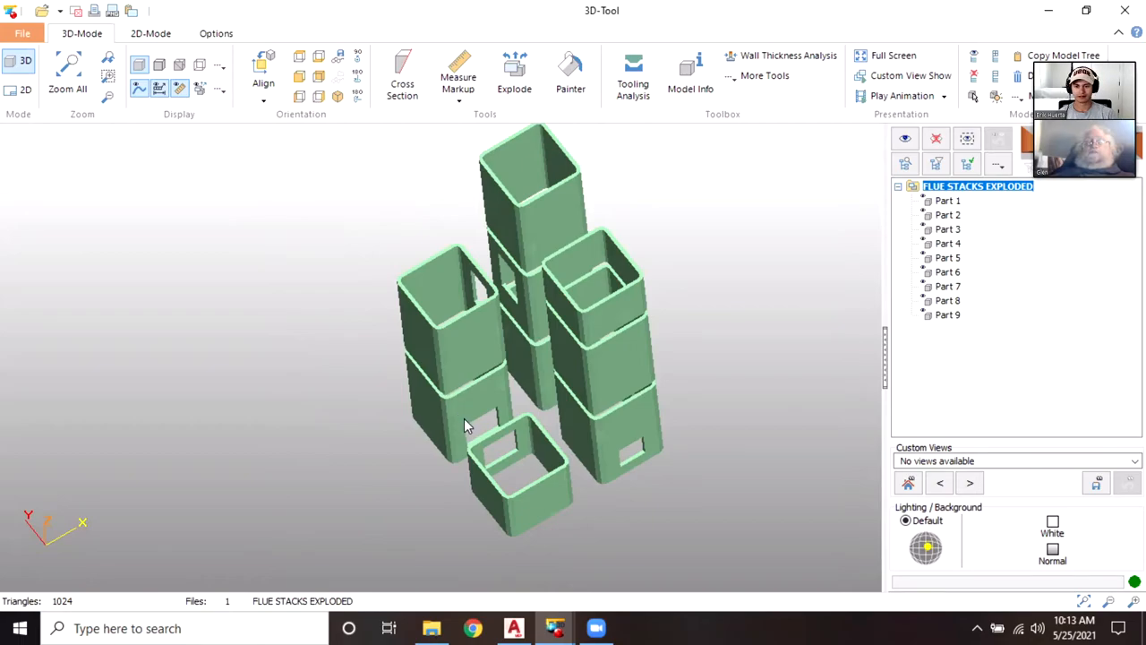
mouse_move(458, 394)
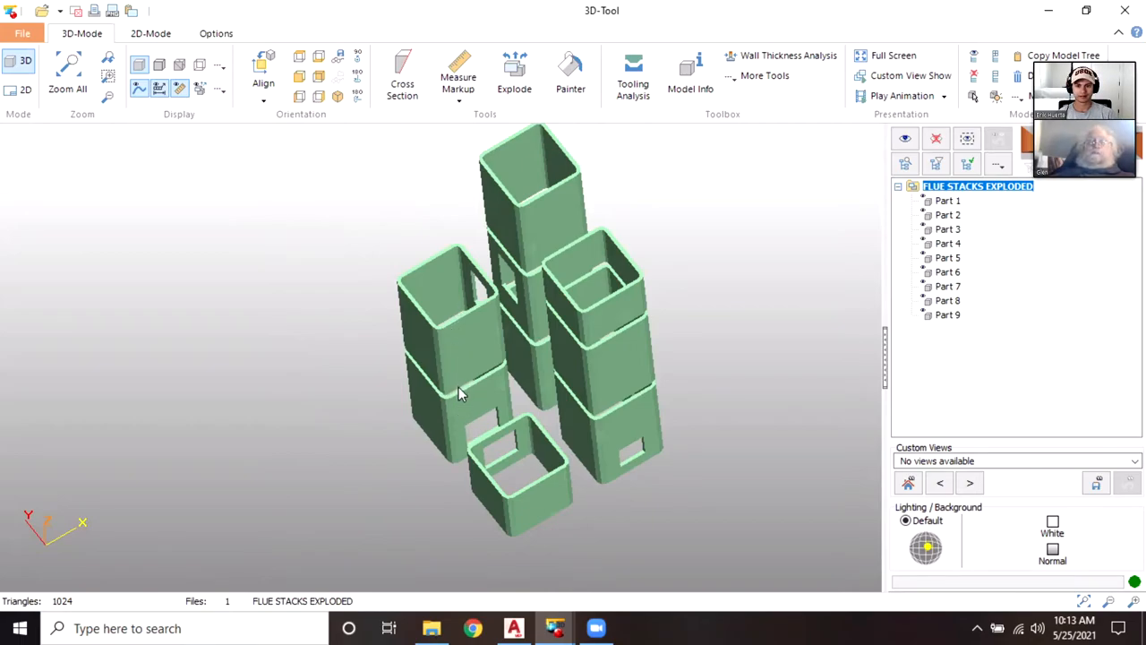
mouse_move(505, 474)
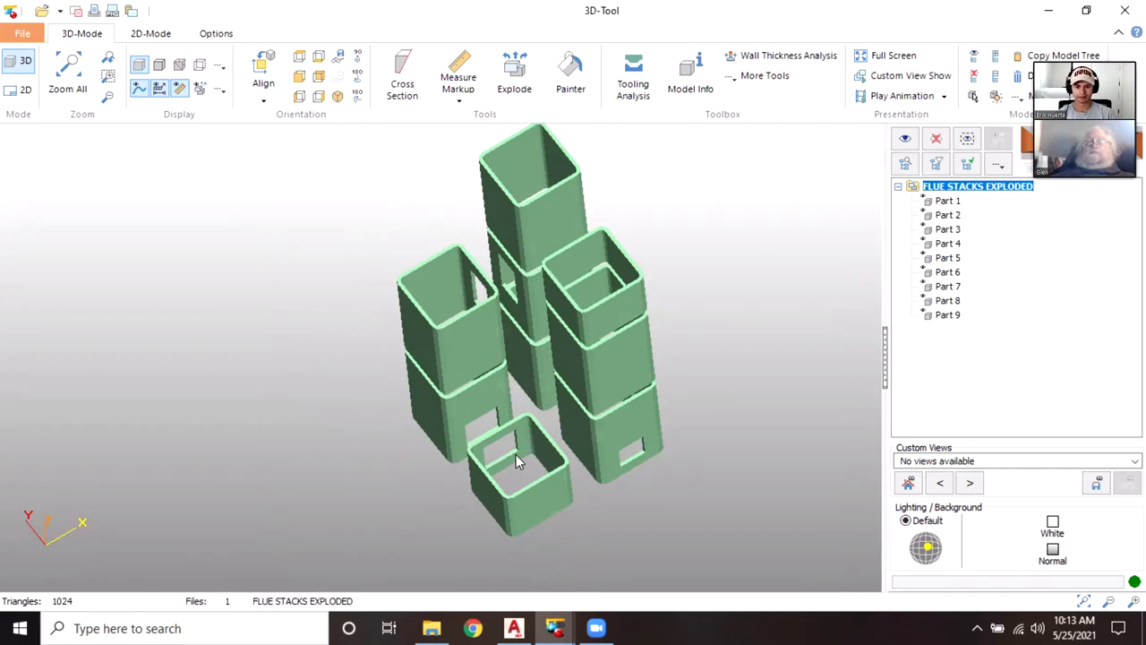
mouse_move(523, 456)
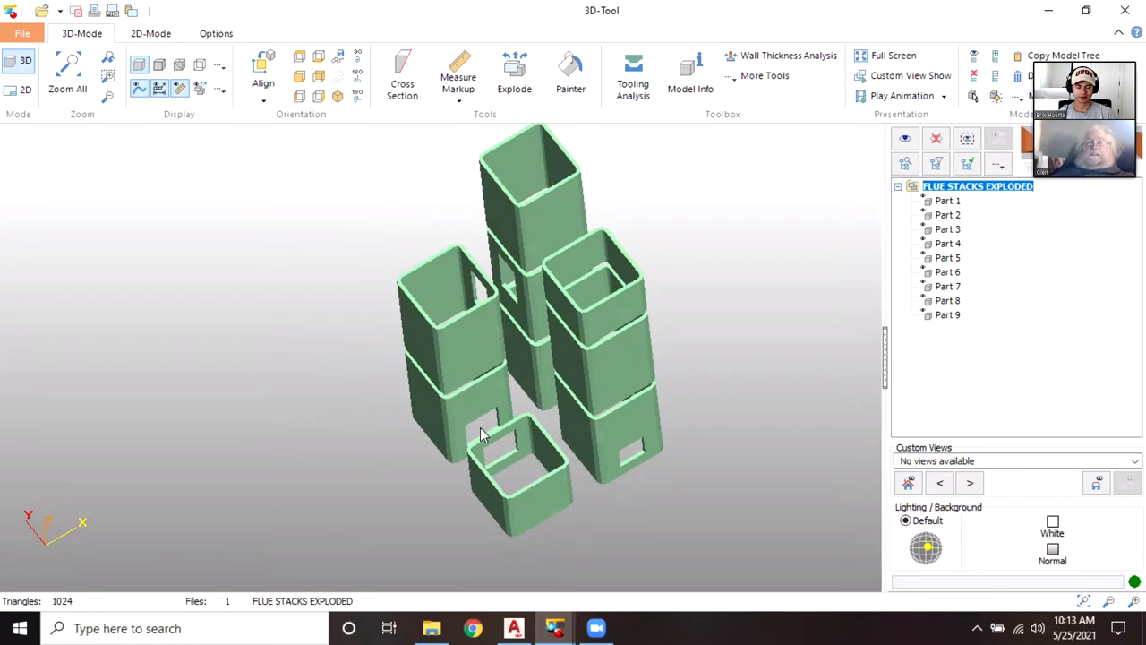
mouse_move(464, 334)
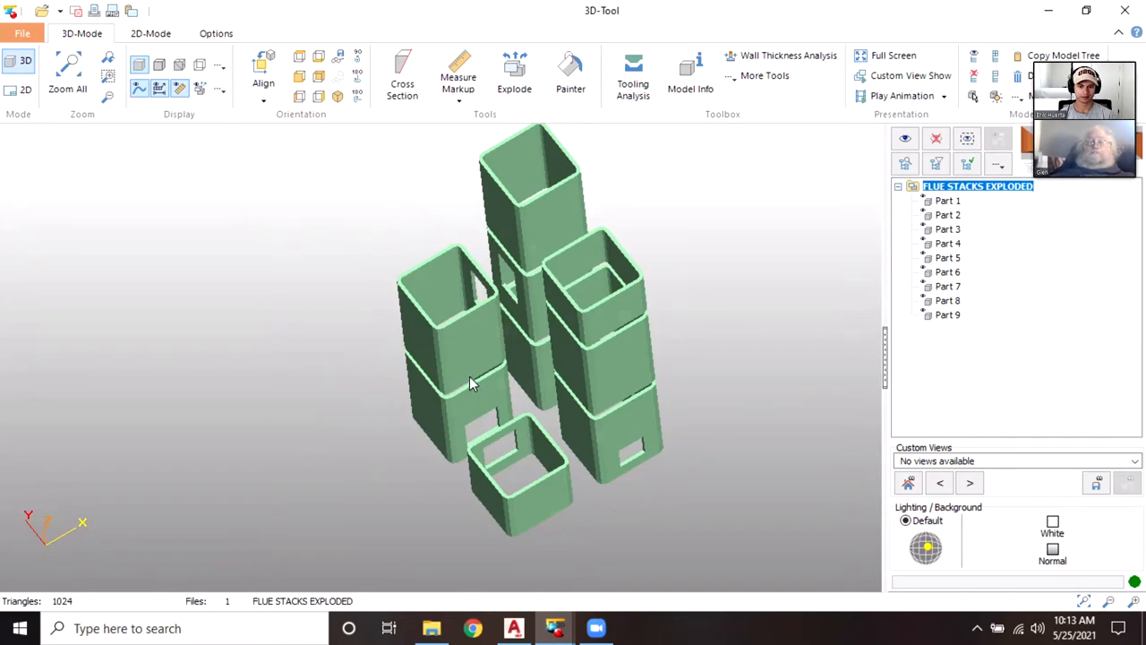
mouse_move(464, 335)
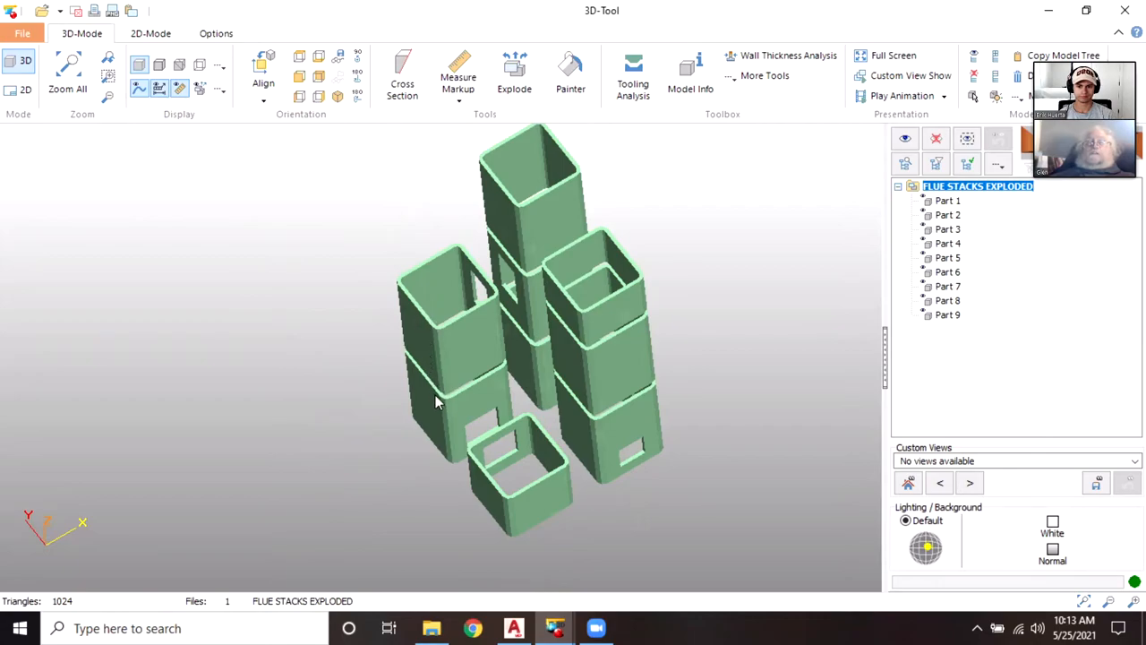
mouse_move(483, 397)
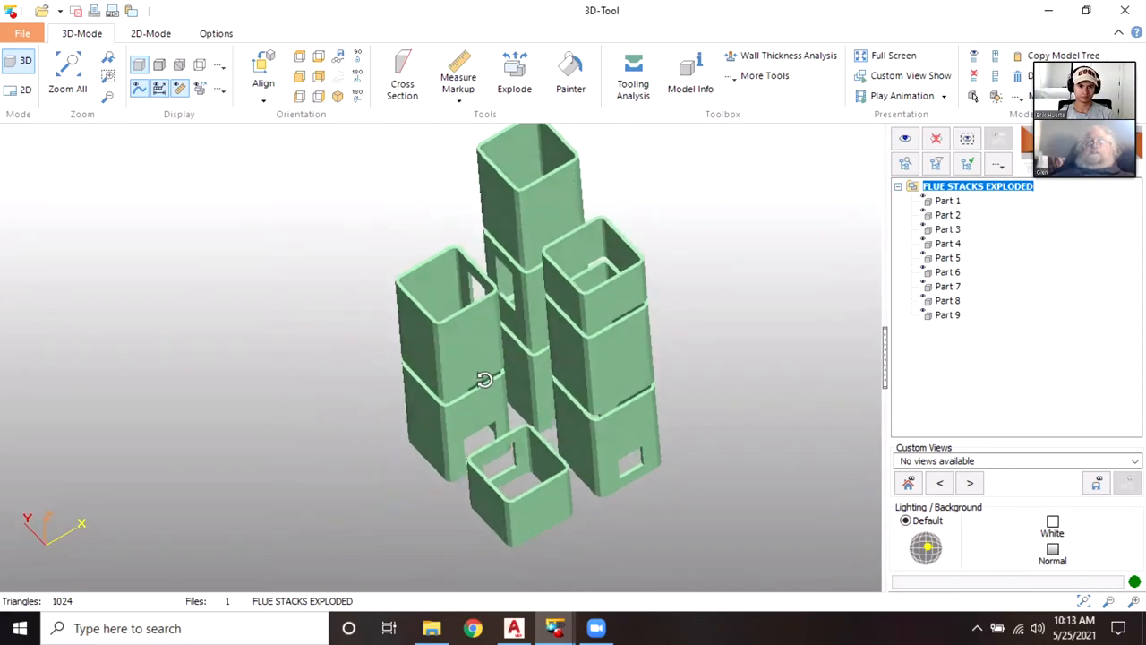
mouse_move(463, 322)
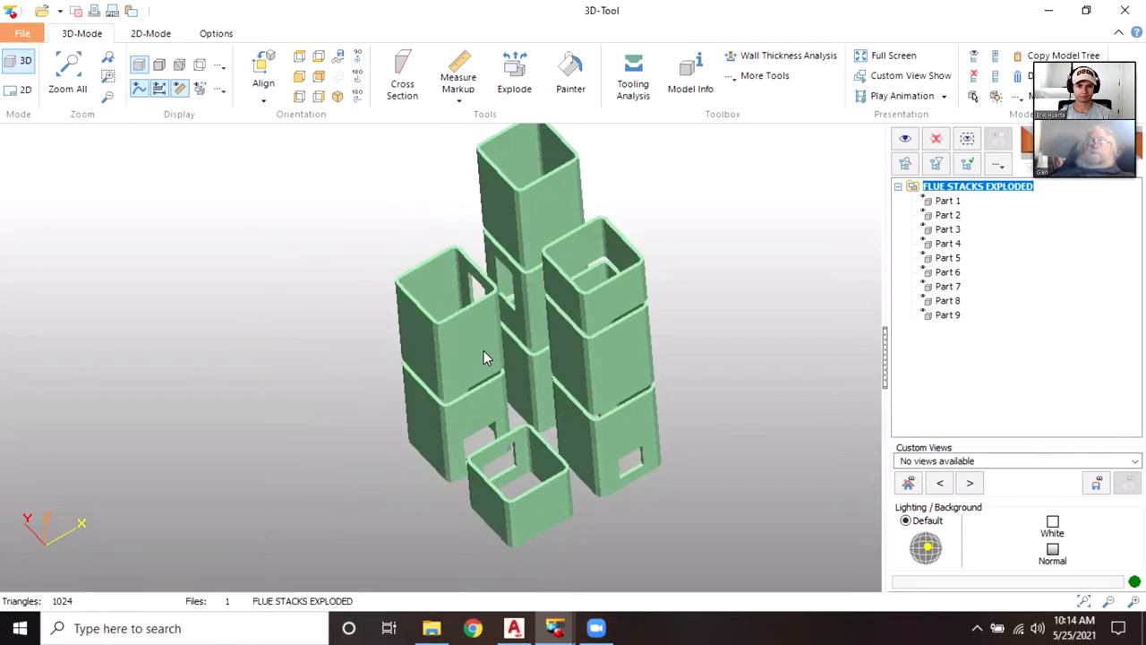
mouse_move(448, 301)
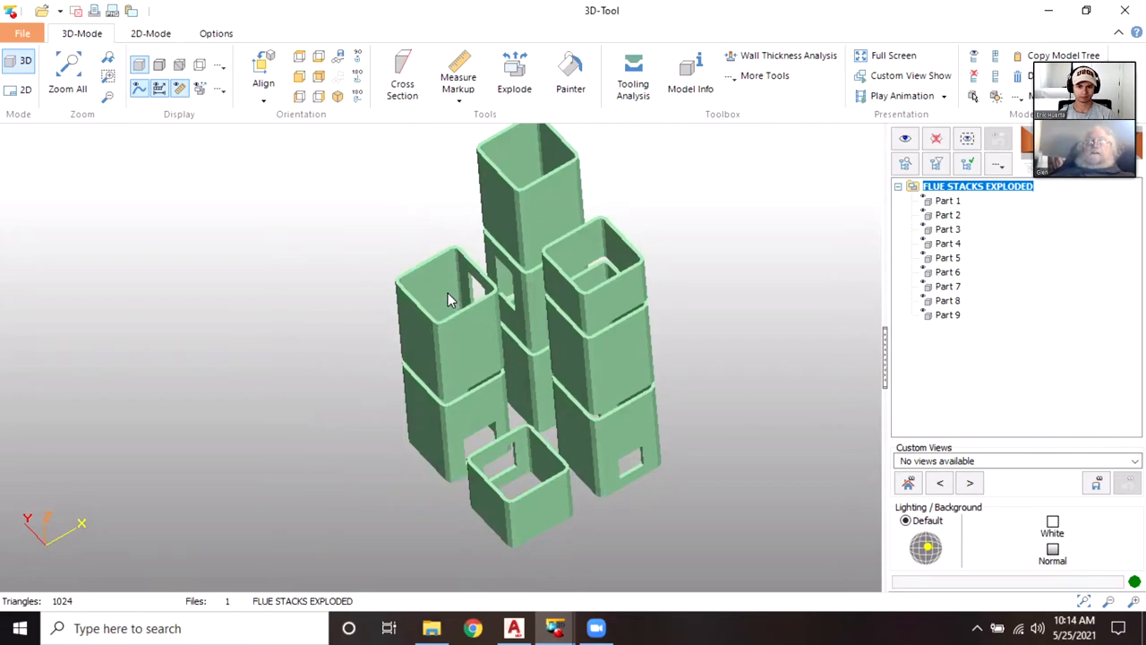
mouse_move(426, 304)
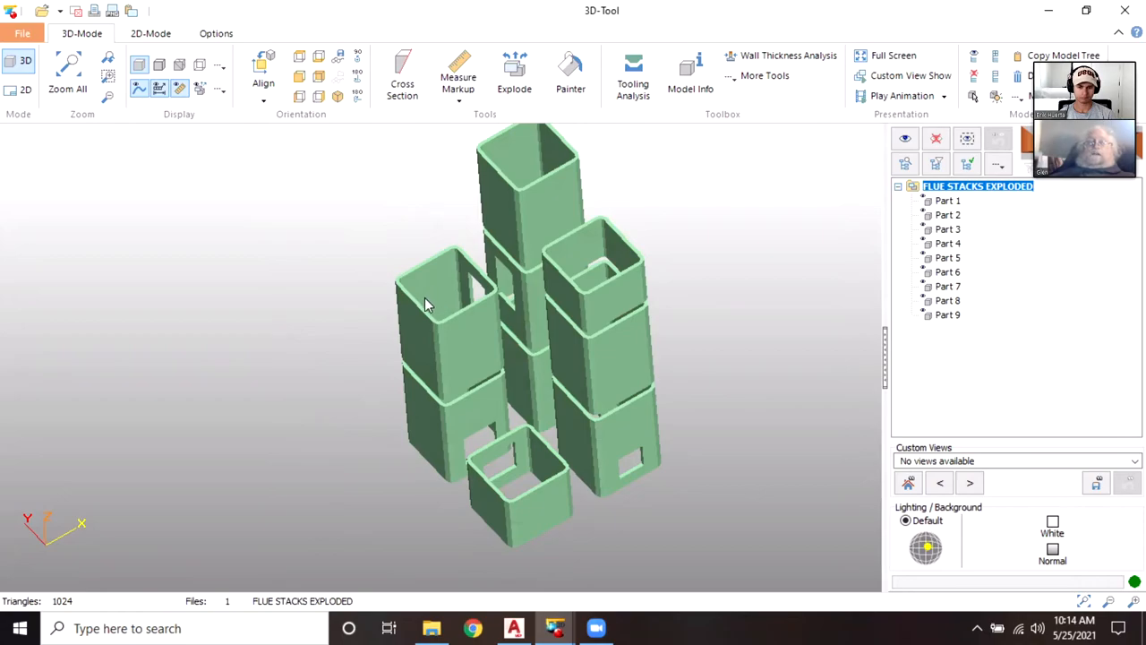
mouse_move(422, 436)
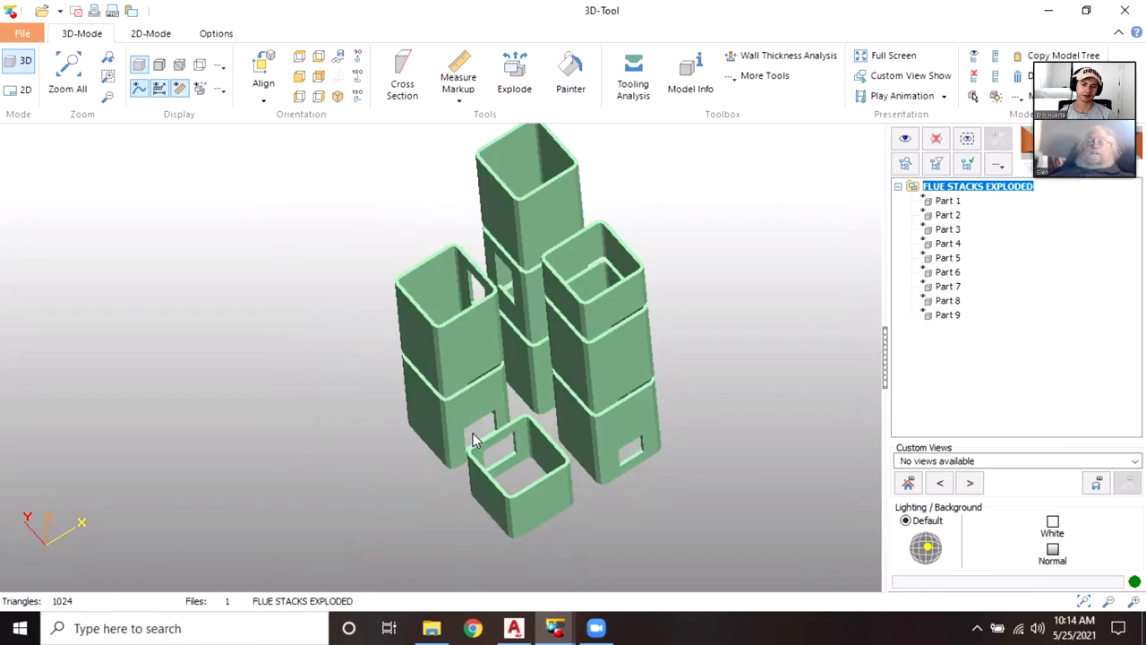
mouse_move(505, 462)
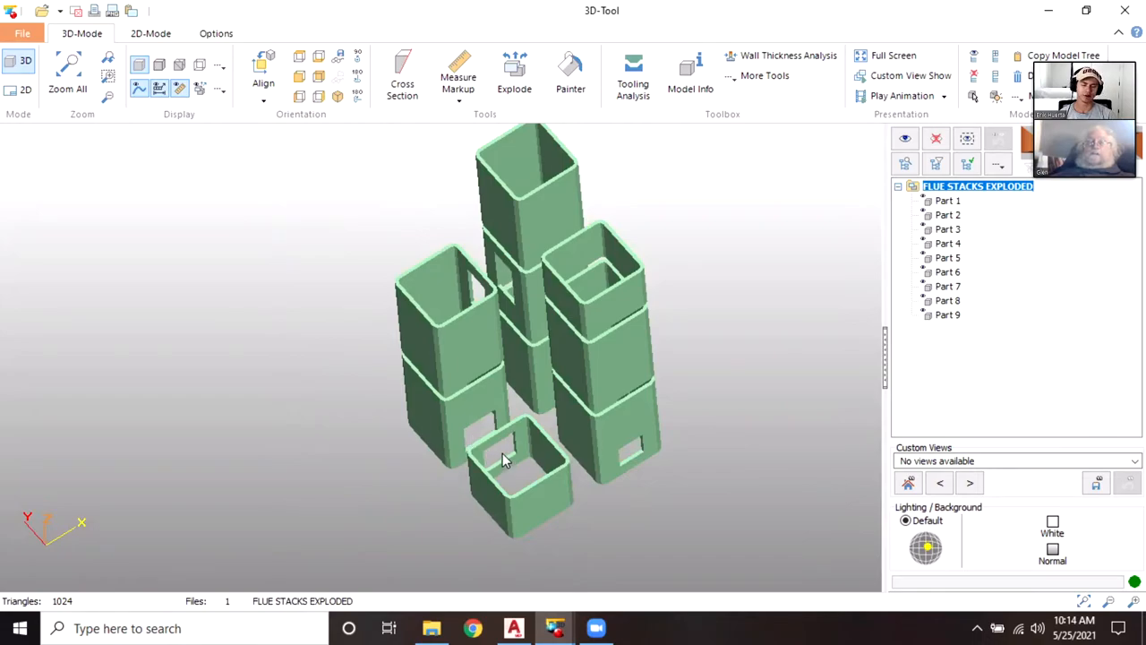
mouse_move(438, 301)
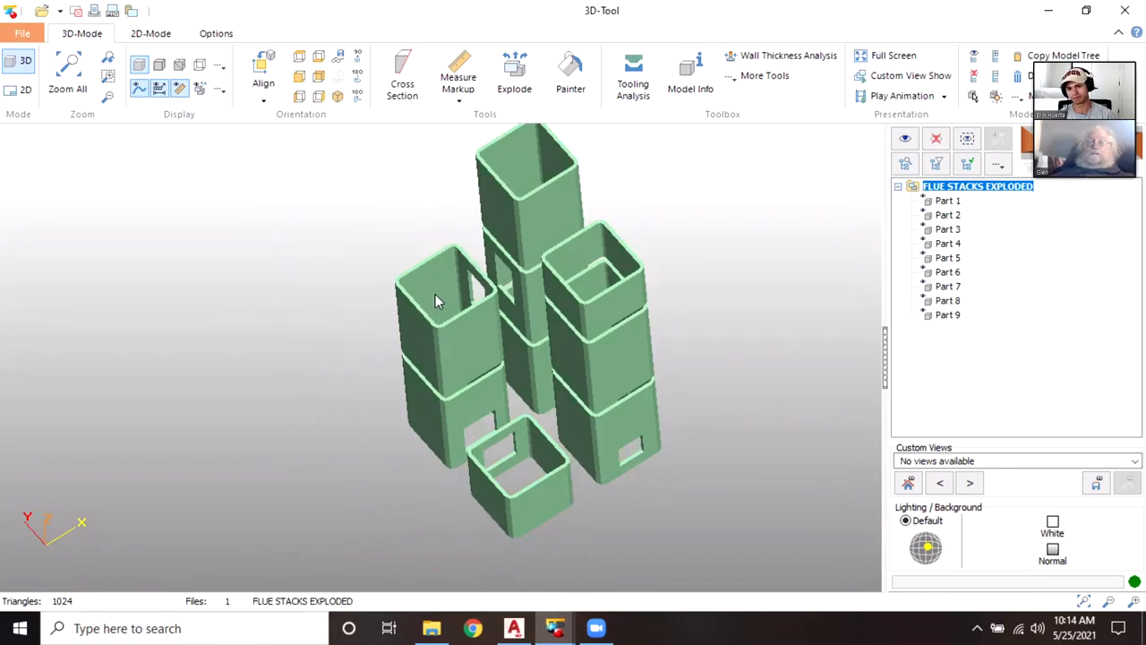
mouse_move(420, 326)
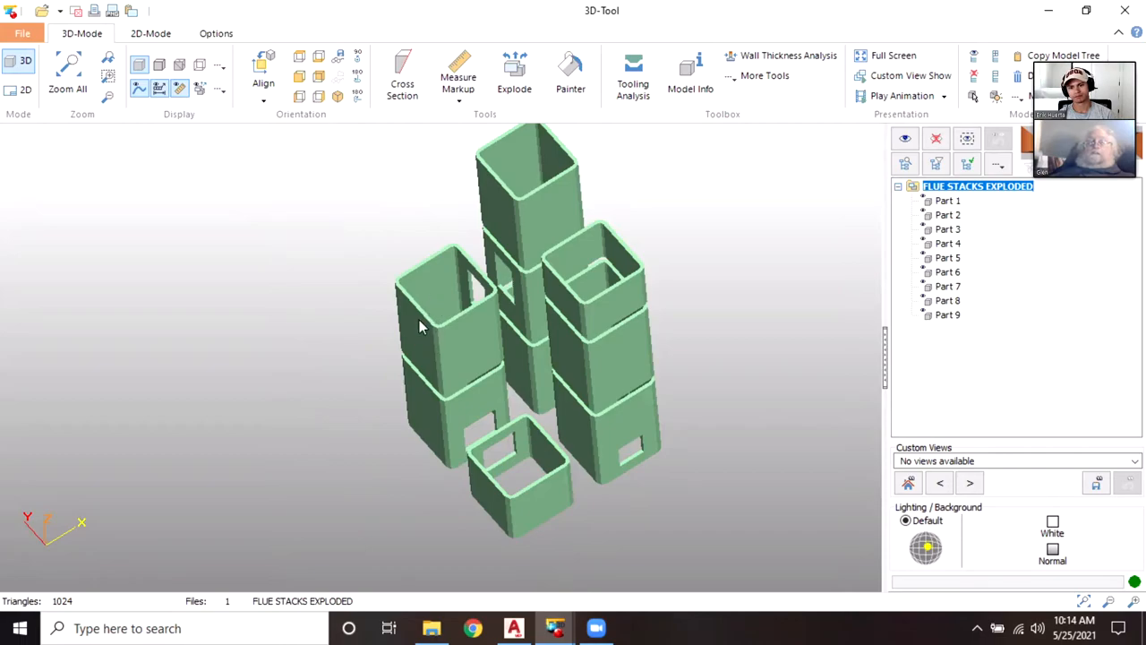
mouse_move(452, 421)
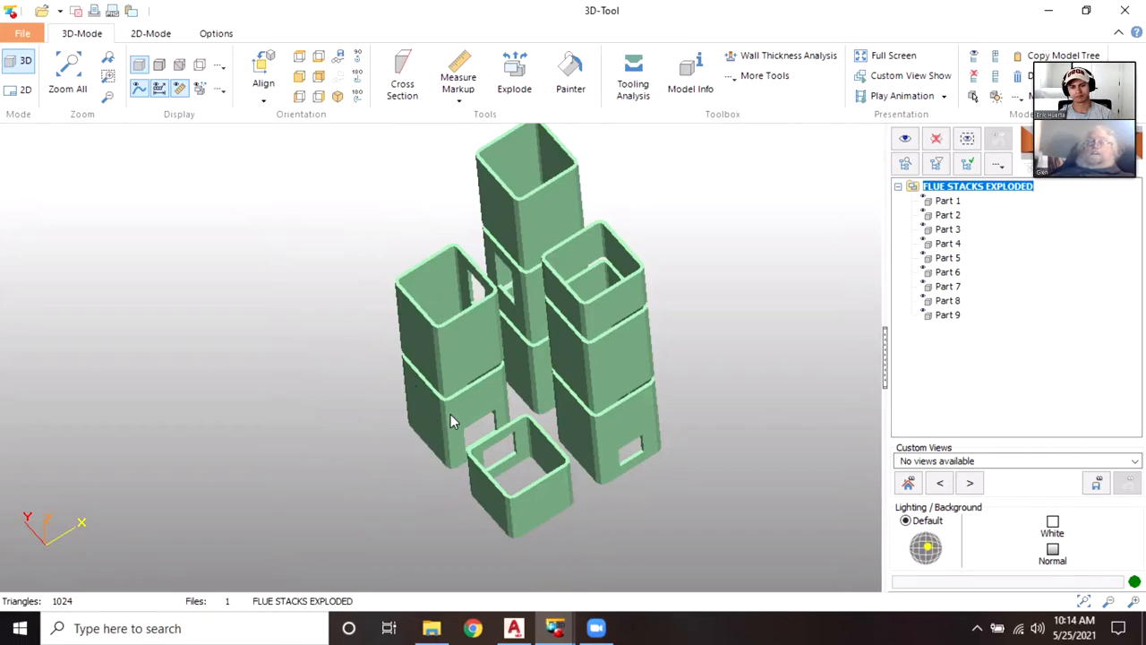
mouse_move(475, 296)
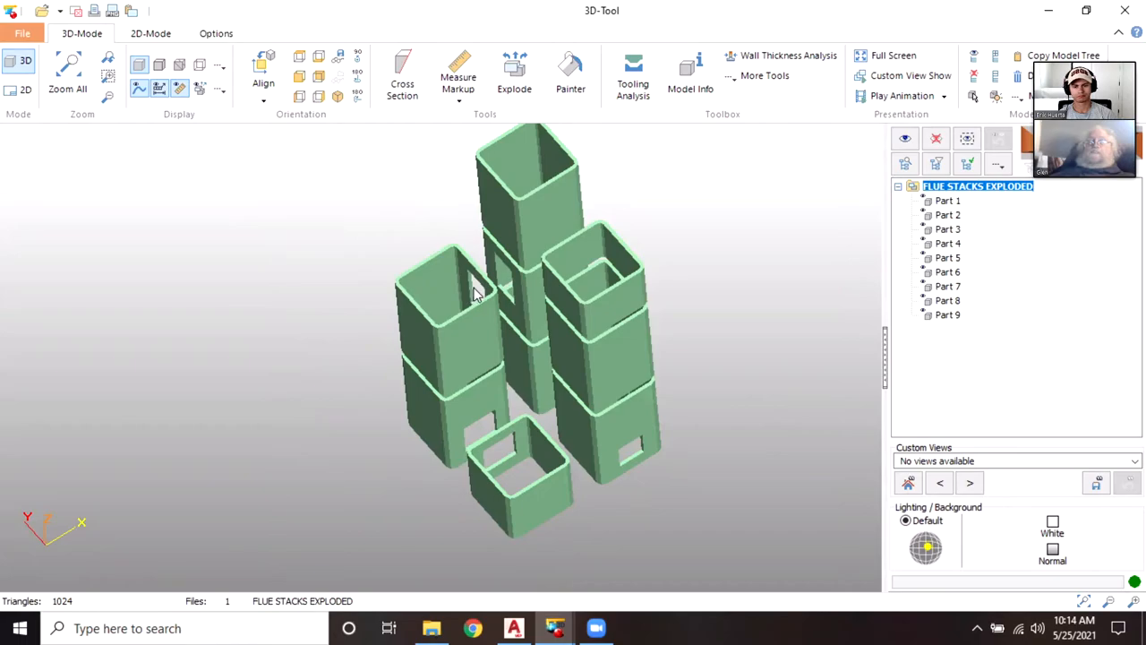
mouse_move(476, 296)
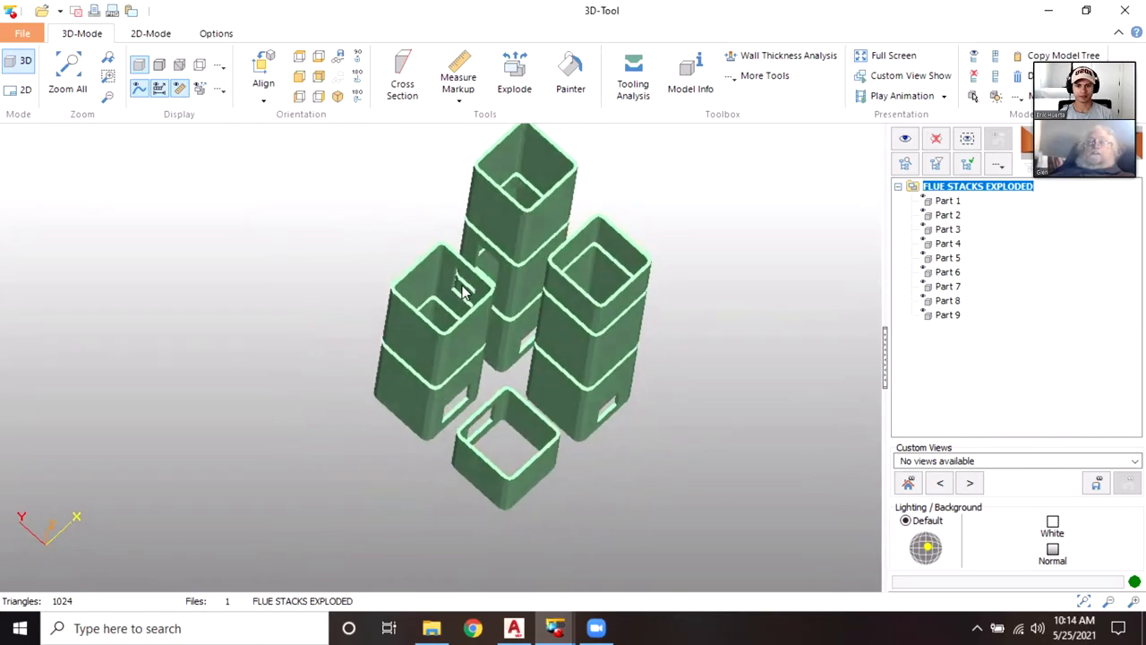
mouse_move(492, 265)
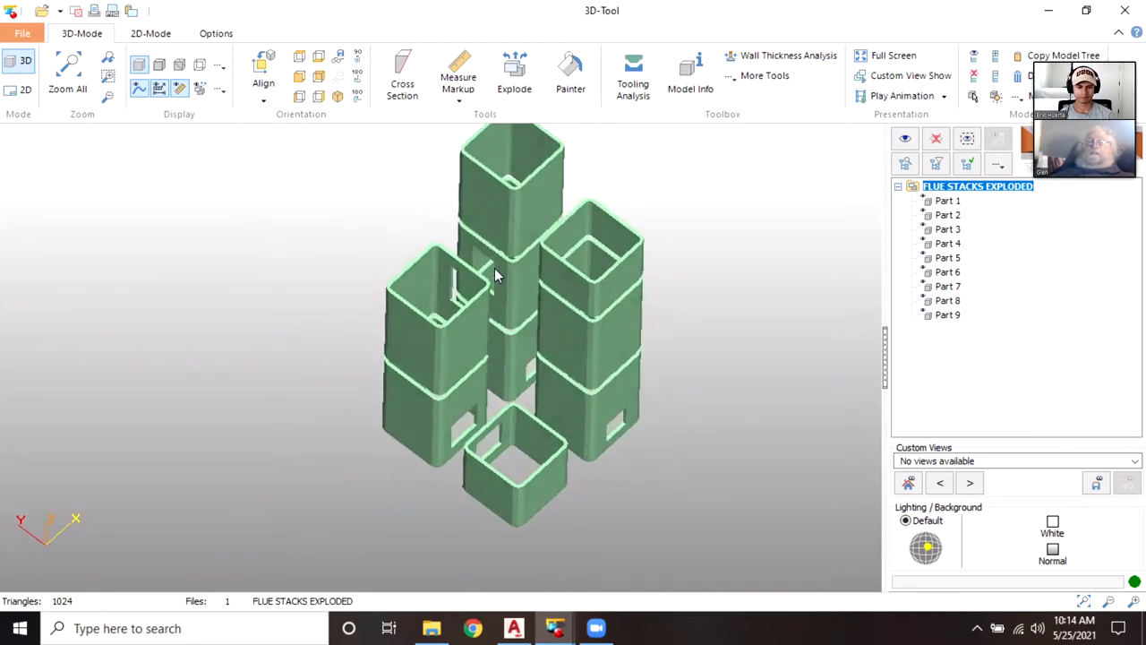
mouse_move(498, 380)
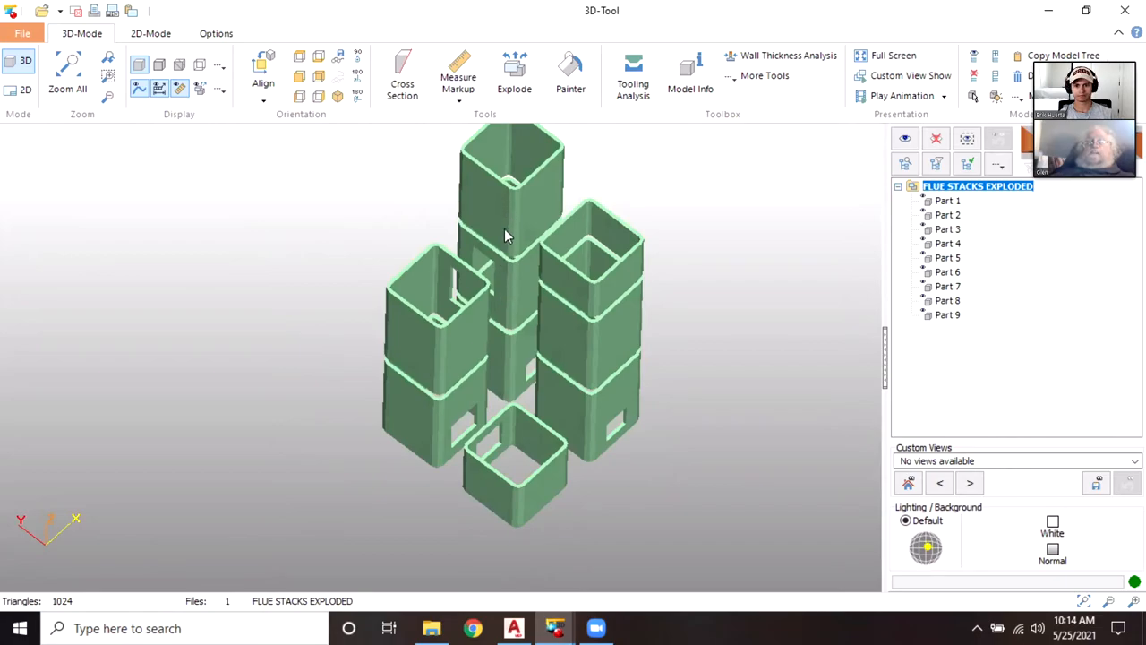
mouse_move(501, 358)
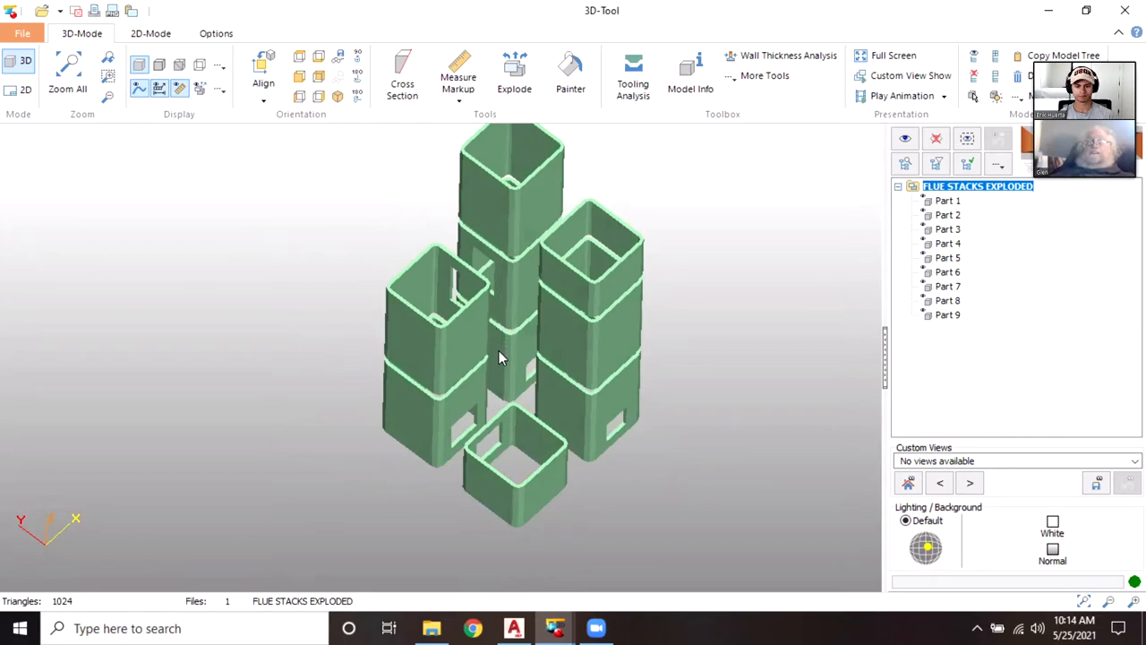
mouse_move(508, 357)
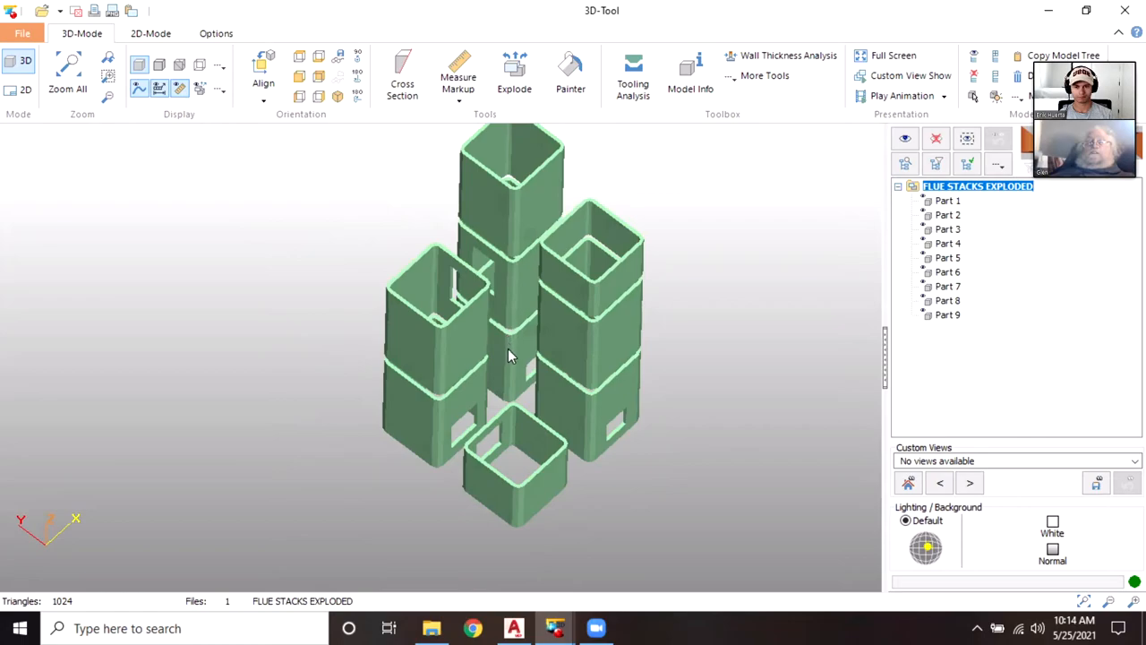
mouse_move(527, 365)
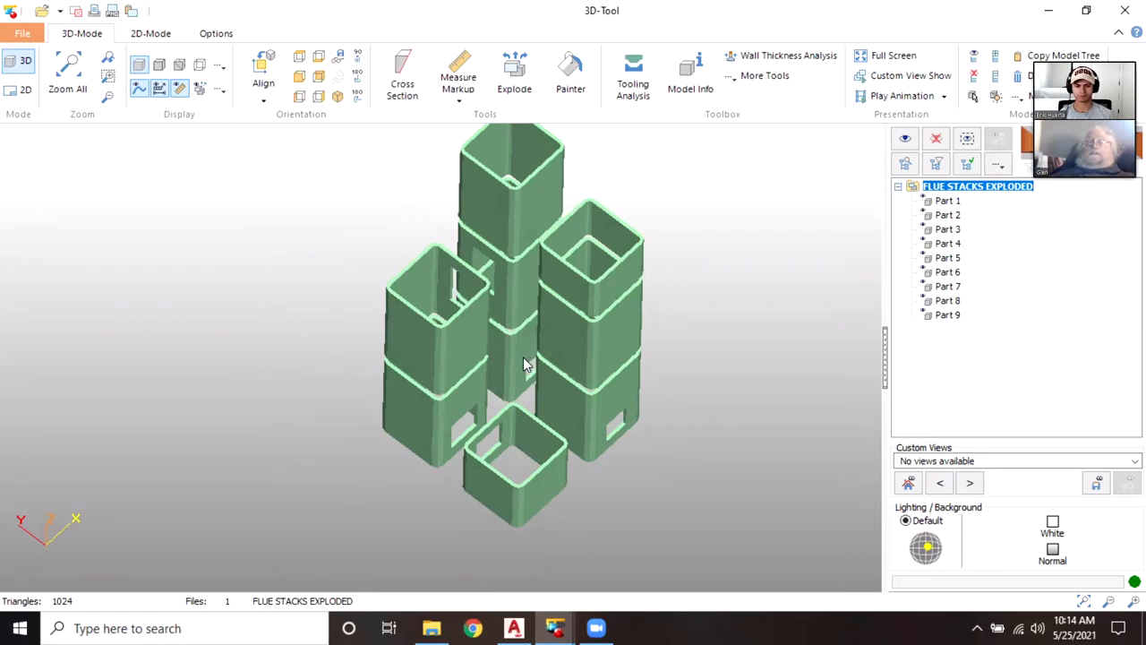
mouse_move(452, 369)
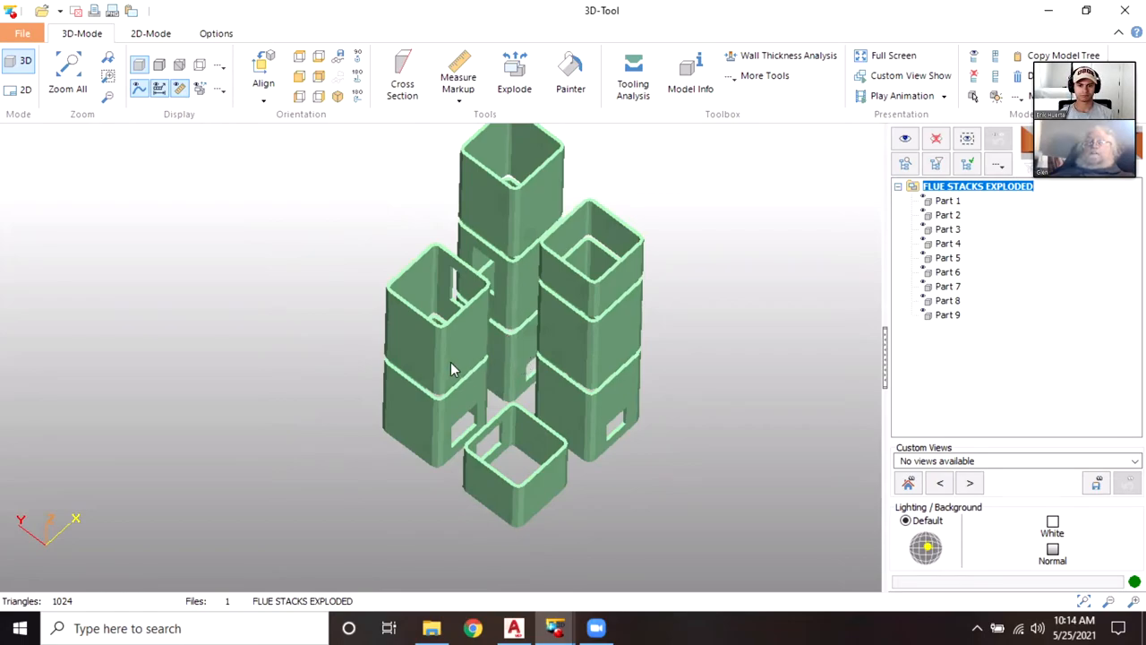
mouse_move(475, 285)
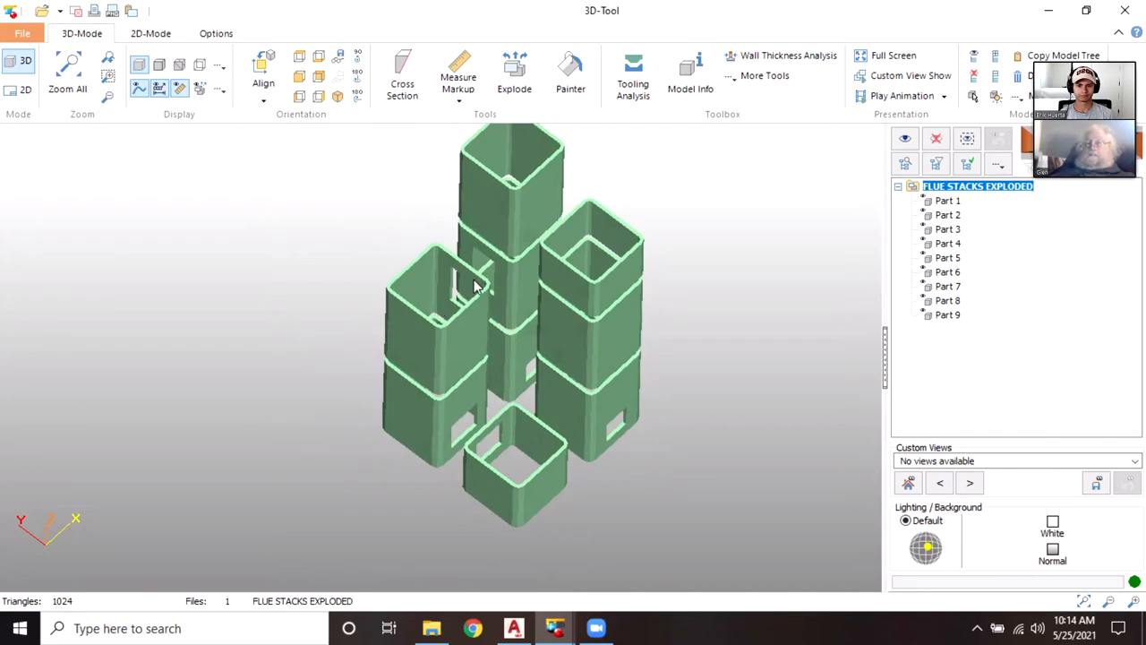
mouse_move(516, 349)
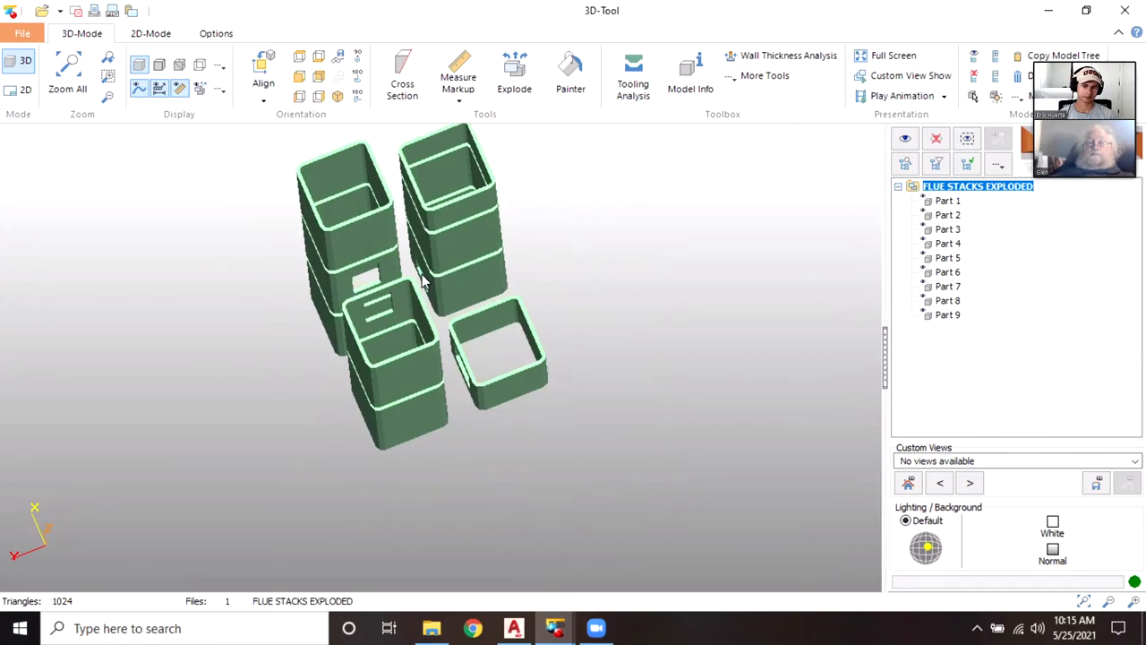
mouse_move(380, 283)
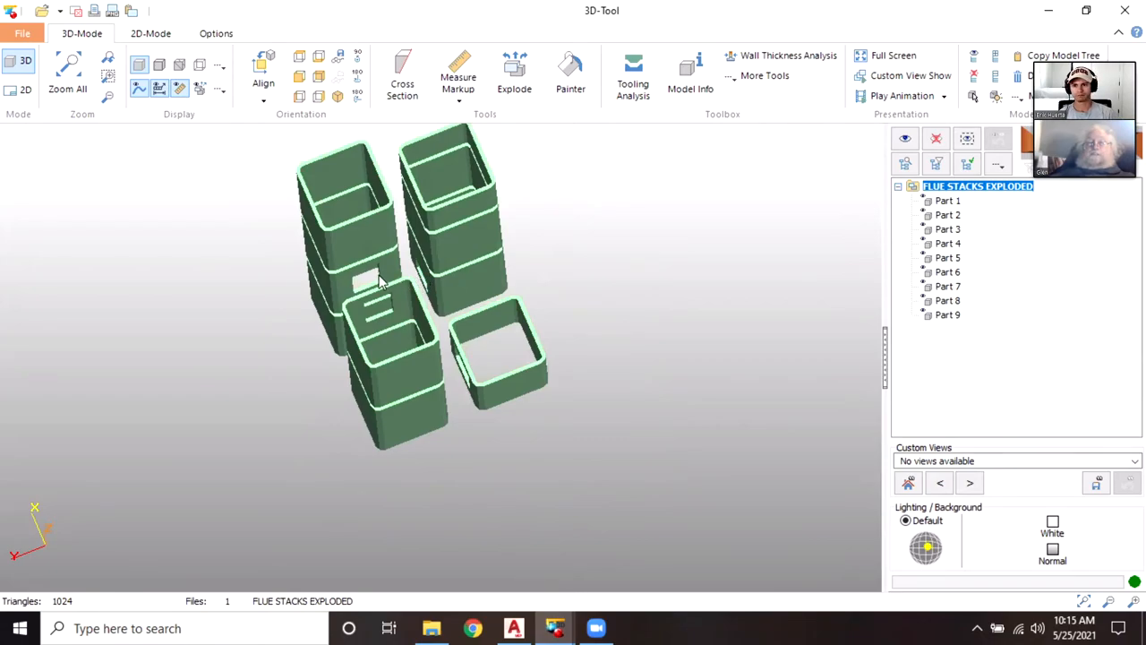
mouse_move(433, 278)
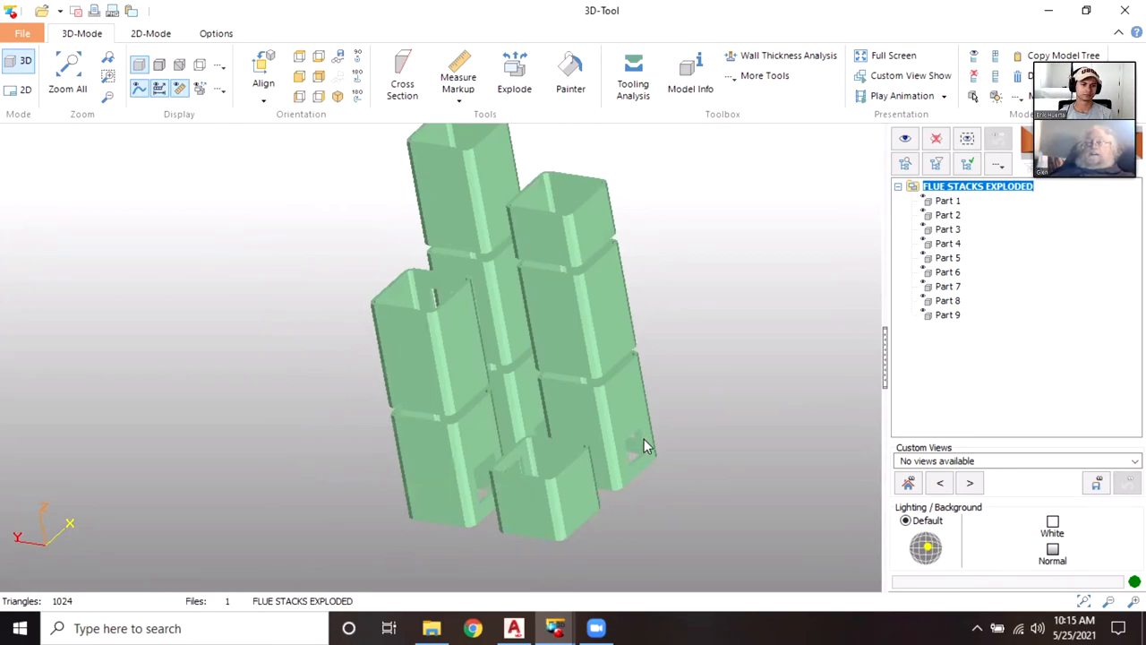
mouse_move(632, 431)
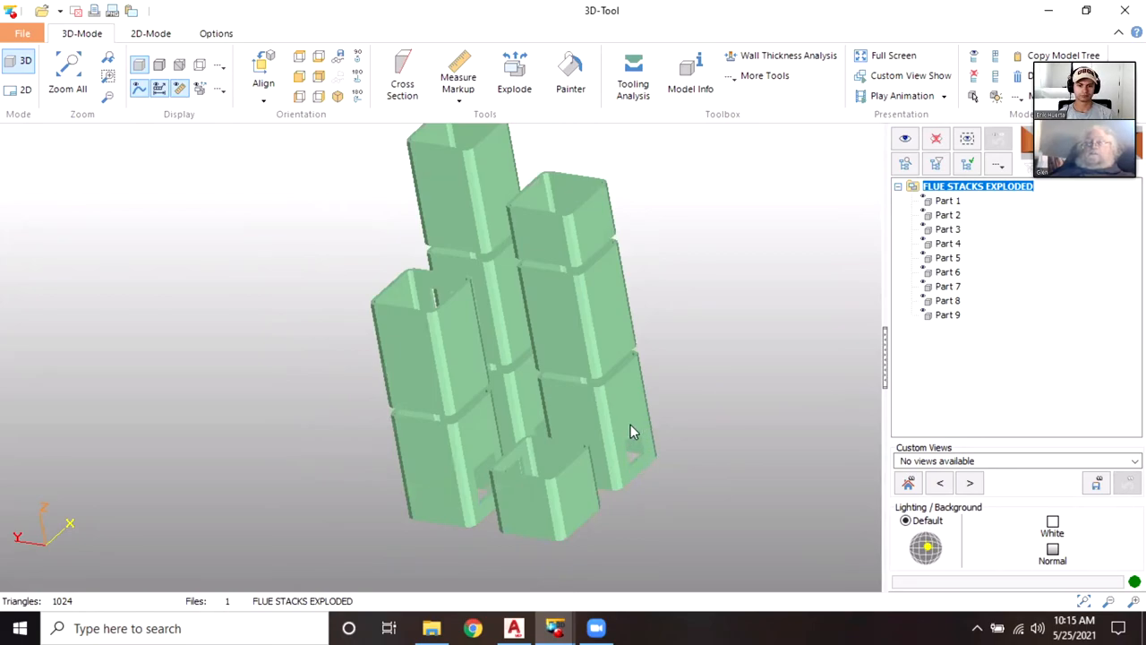
mouse_move(684, 448)
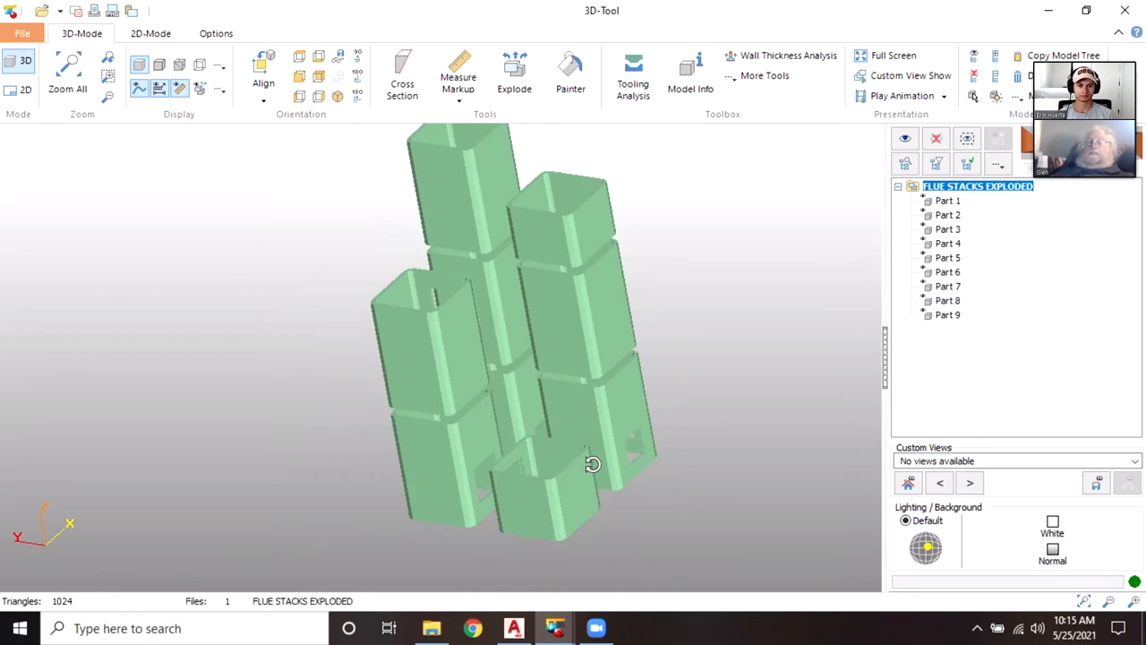
- Rotate the flue stacks to view them from below, then to a flat side elevation
drag(591, 462, 635, 462)
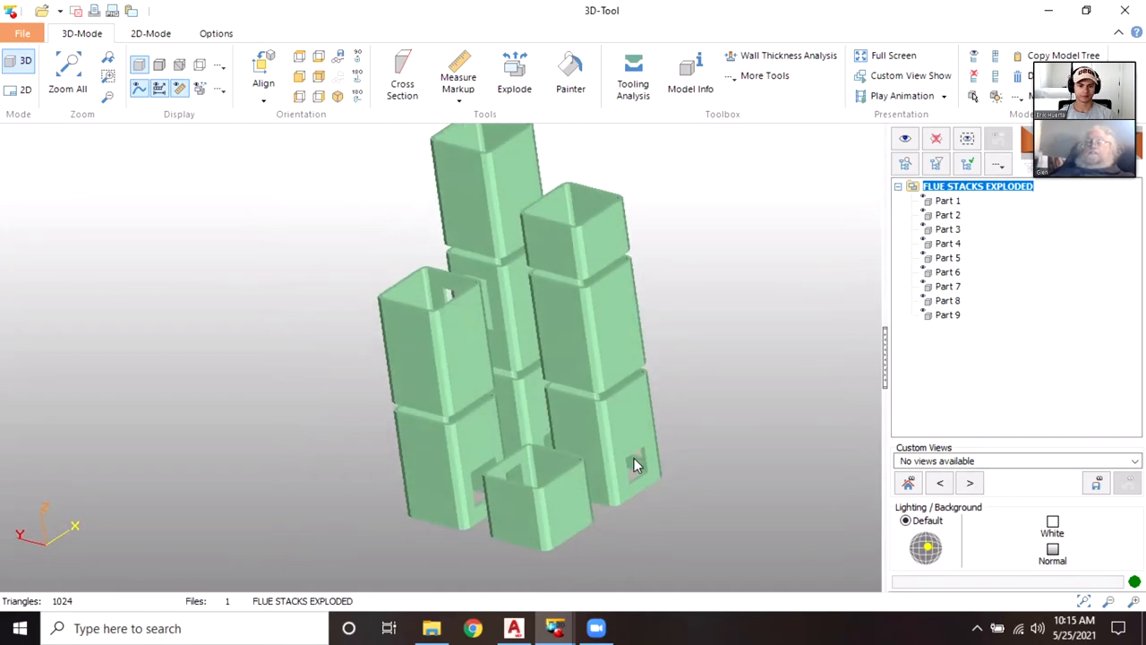
drag(634, 464, 802, 359)
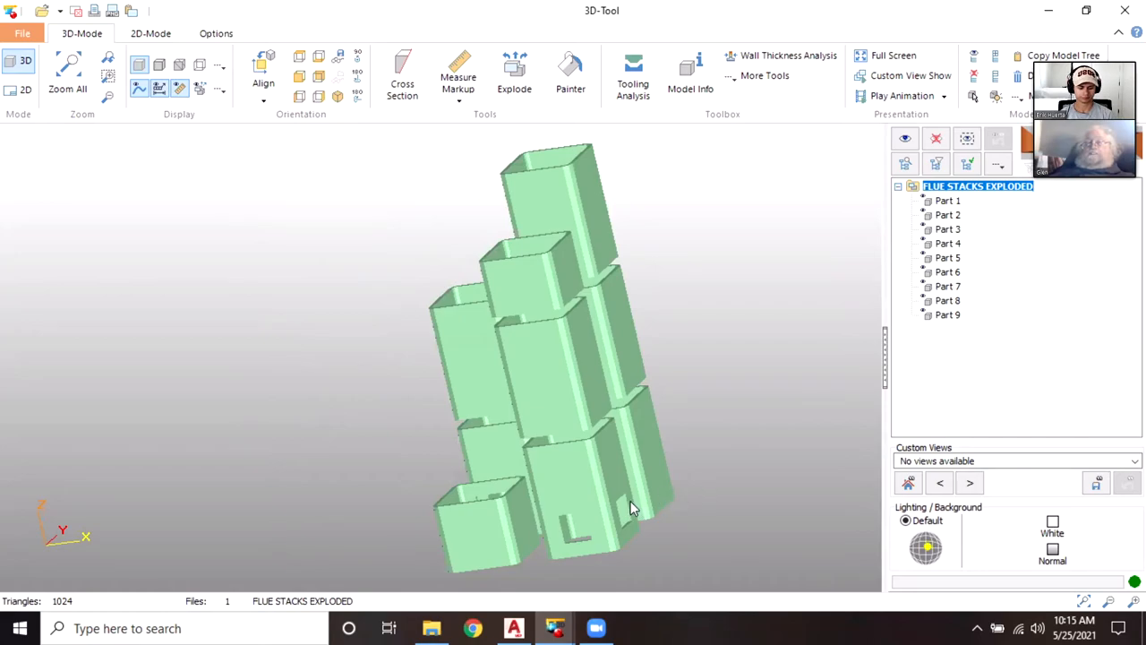
mouse_move(633, 508)
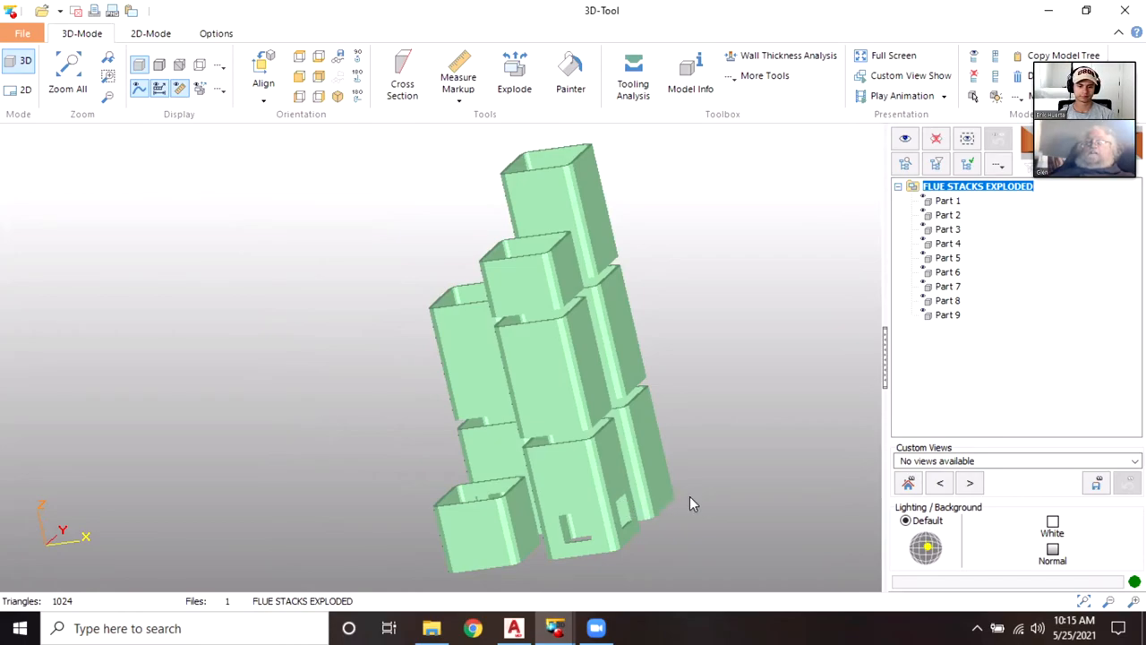
mouse_move(706, 500)
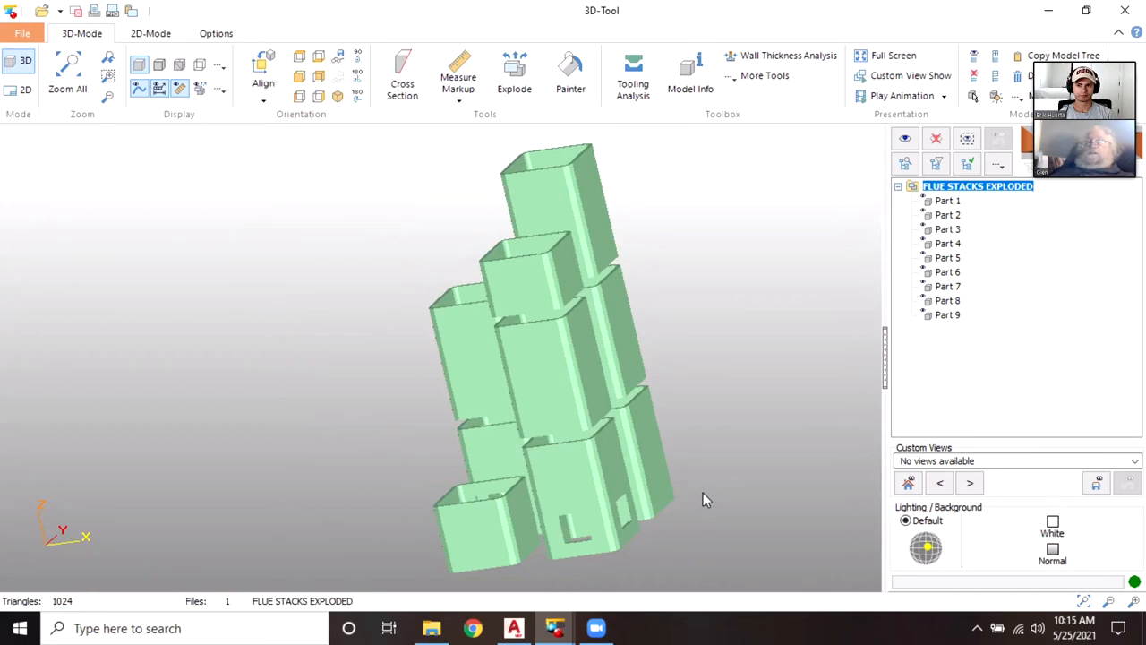
mouse_move(676, 344)
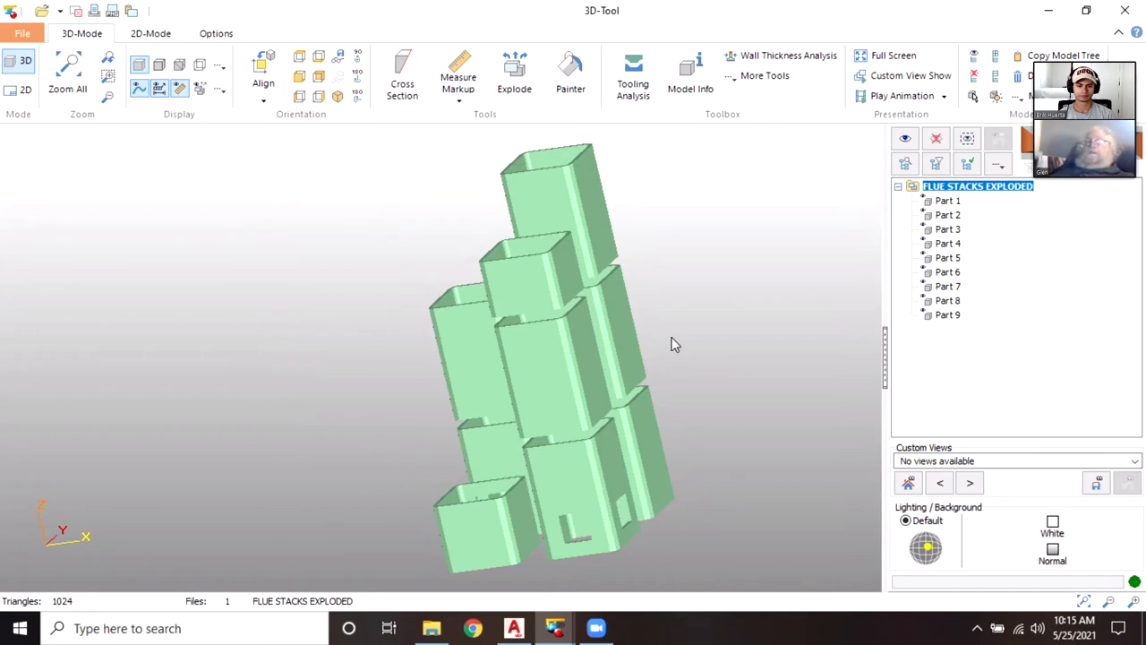
mouse_move(648, 193)
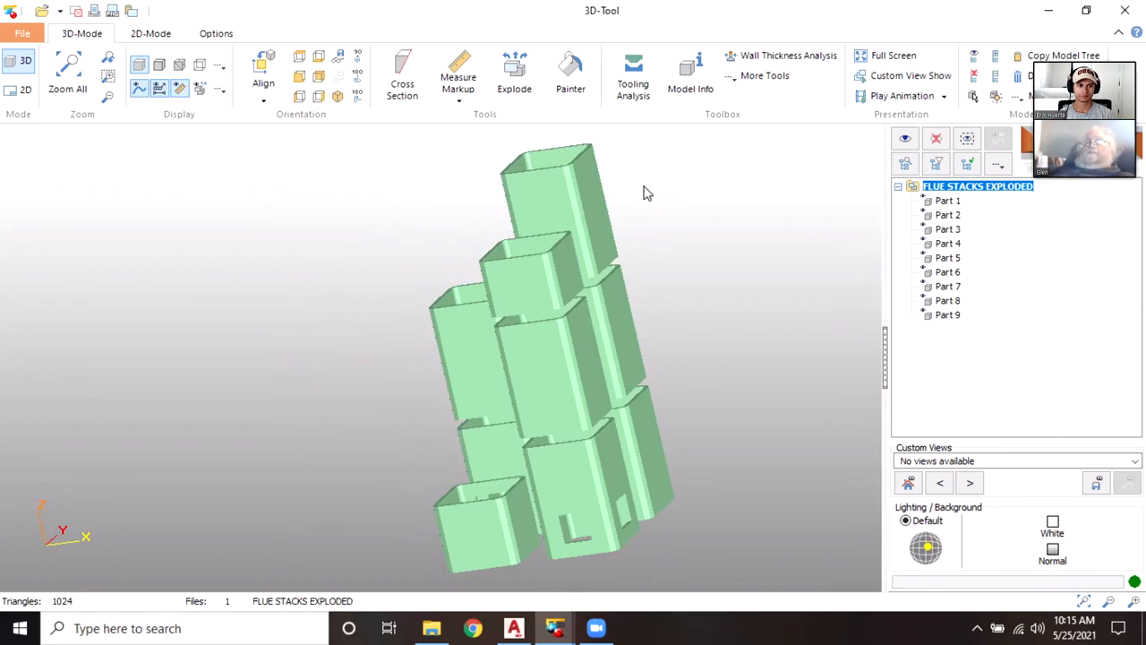
drag(649, 194, 716, 244)
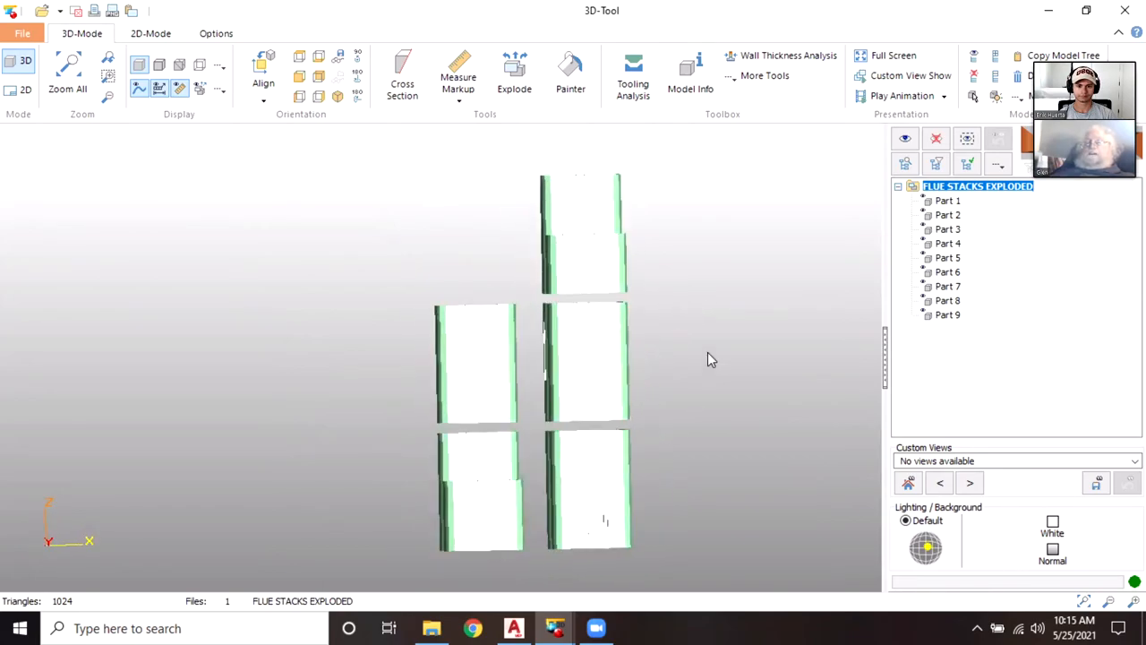
- Orbit the flue stacks back up to an angled isometric view from above
drag(582, 358, 591, 435)
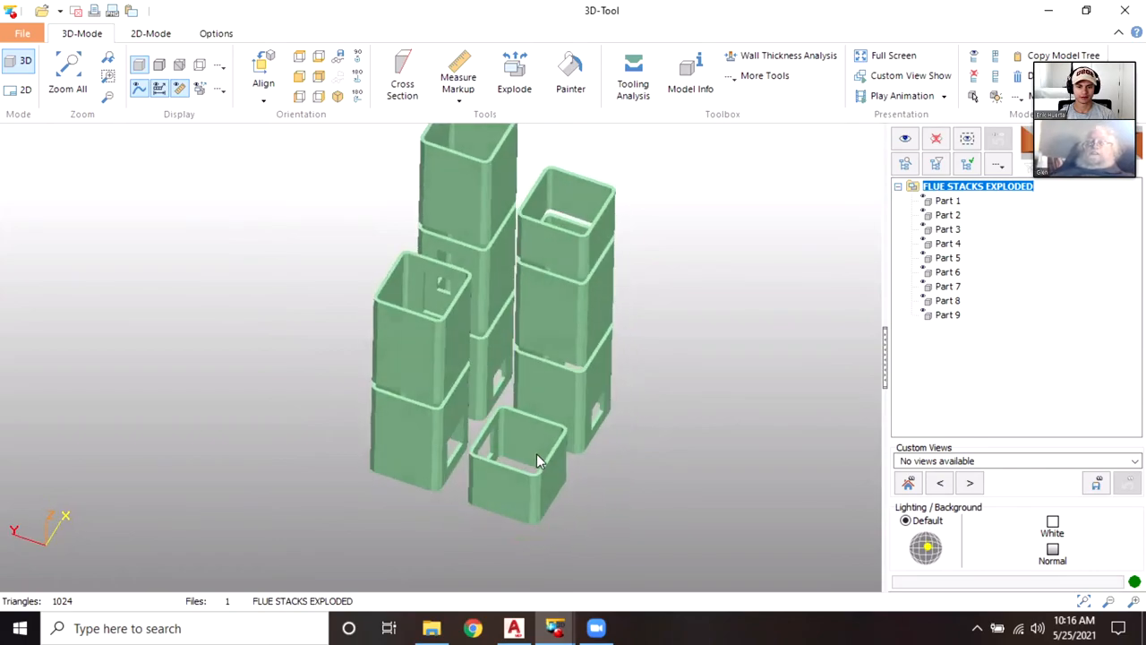
drag(537, 462, 649, 415)
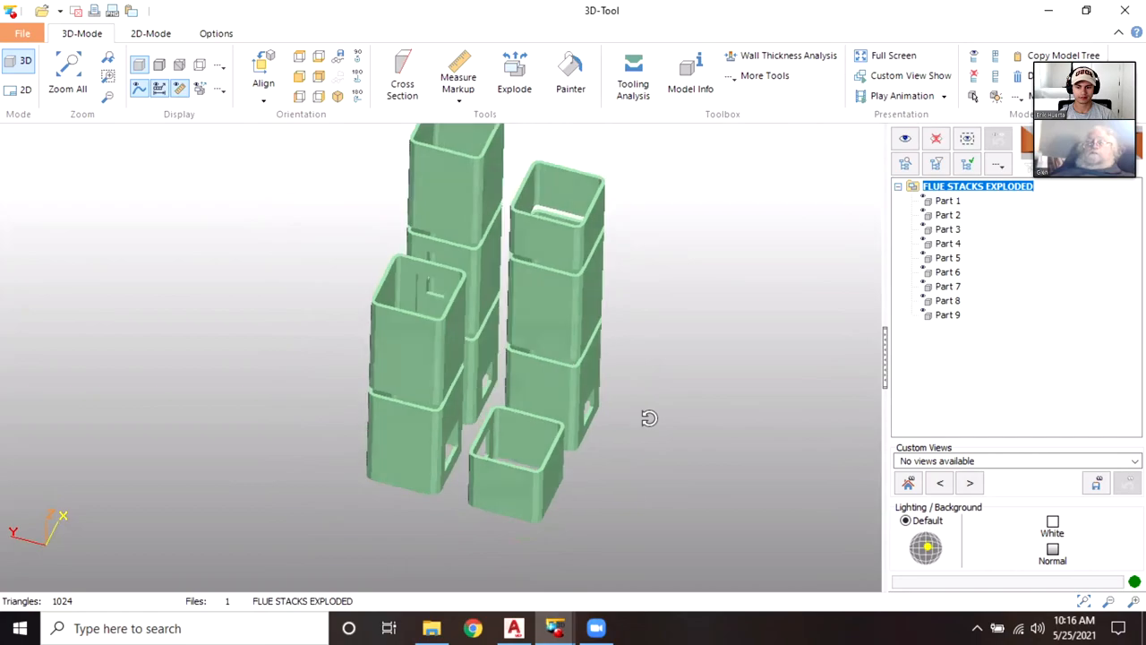
drag(648, 419, 595, 448)
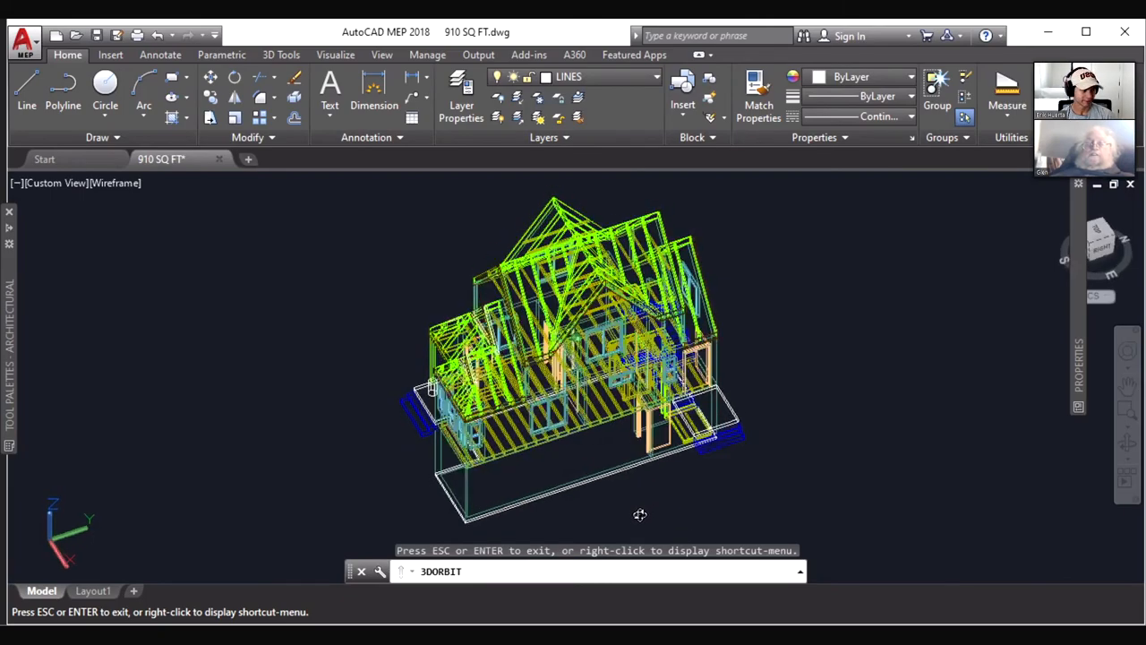
- Orbit the framed house wireframe to show its gable end and front framing from a lower angle
drag(641, 514, 648, 494)
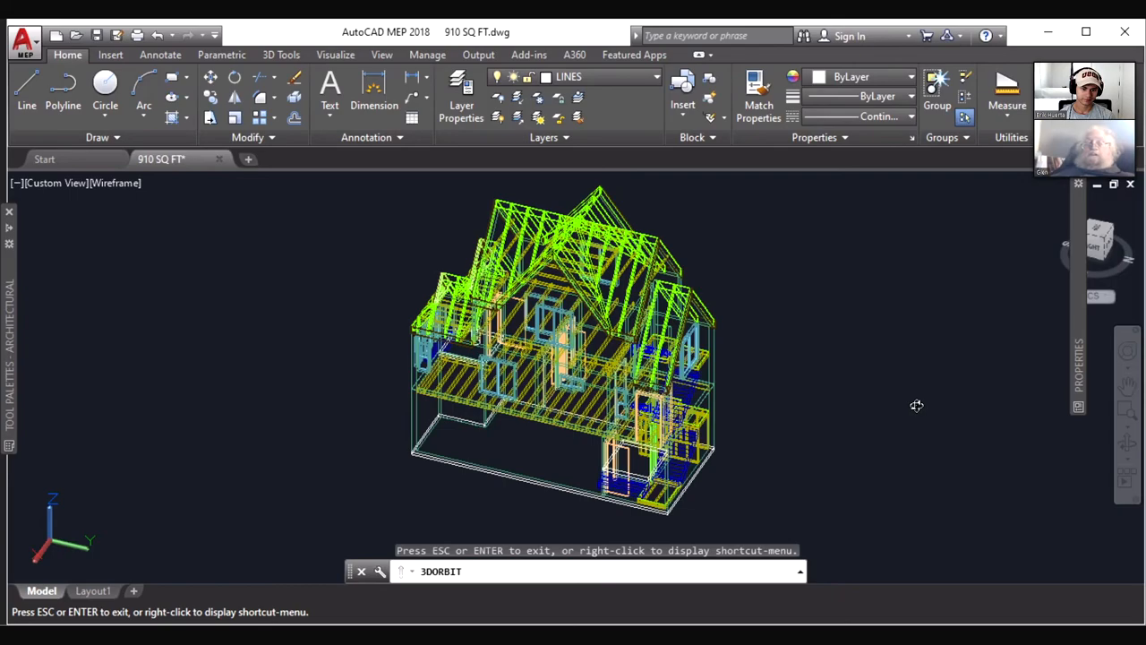
mouse_move(825, 480)
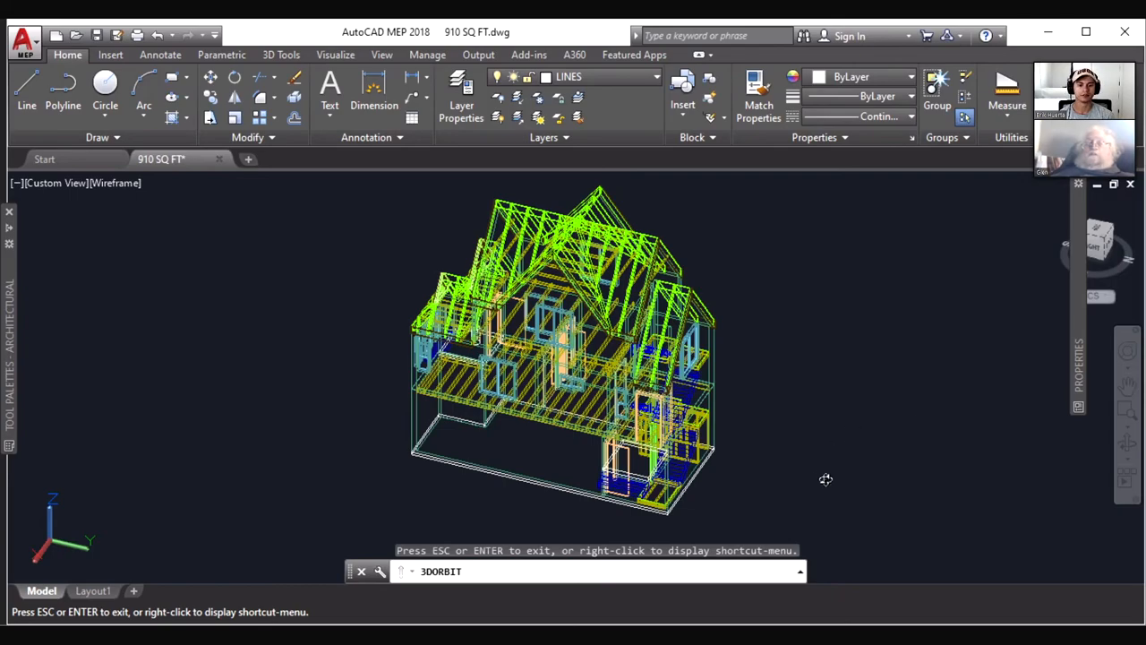
drag(826, 479, 766, 495)
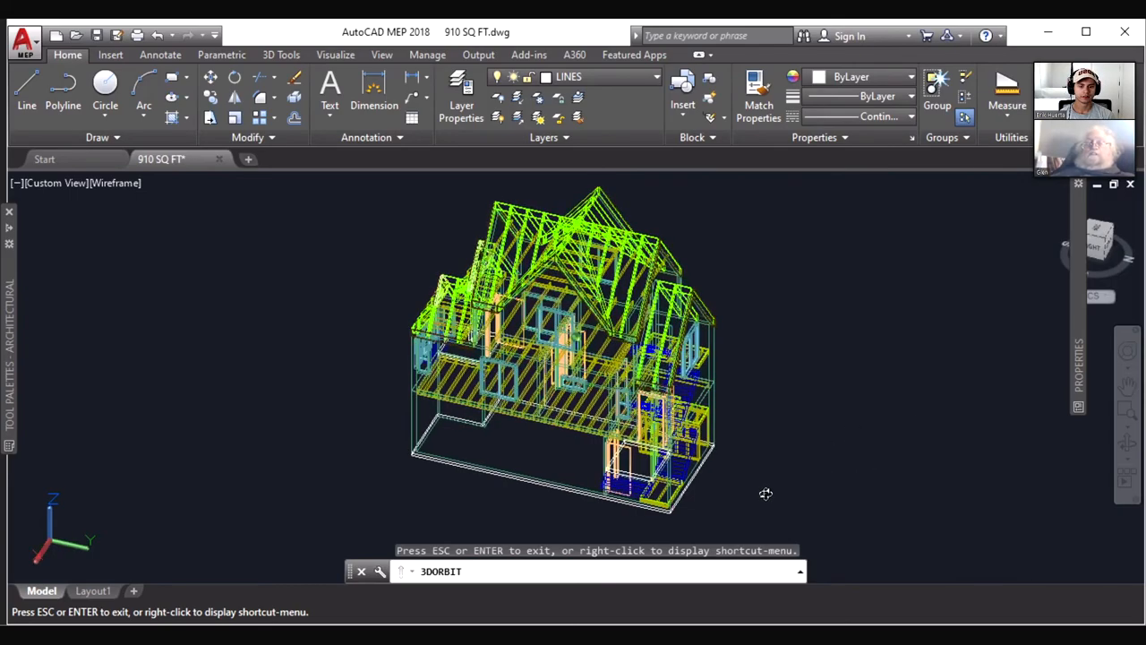
drag(766, 494, 689, 501)
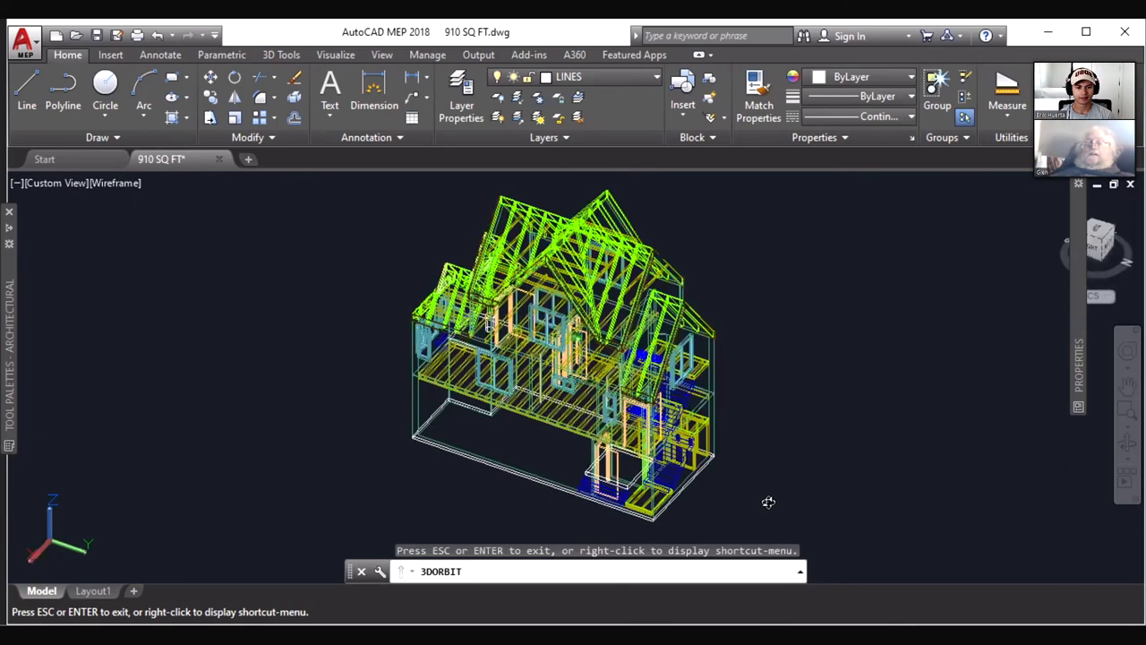
drag(768, 501, 638, 523)
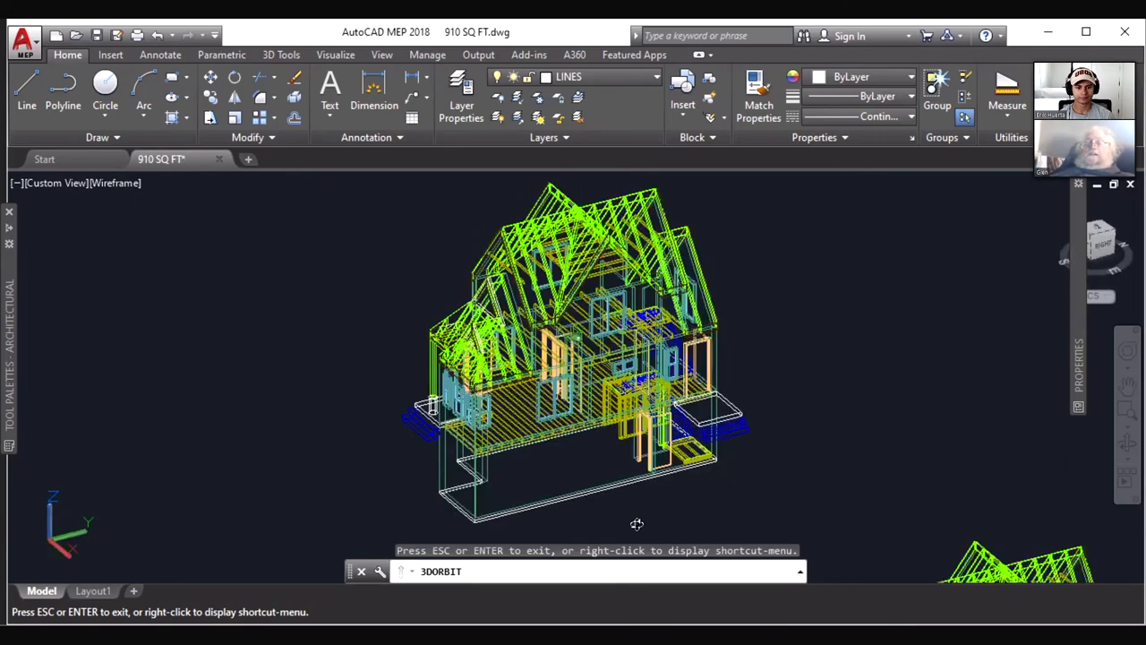
drag(637, 523, 777, 487)
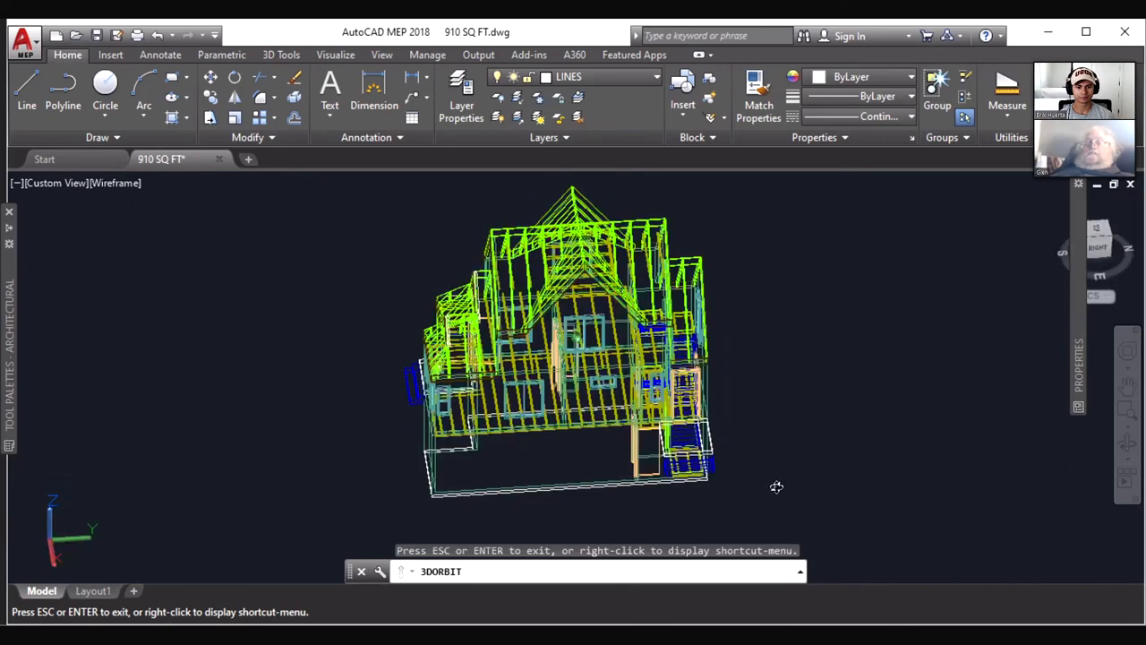